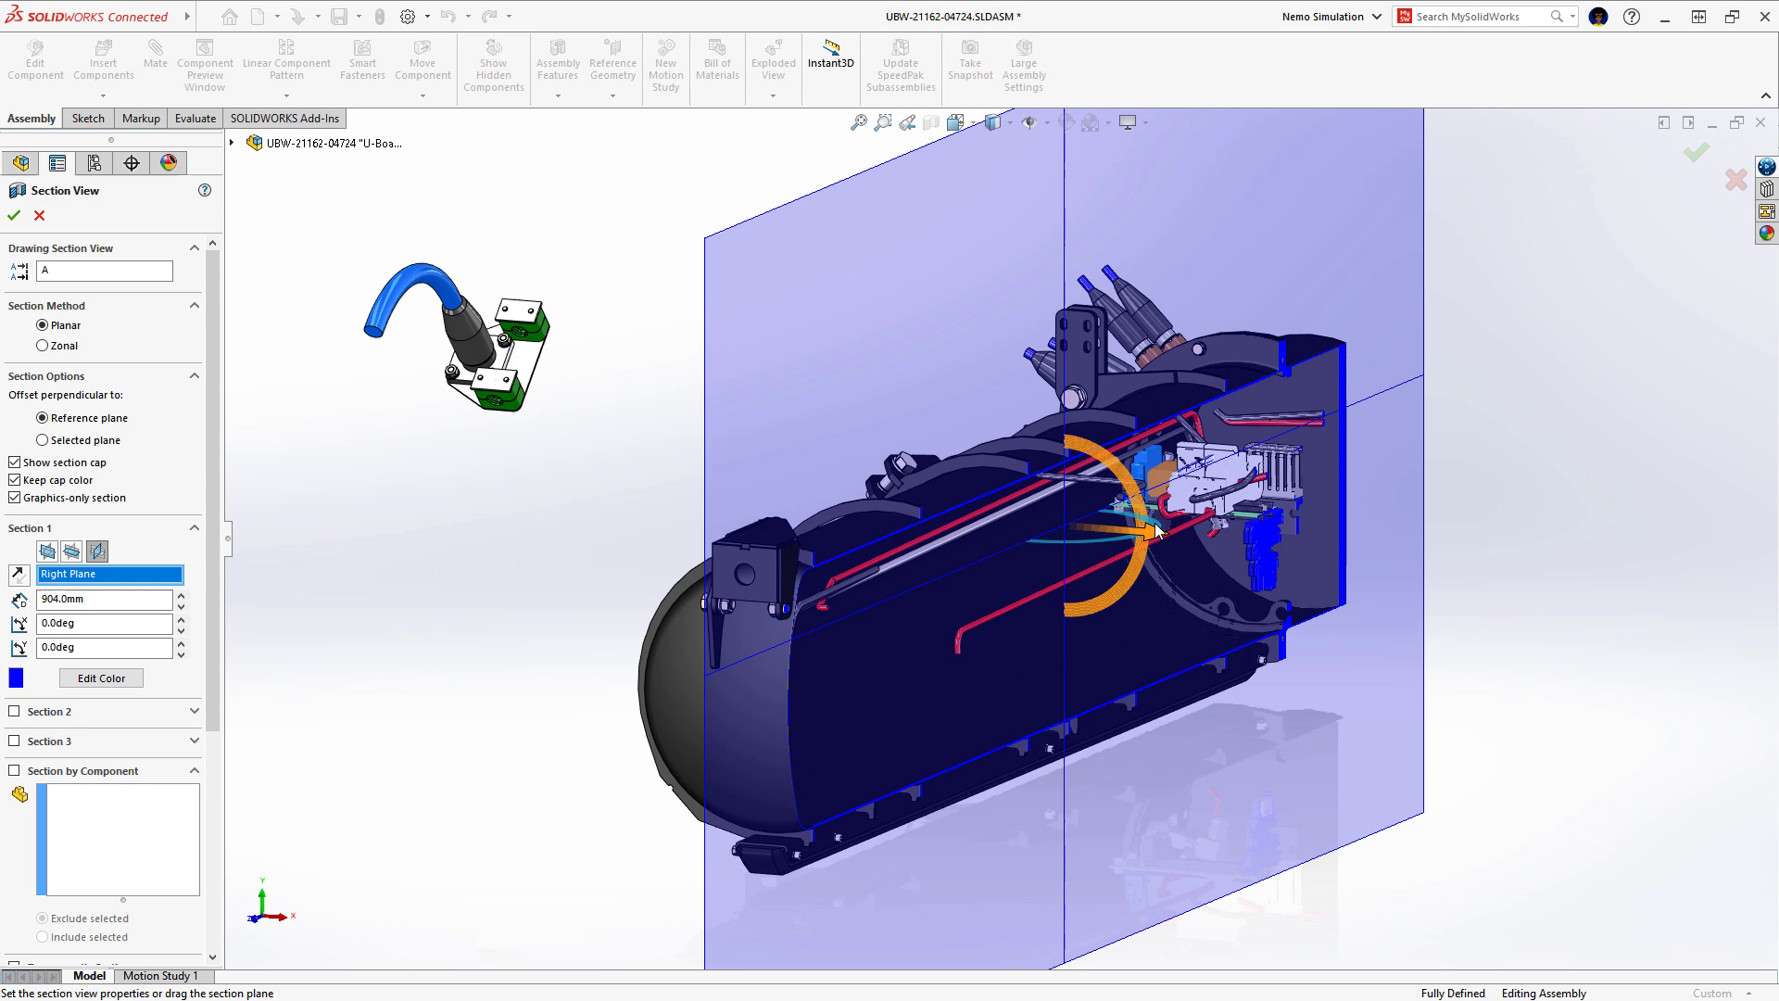
left_click(12, 216)
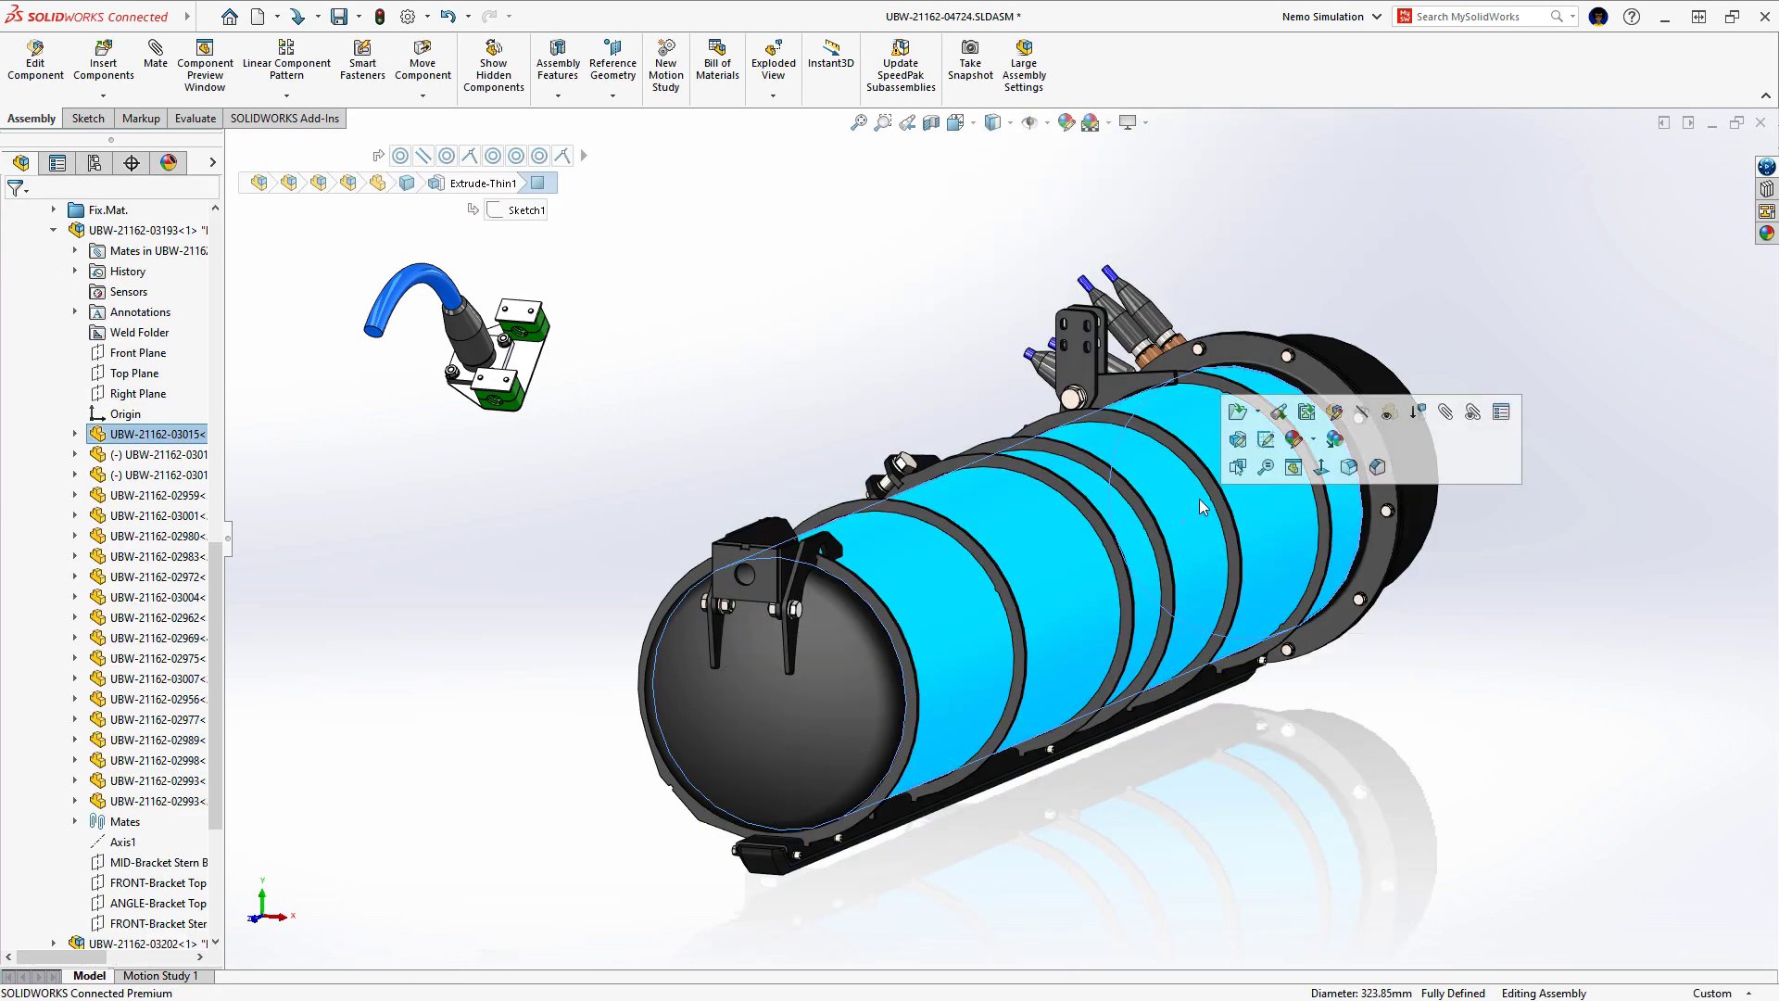
right_click(68, 312)
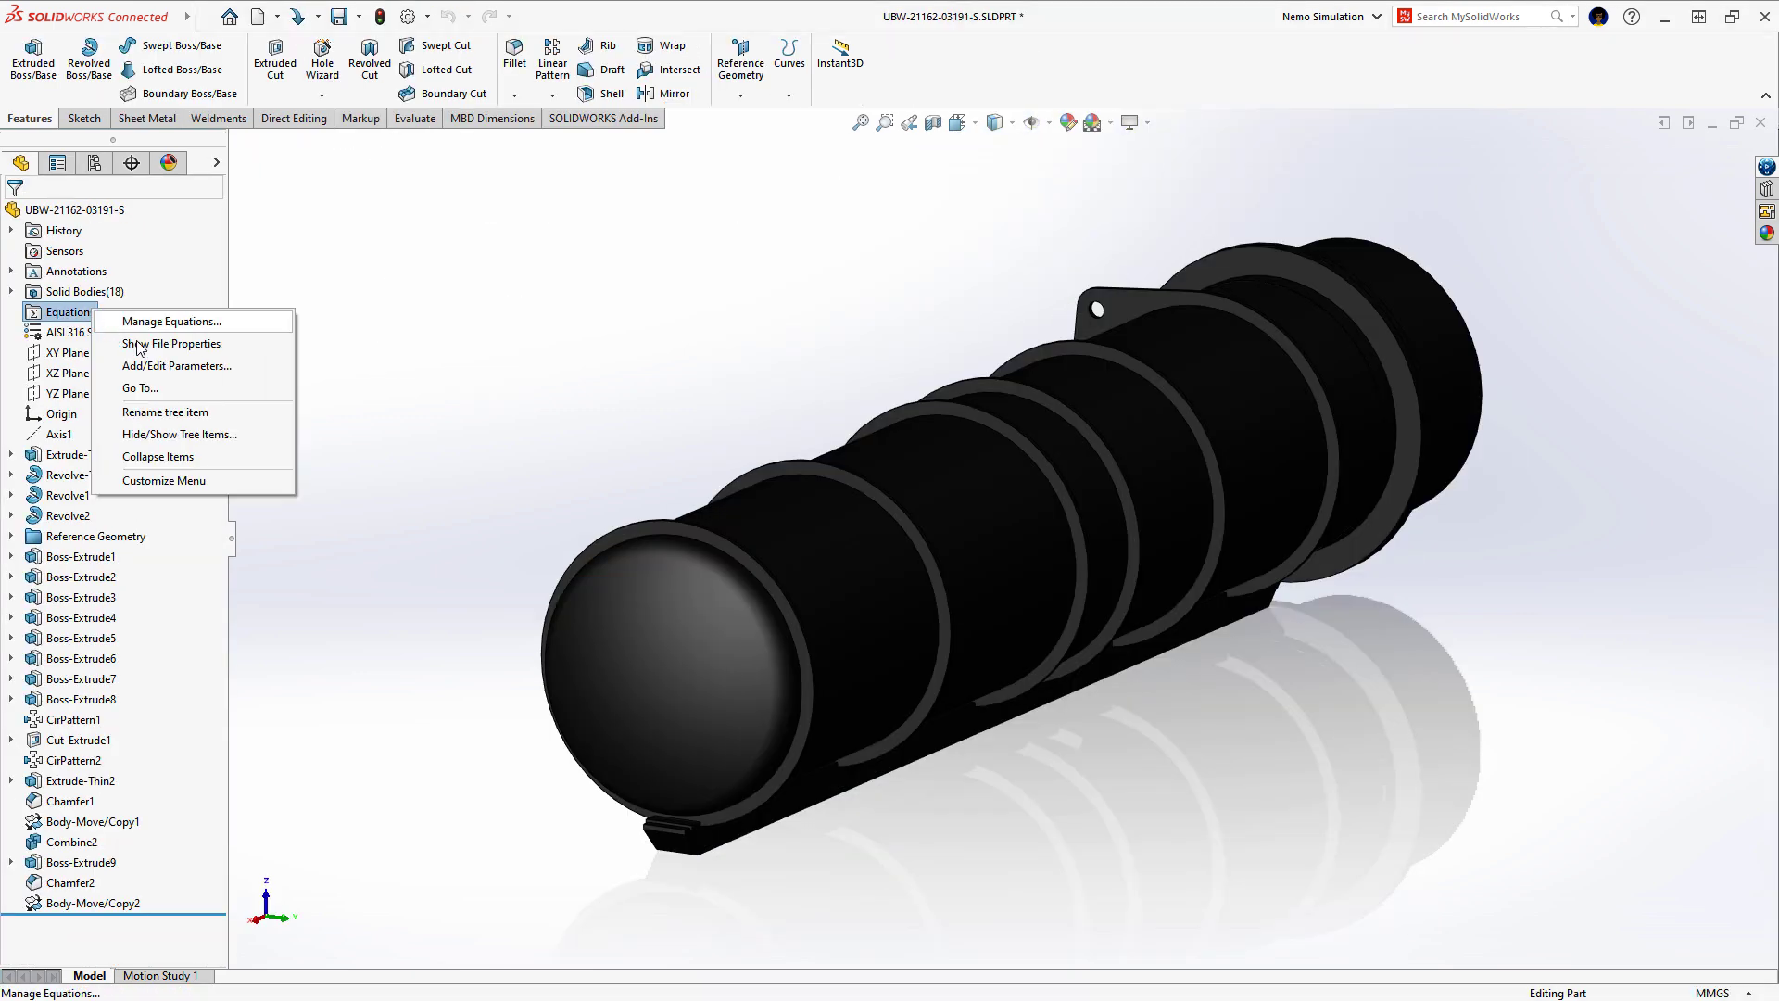
Step: Rename the third thickness parameter to Thickness_Stiffeners
left_click(177, 365)
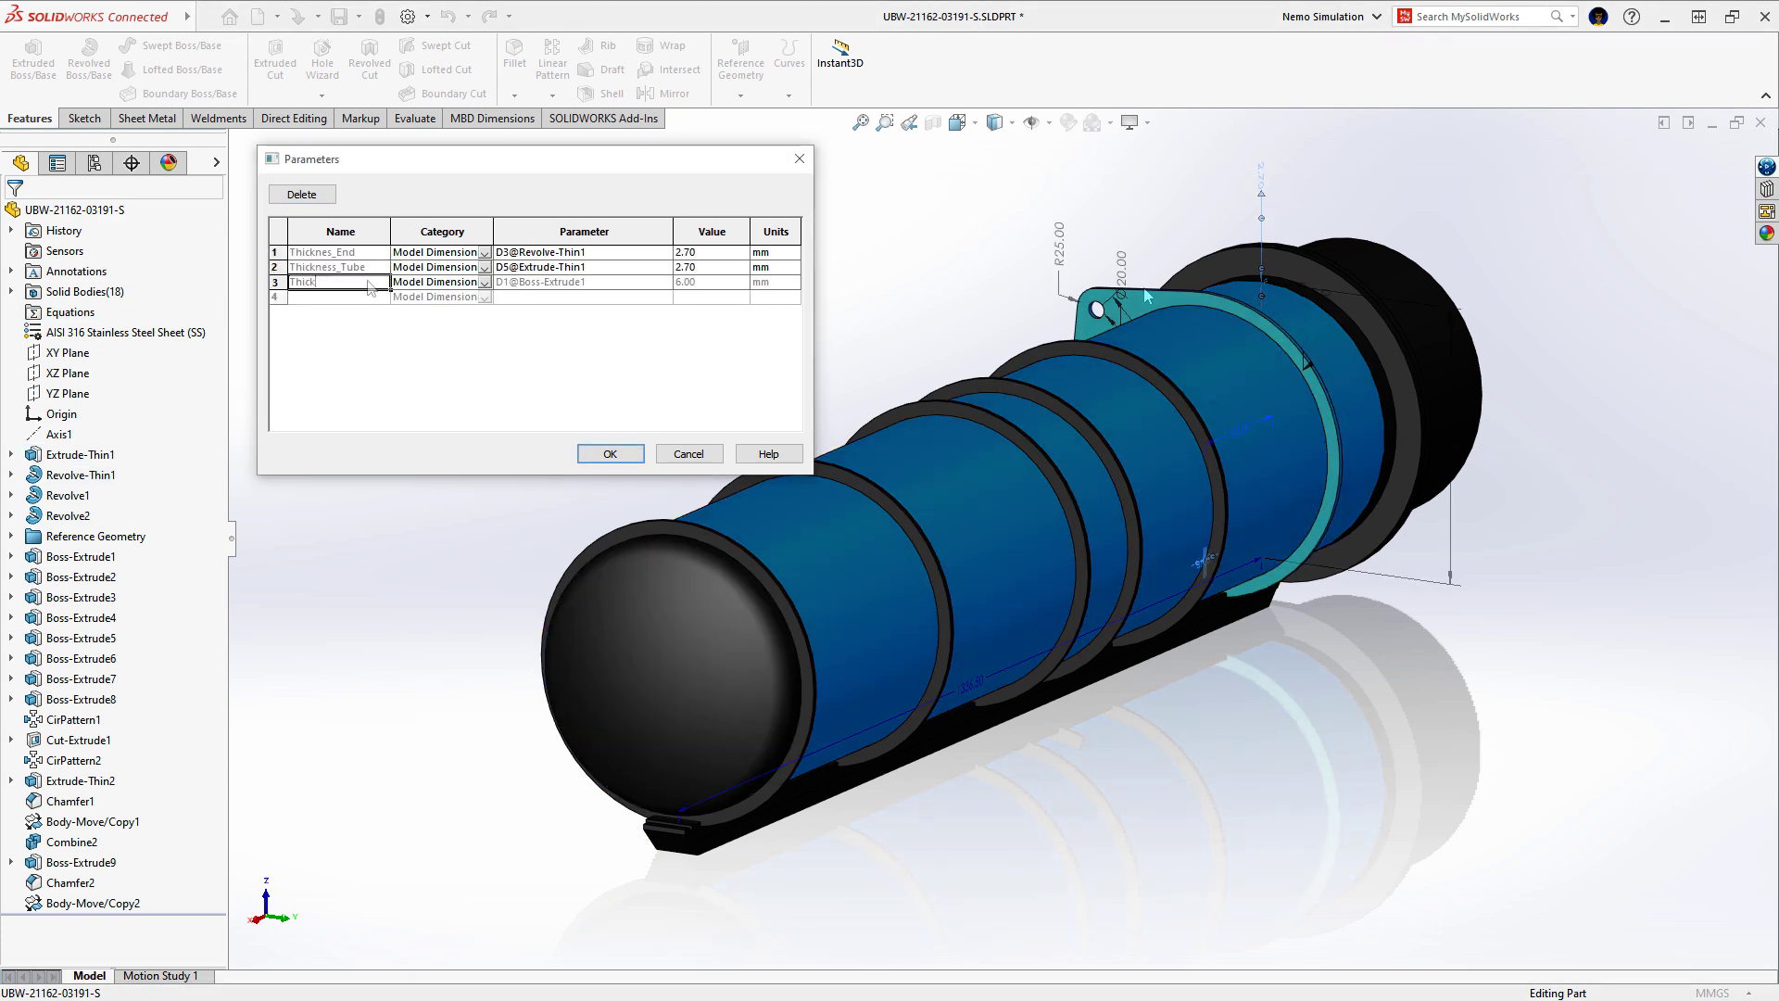
type("Thickness_Stiffeners")
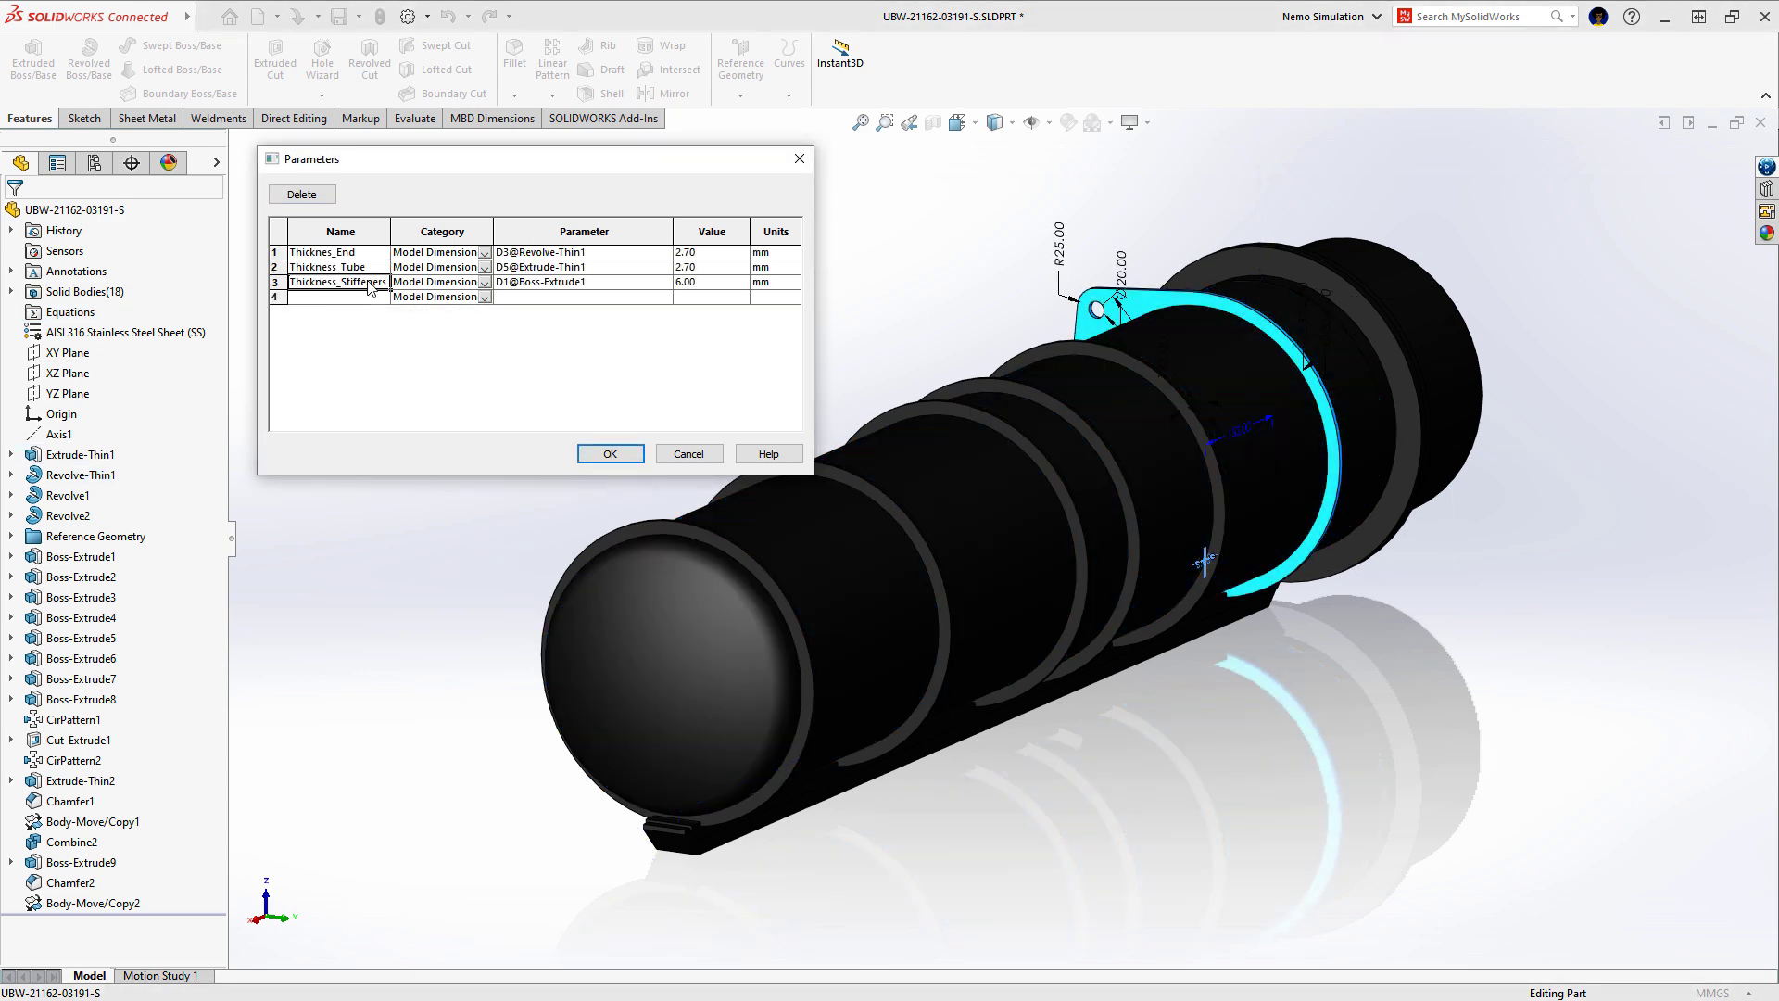
left_click(610, 454)
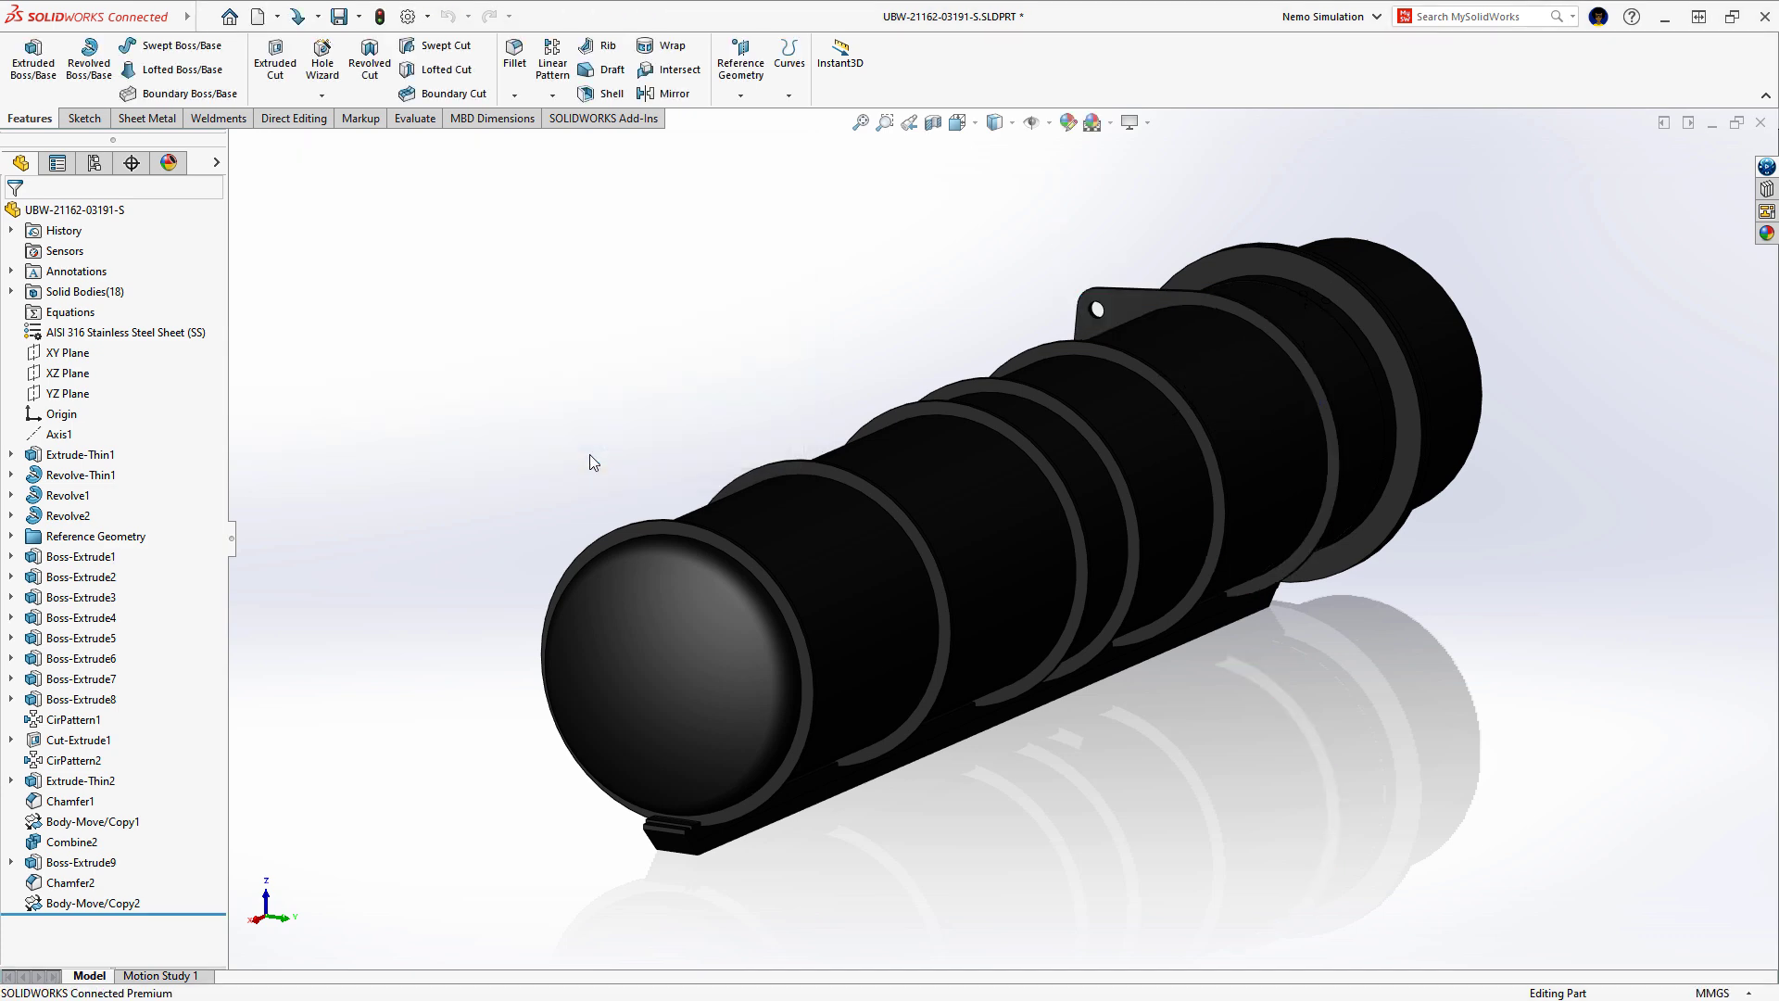
Step: Launch Model Assembly Design on the tube part from the 3DEXPERIENCE compass
left_click(336, 16)
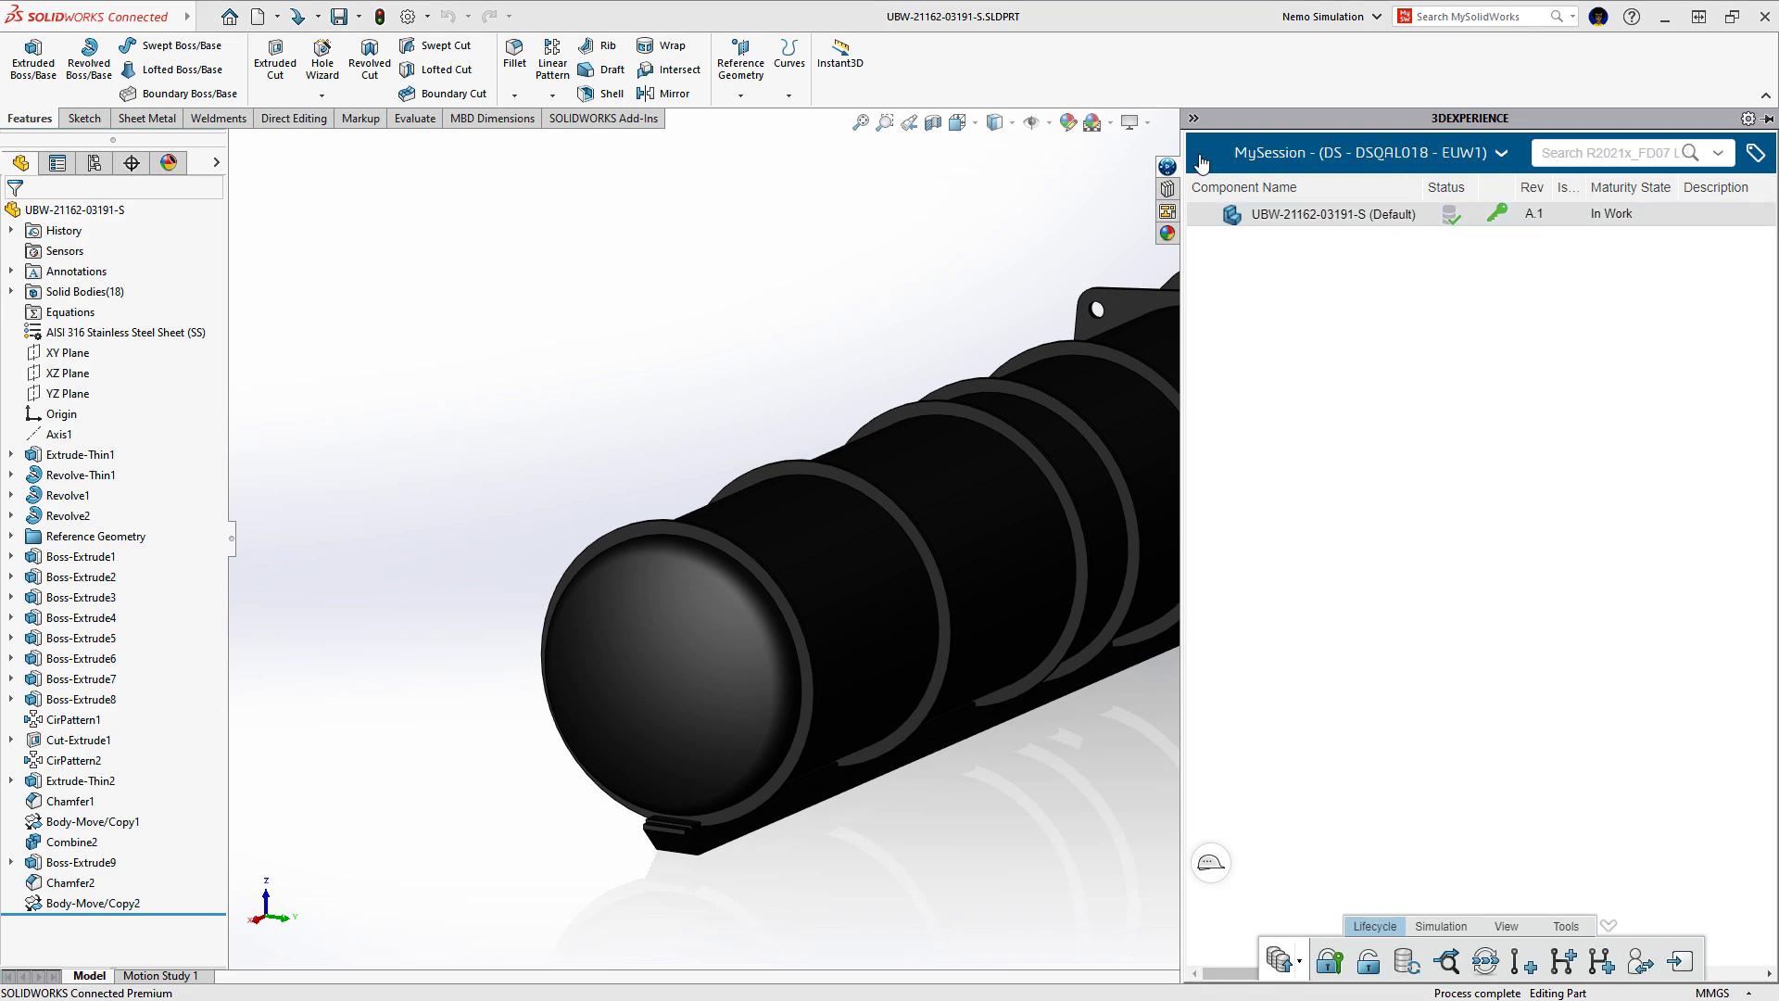
left_click(1167, 166)
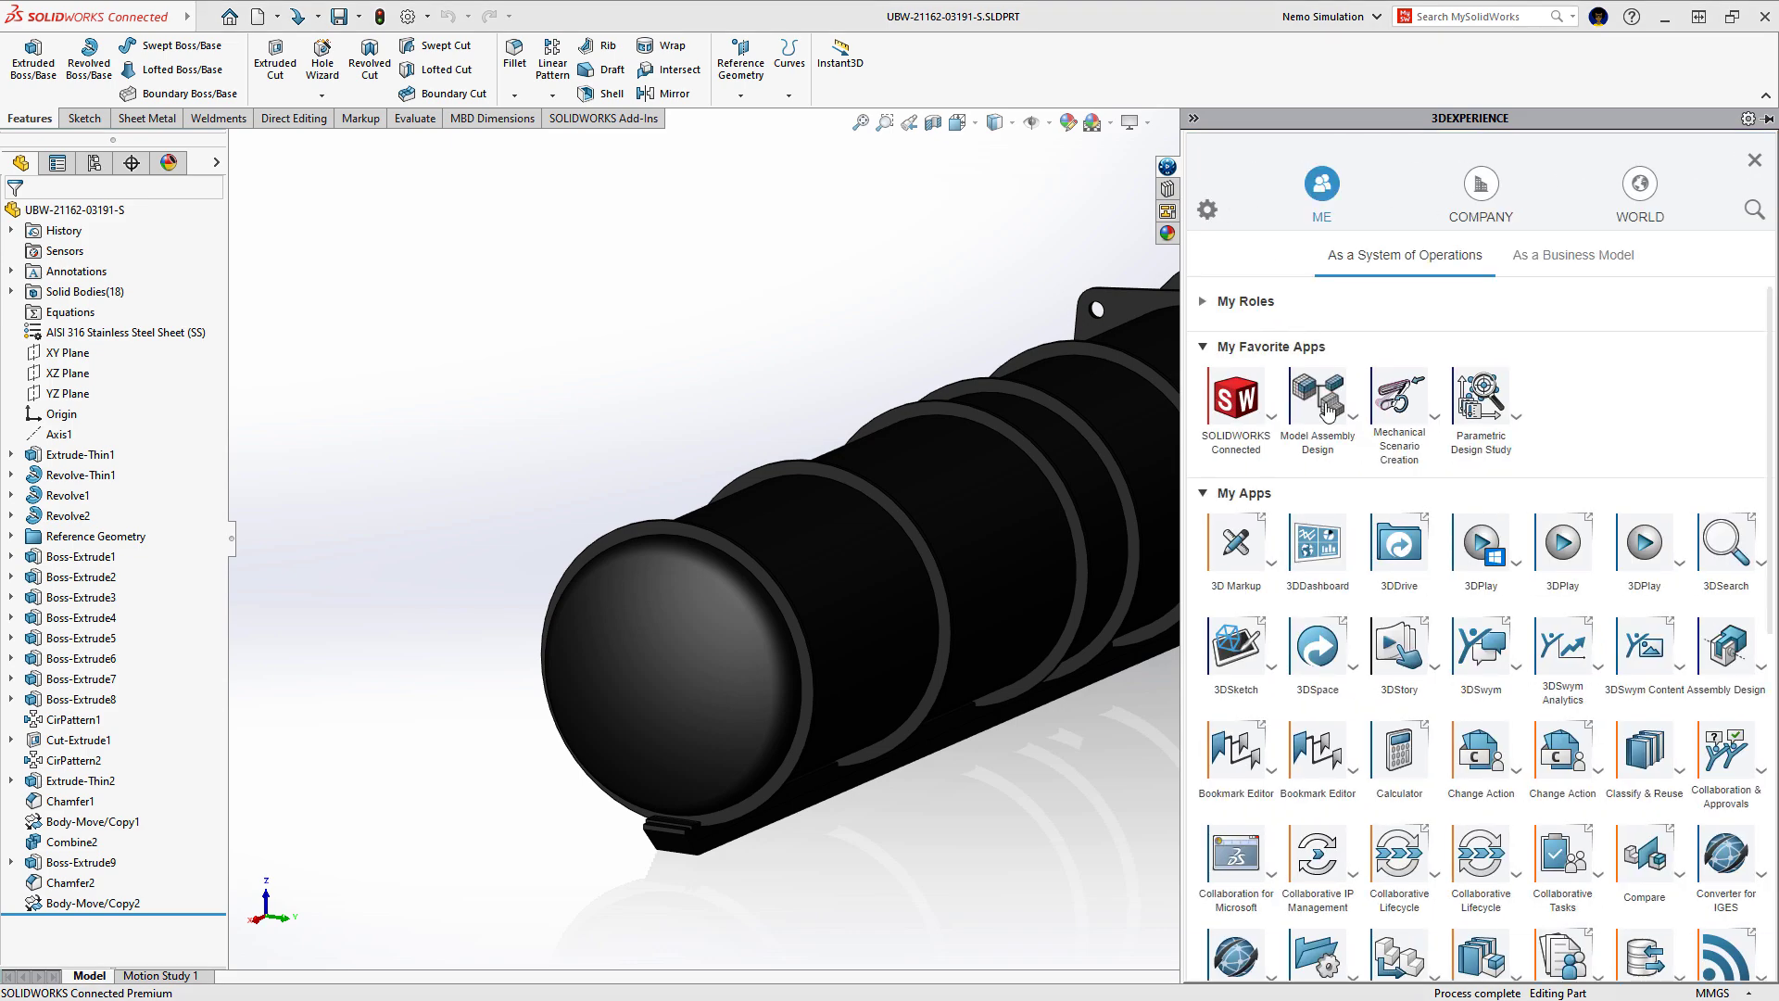
left_click(1319, 394)
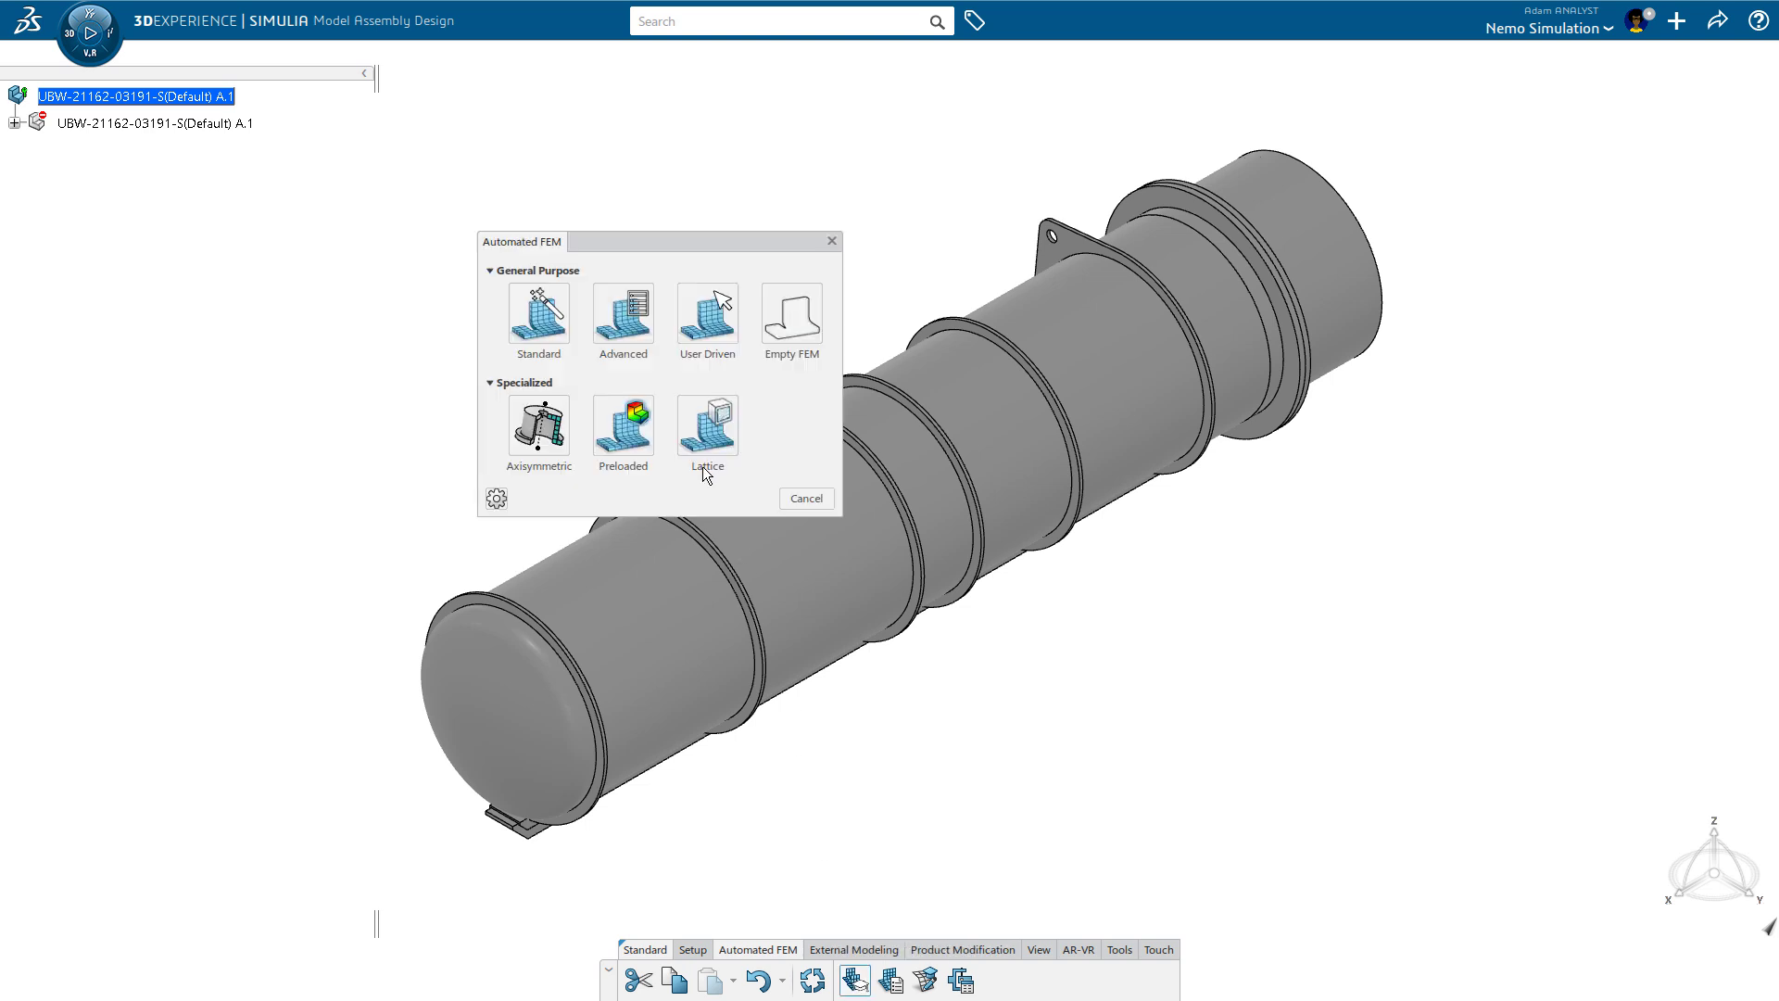
Step: Run advanced Automated FEM with Midsurface Mesh procedure, 10mm elements and shell sections
left_click(622, 315)
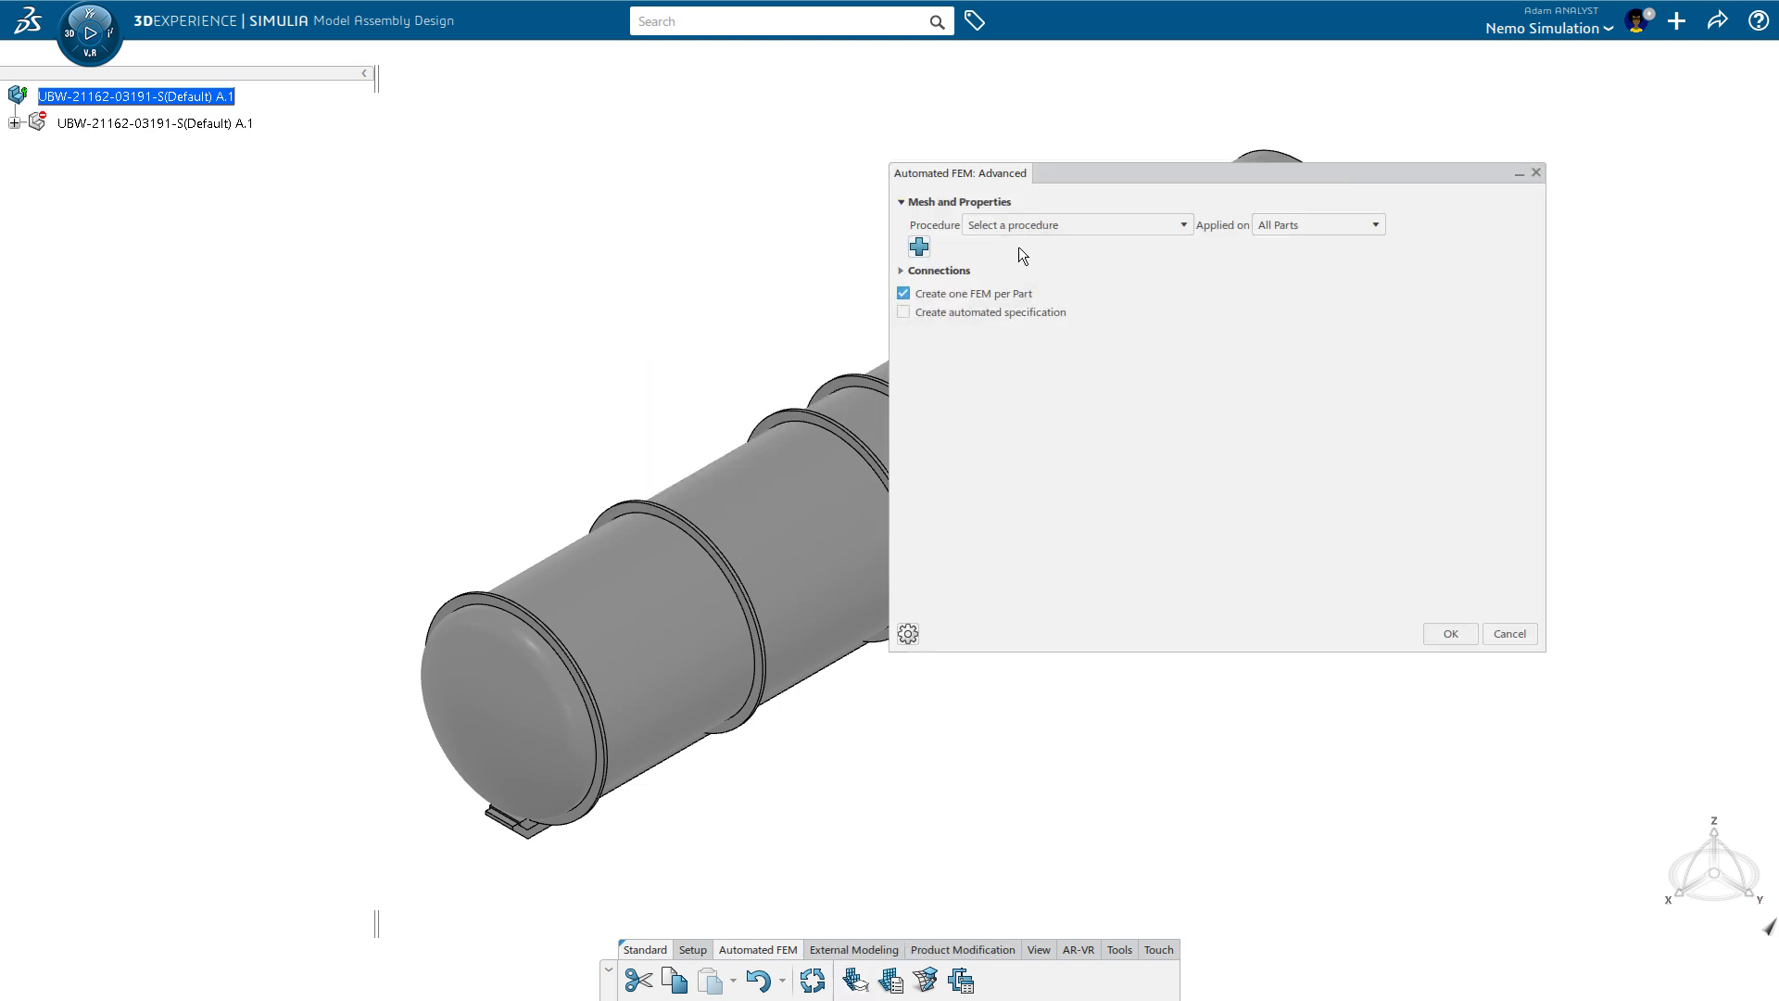
left_click(1072, 223)
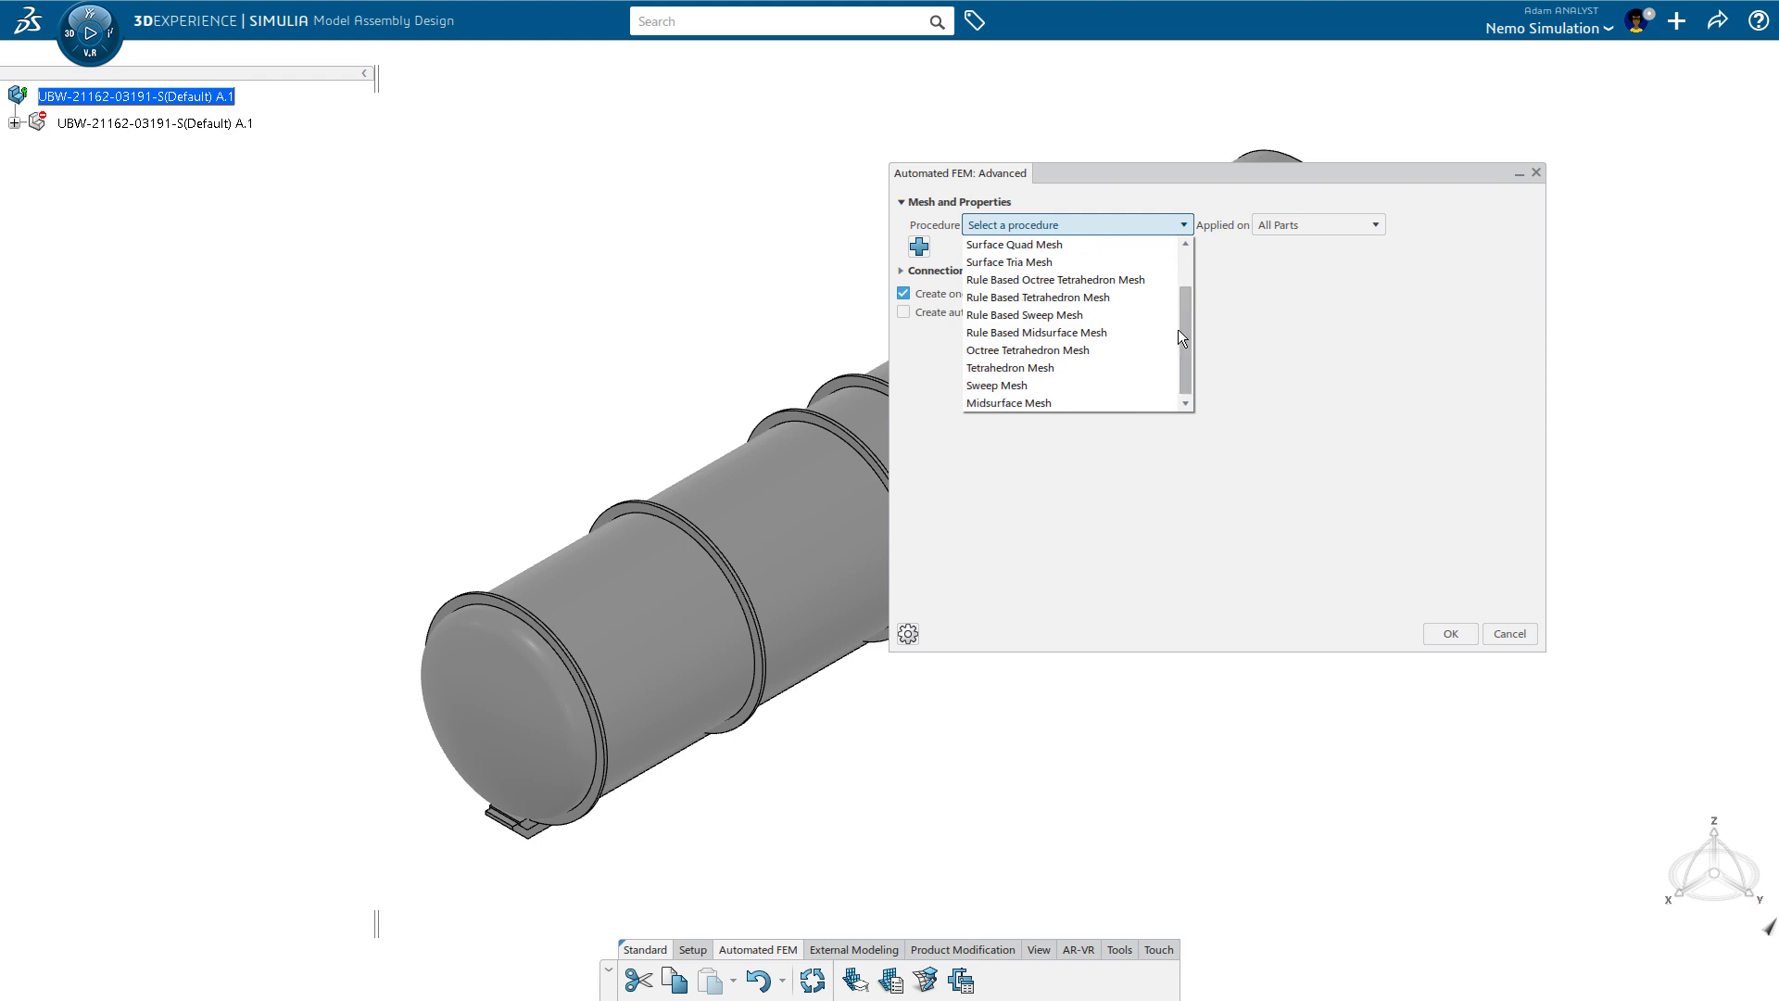
left_click(1008, 403)
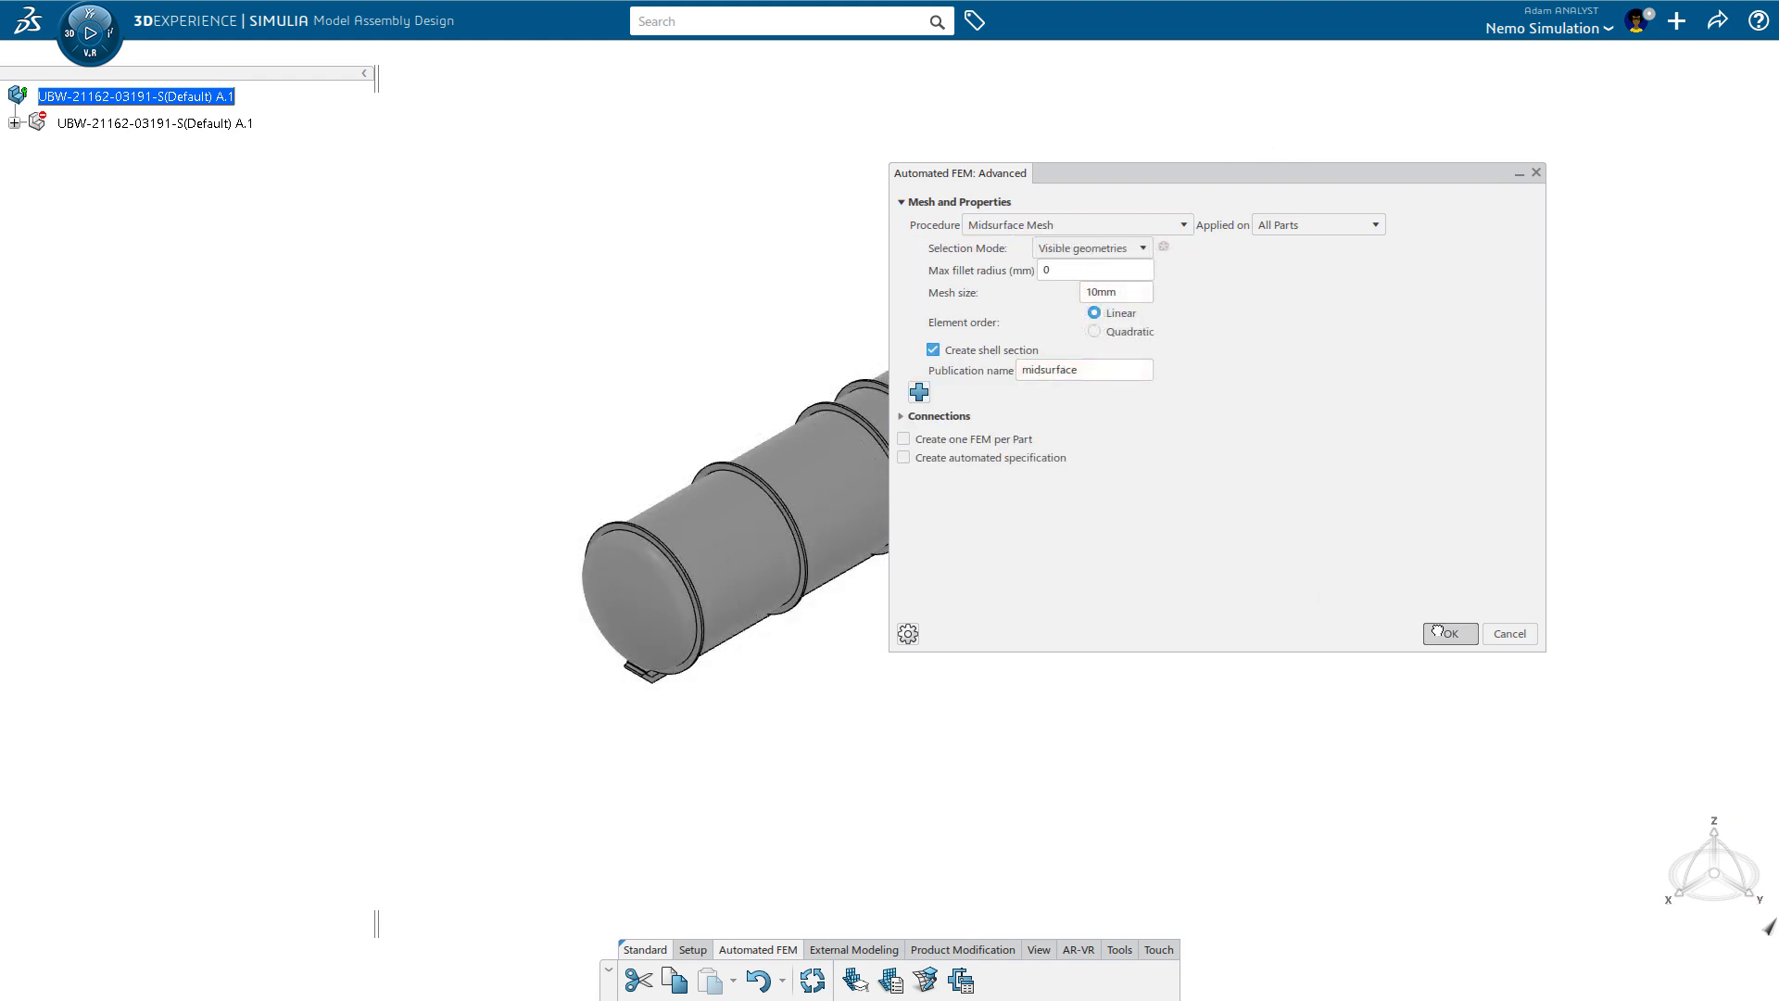
left_click(1450, 633)
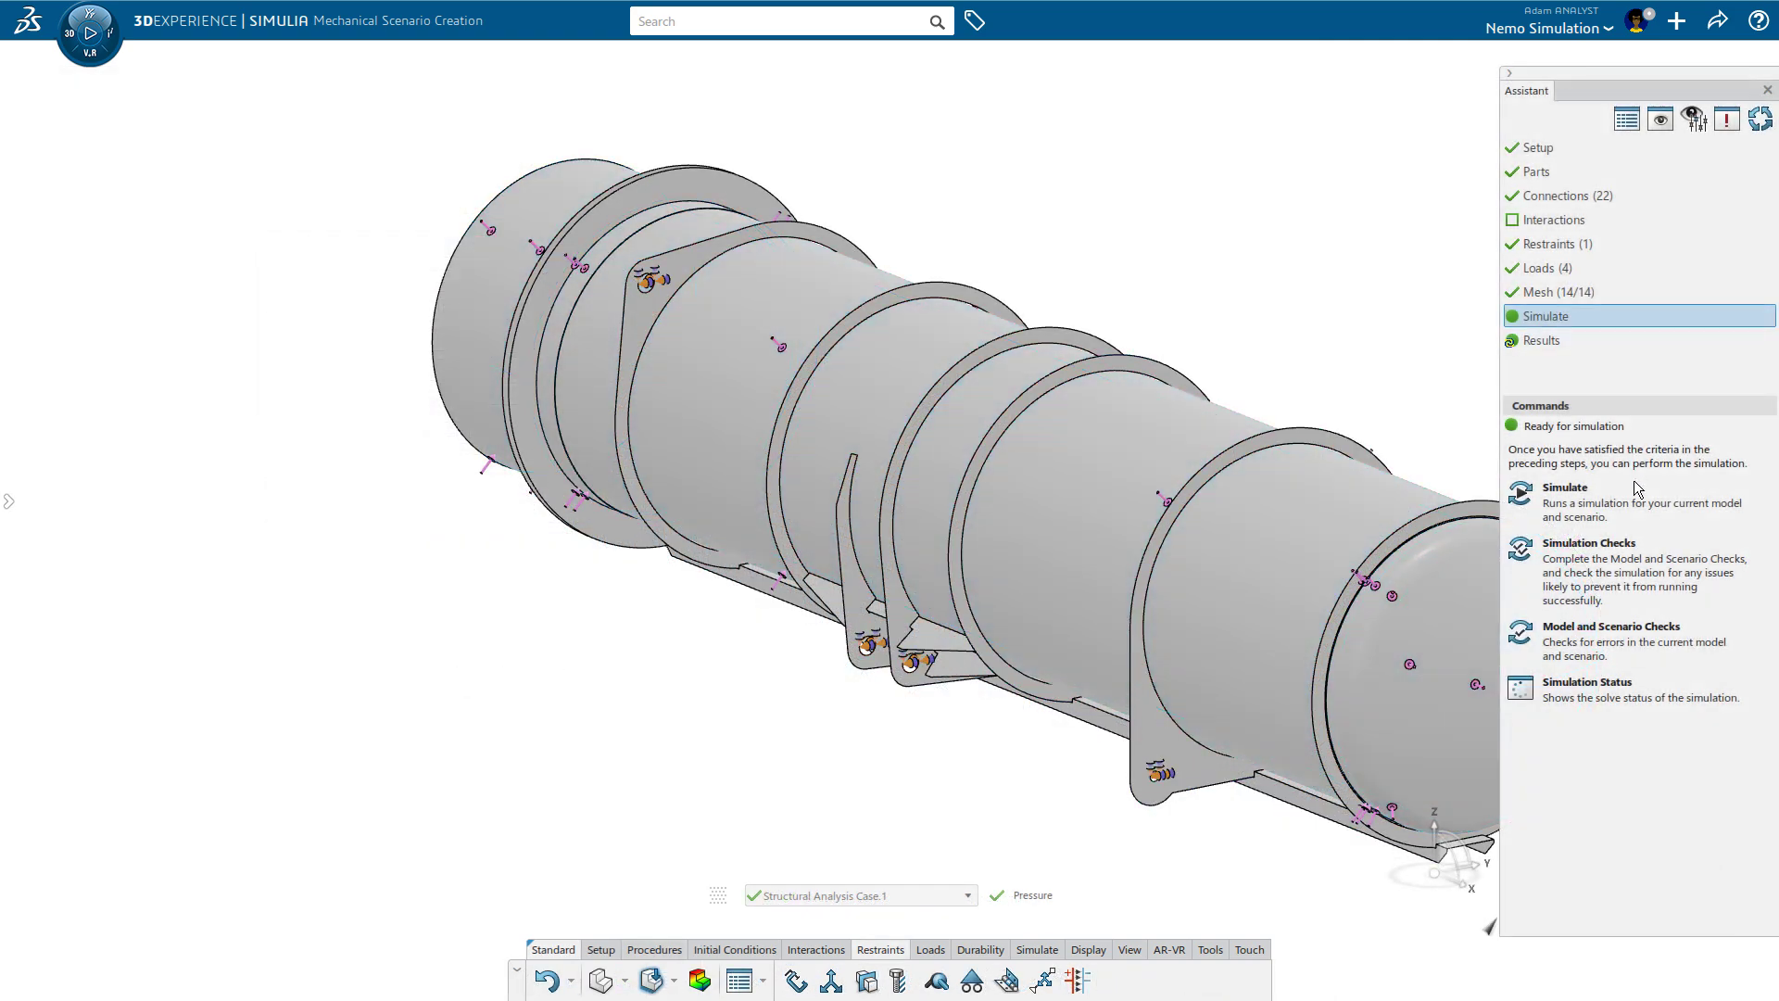
Step: Simulate the pressure scenario from the Assistant panel
left_click(1566, 486)
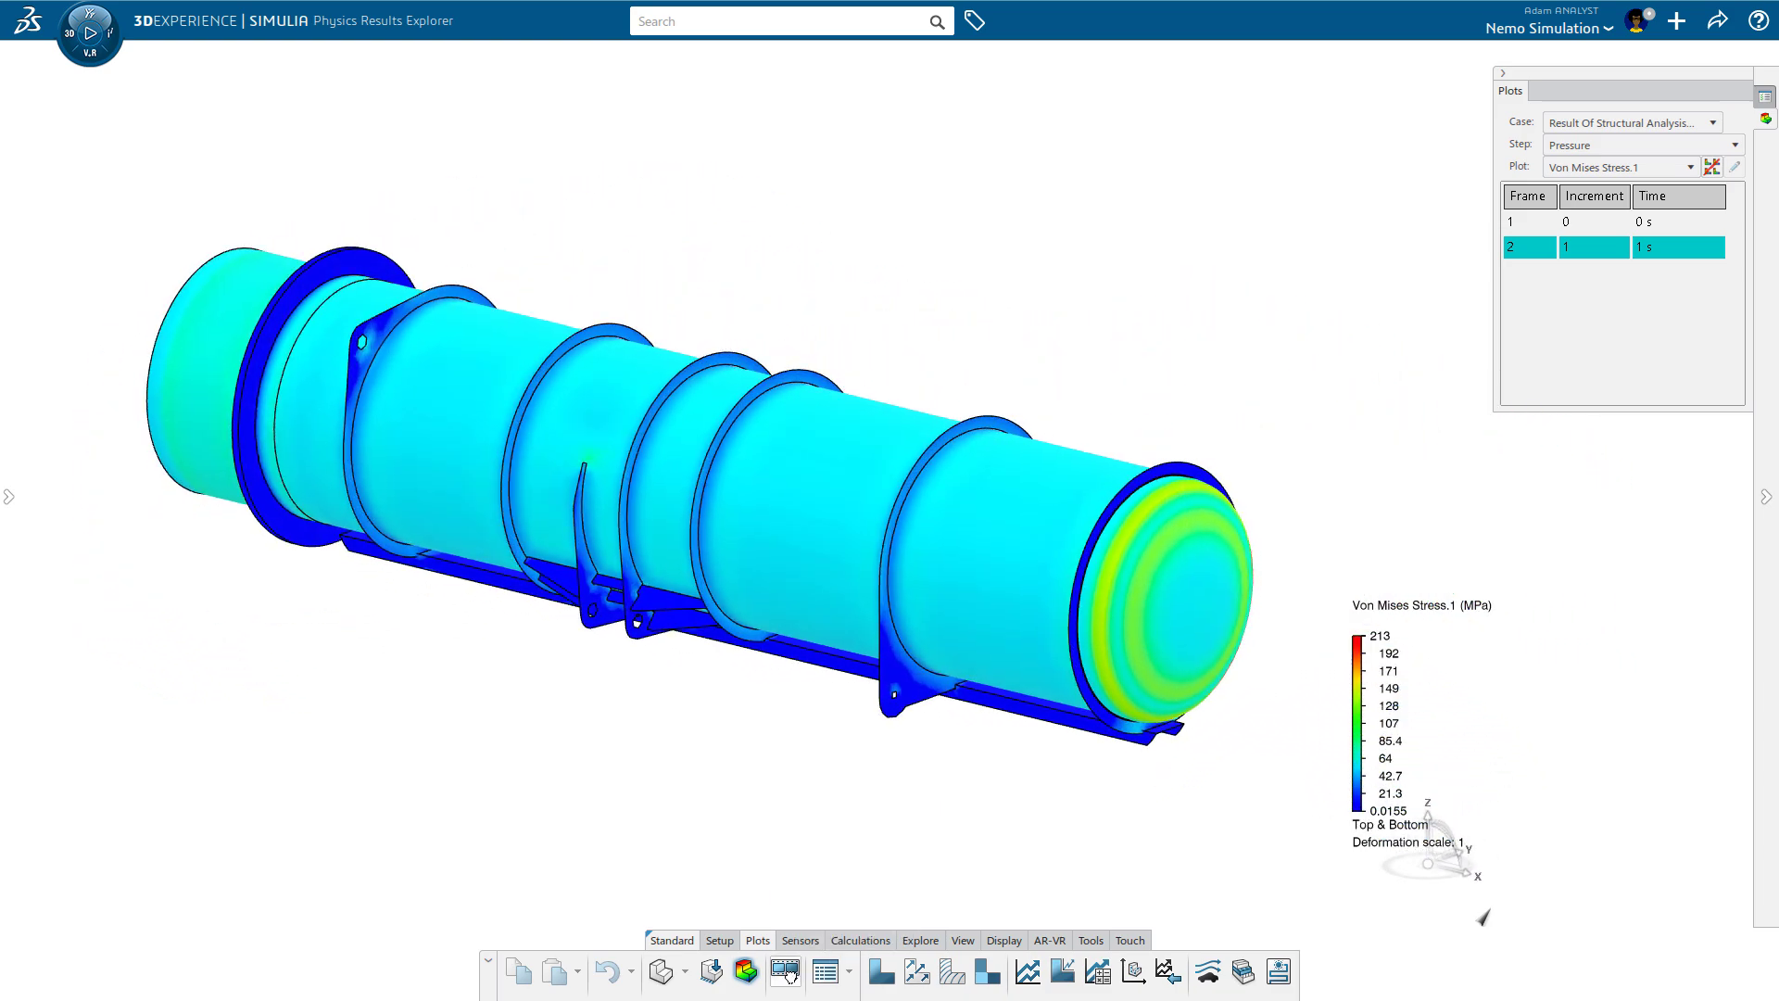
Step: Launch Parametric Design Study and open results for Parametric Design Improvement Study.1
left_click(87, 31)
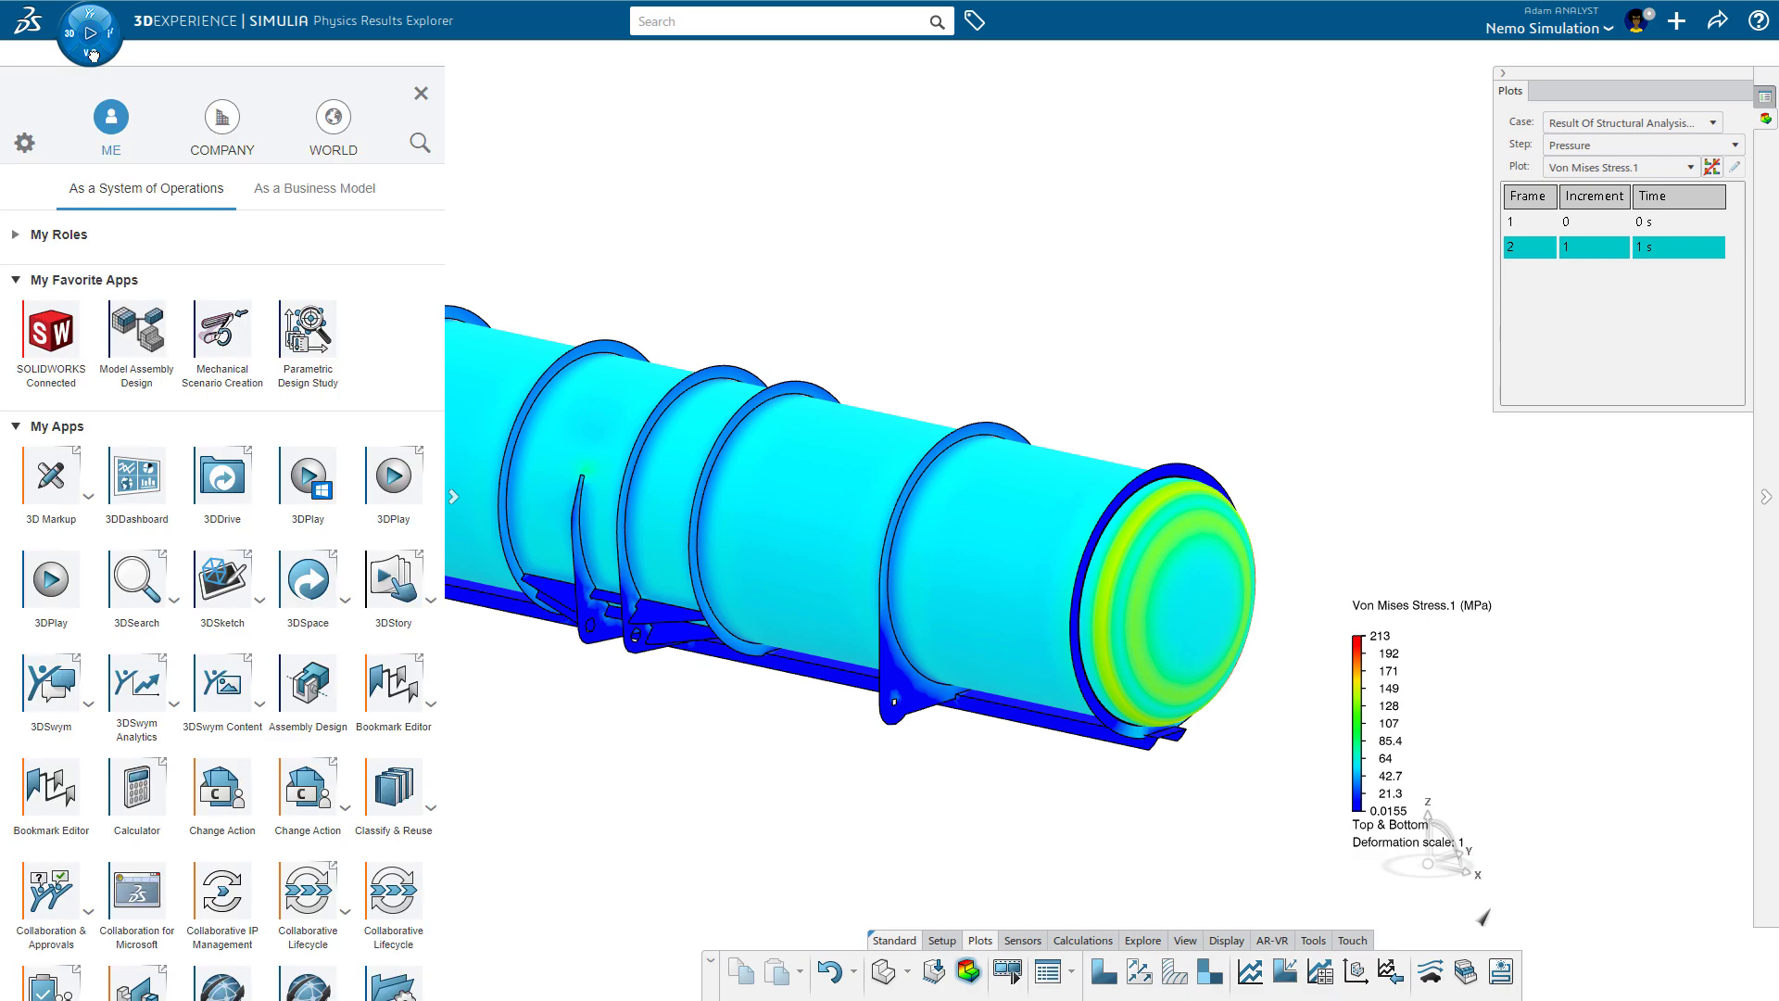
left_click(307, 329)
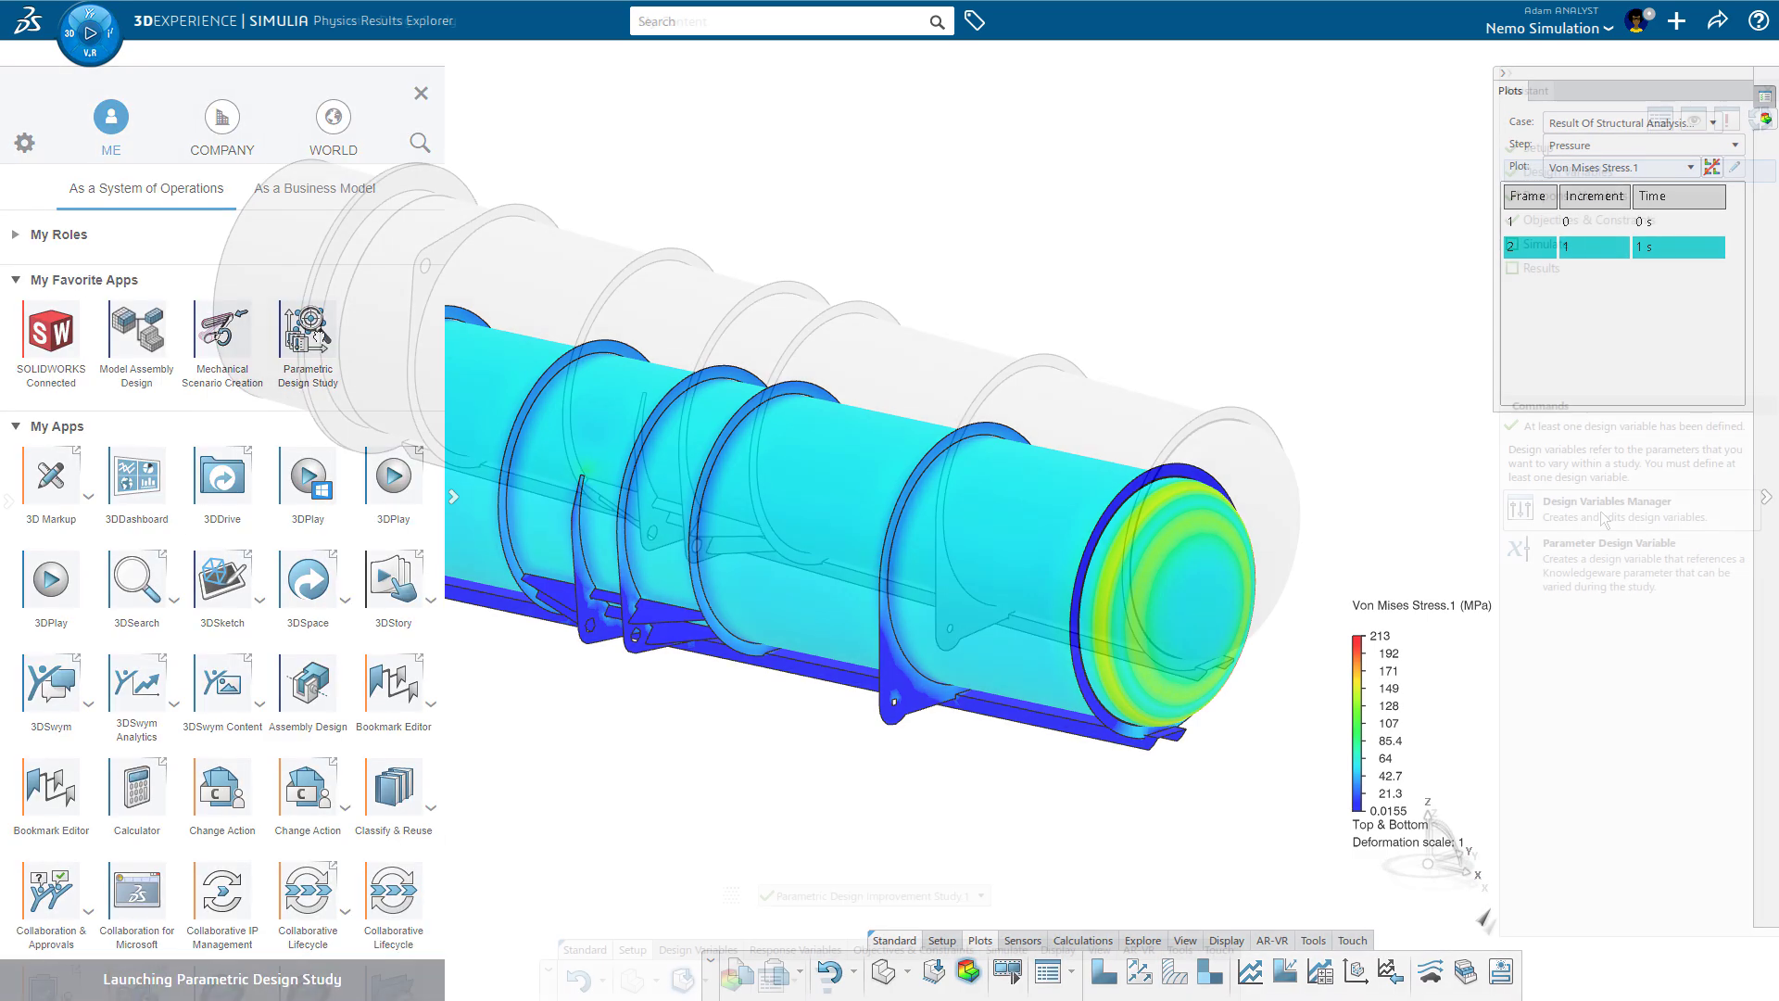
left_click(1631, 509)
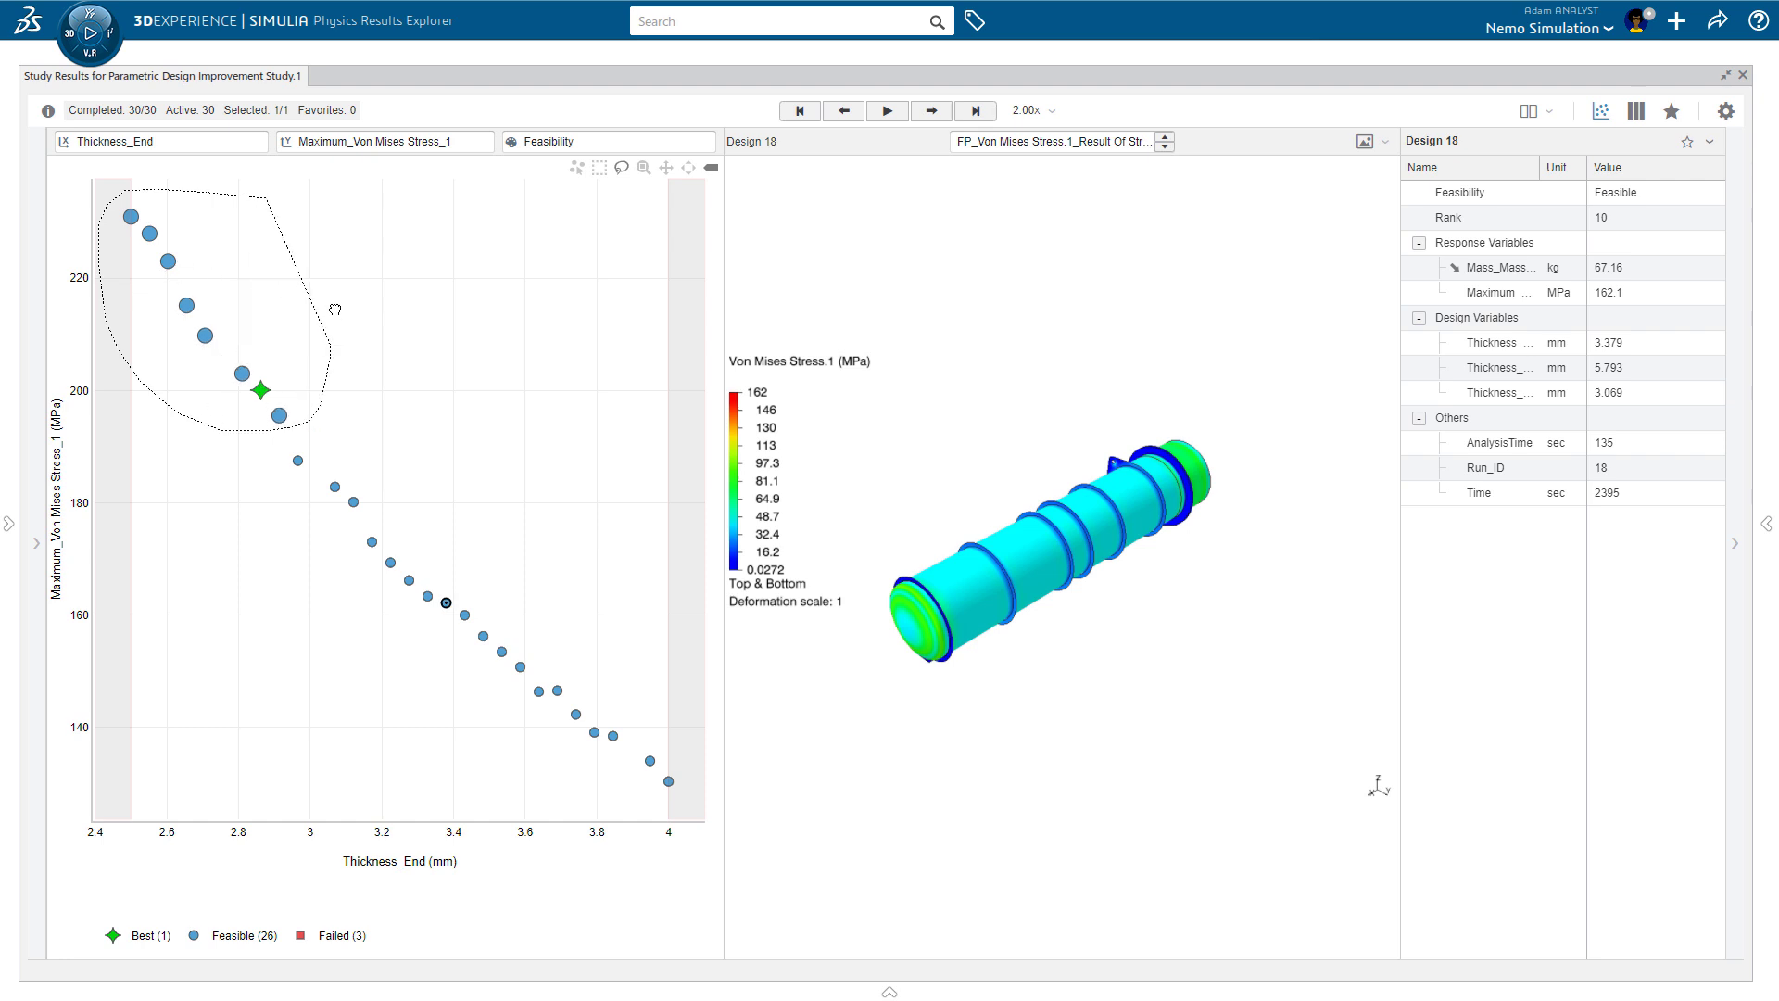
Step: Compare designs in a table, favourite Design 8, and filter to favourites only
left_click(1637, 110)
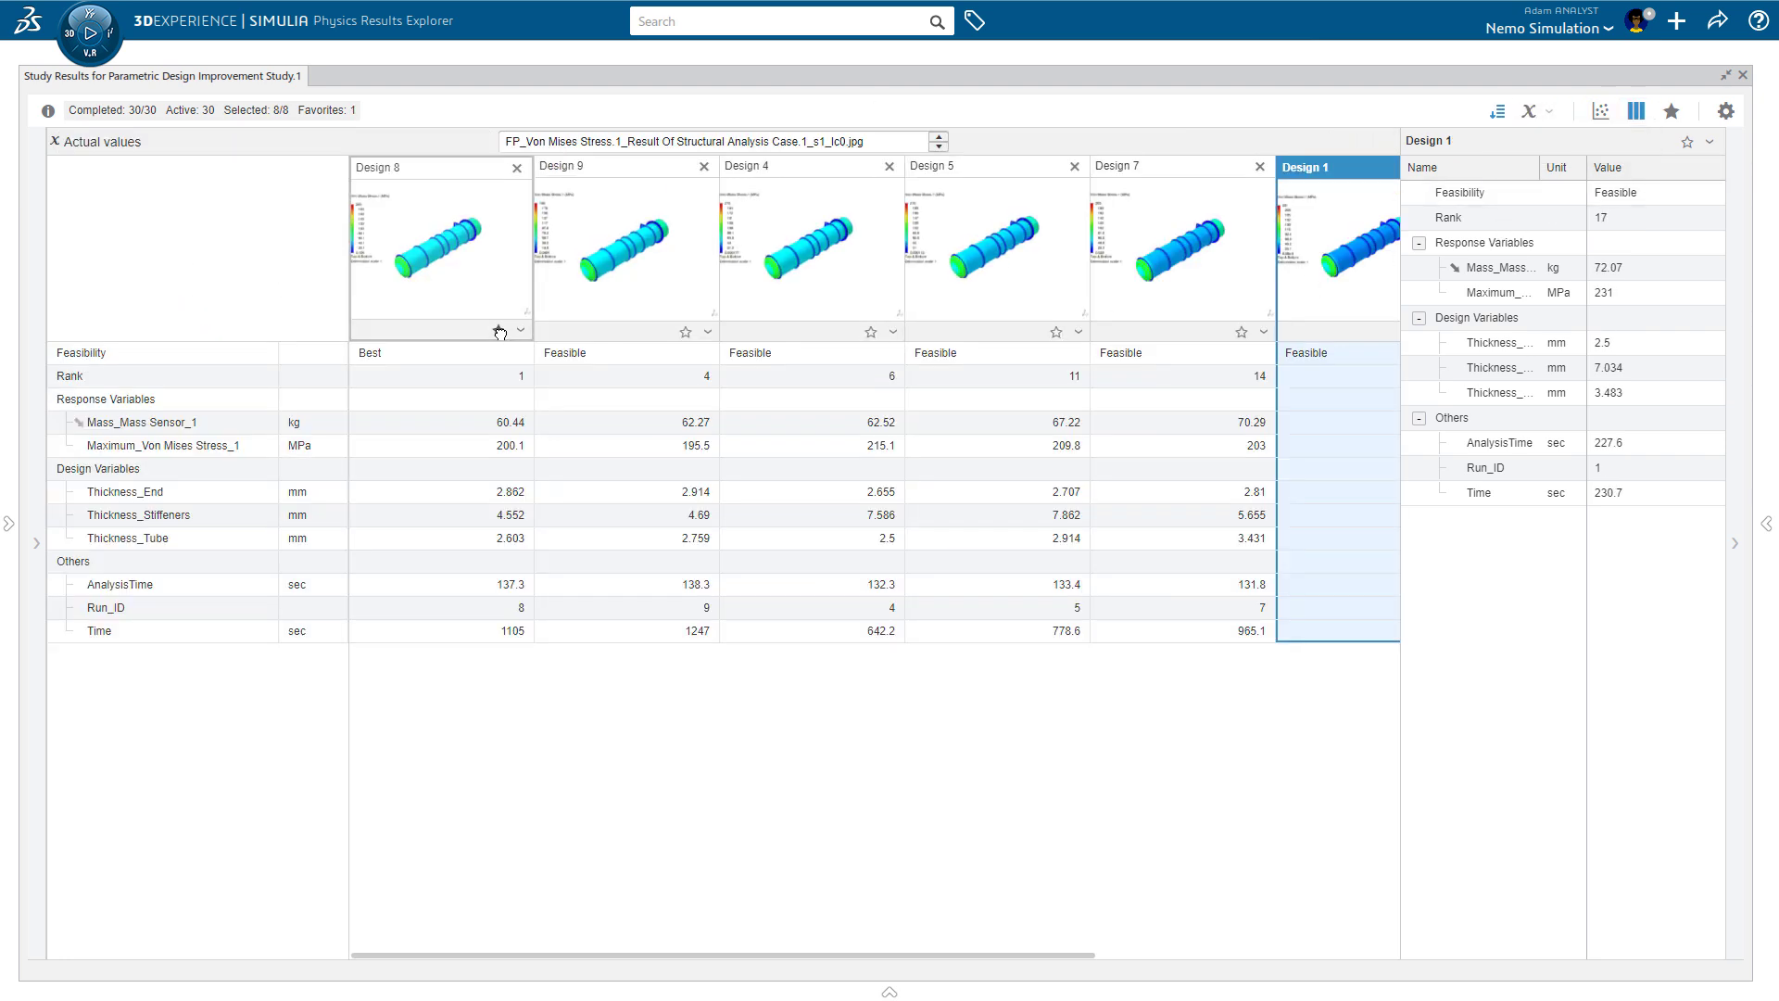
left_click(686, 332)
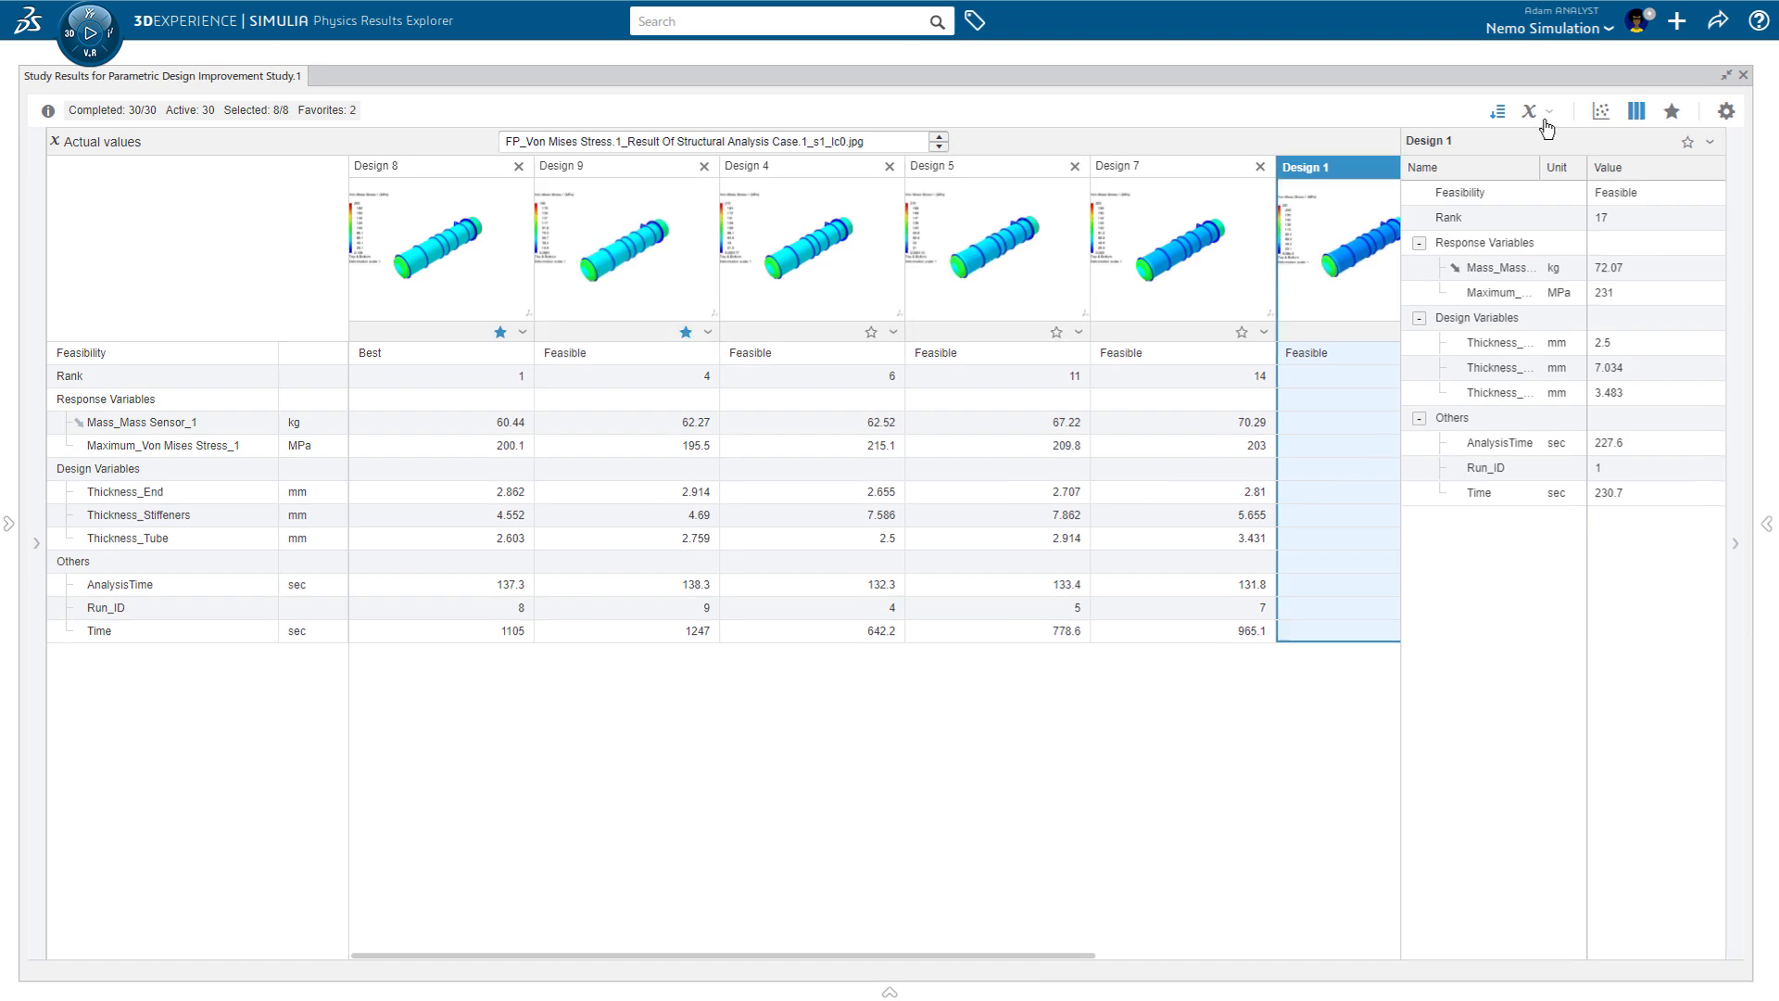
left_click(522, 332)
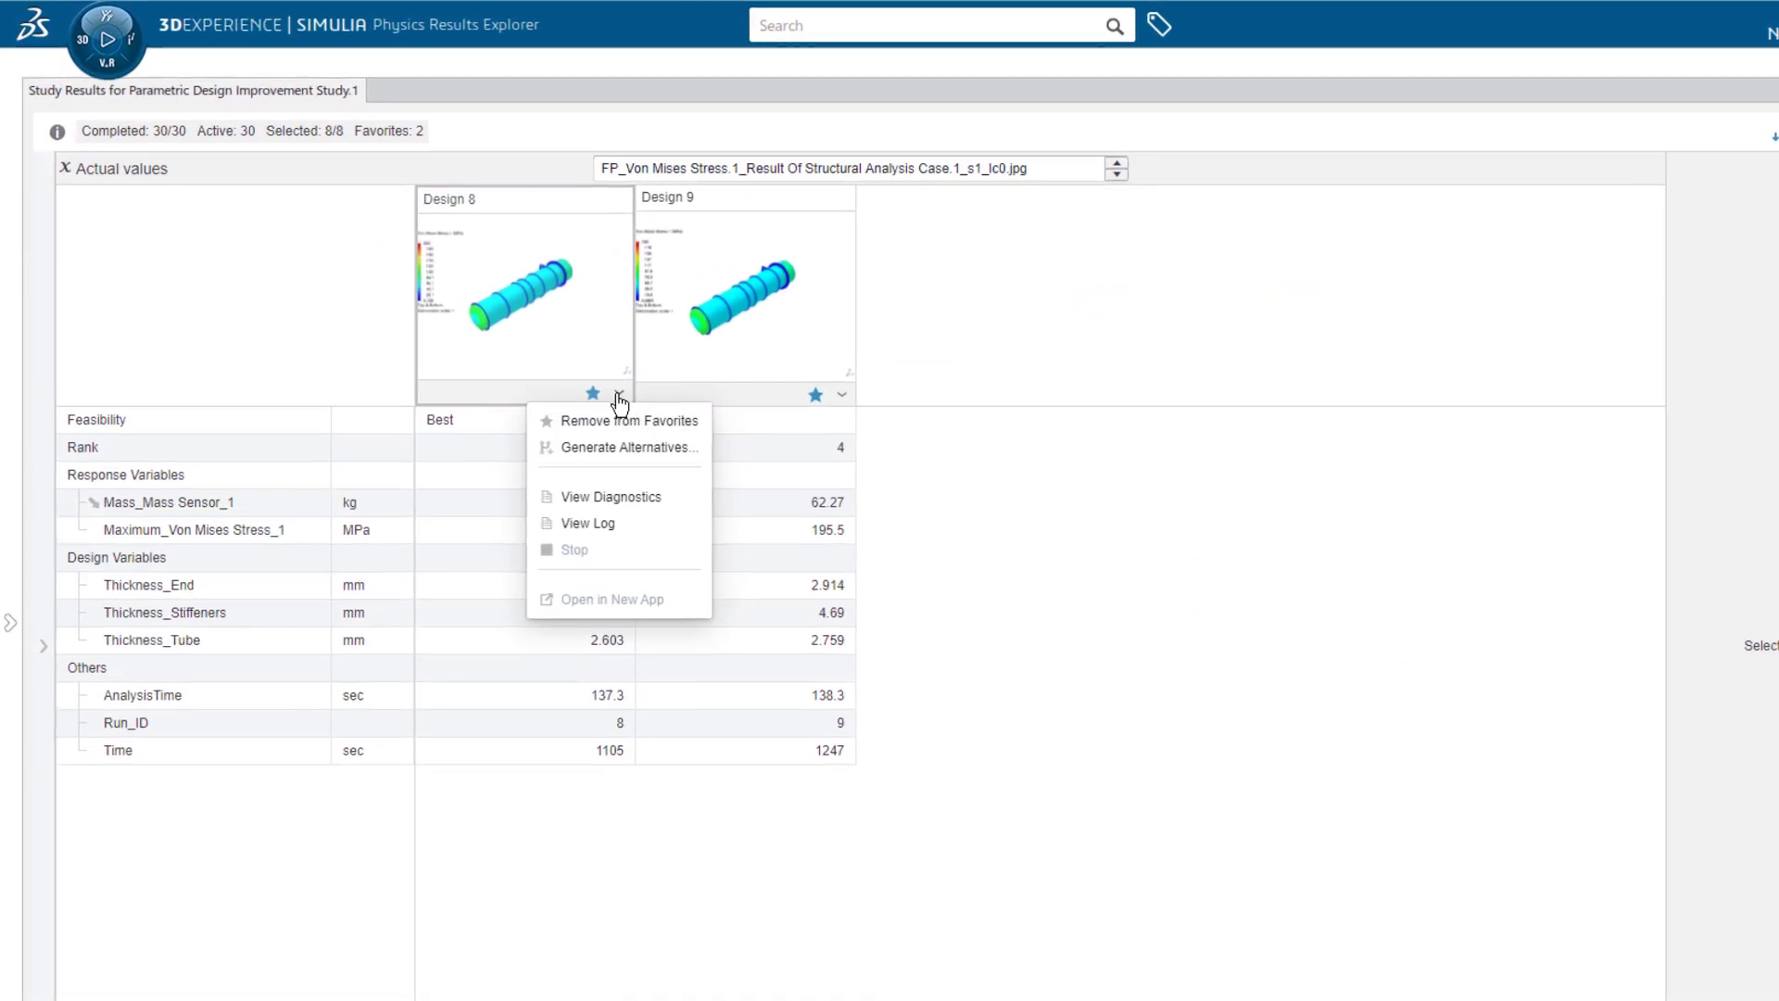
Step: Generate alternatives from Design 8 using the prefix 'Best'
left_click(628, 446)
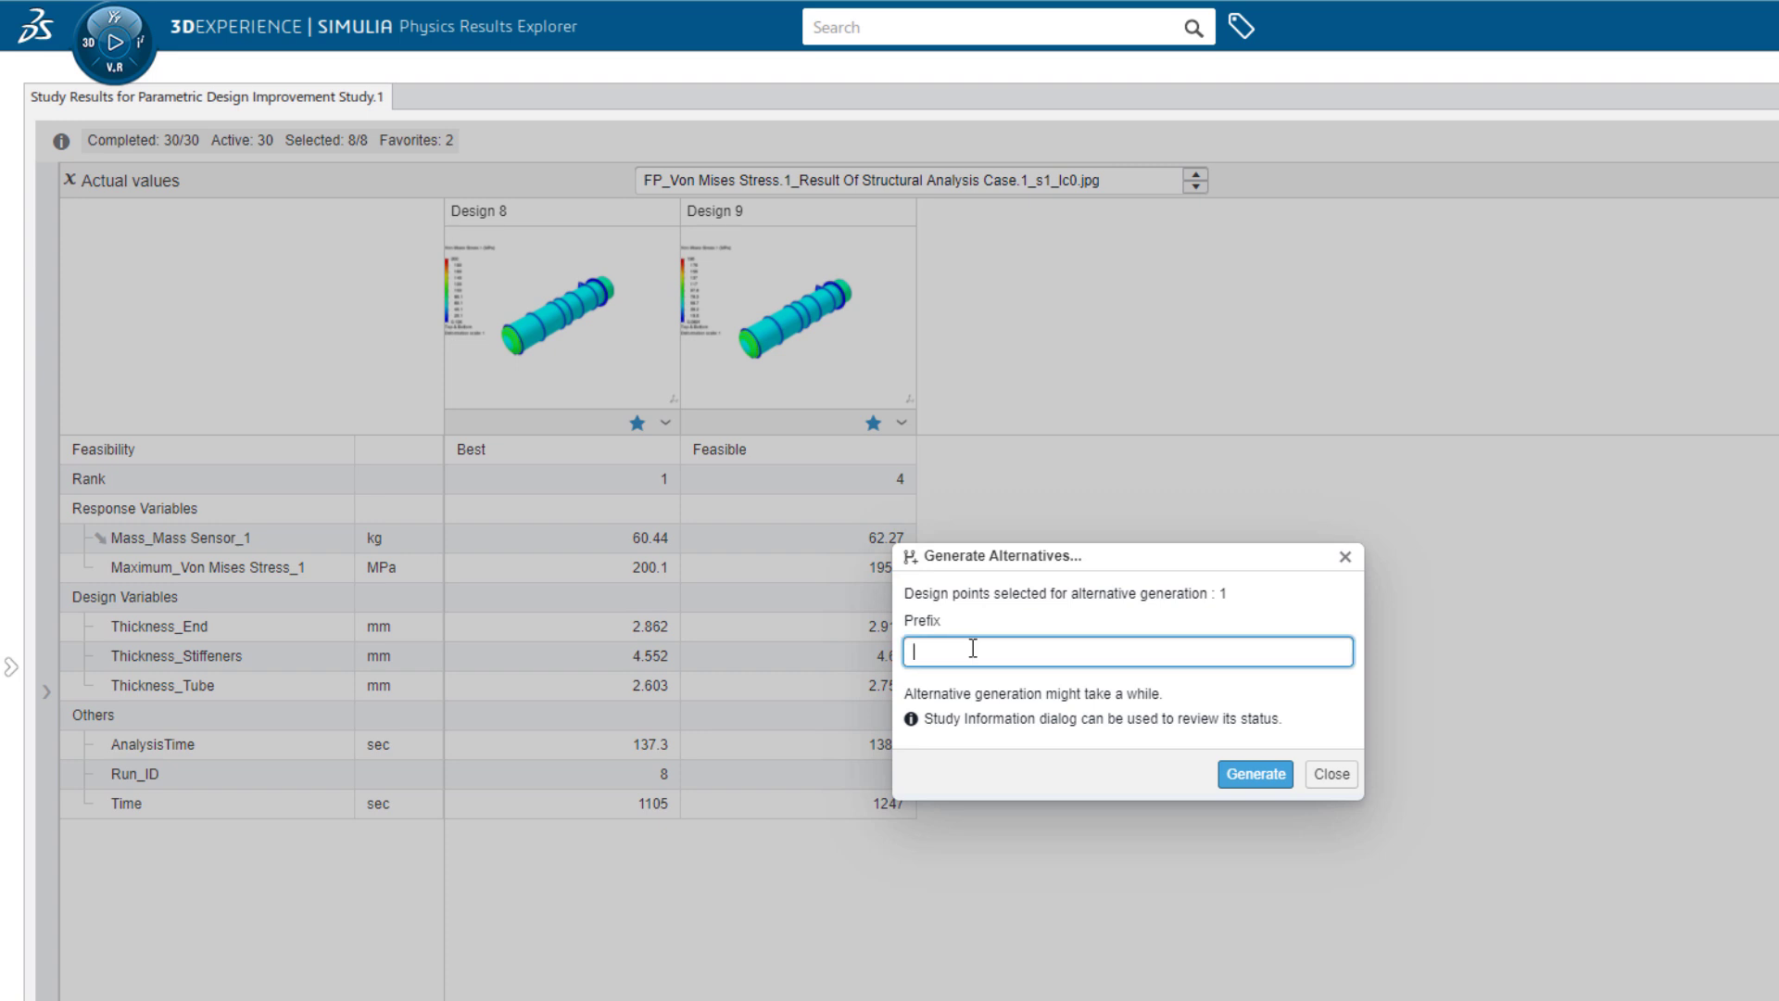
type("Best")
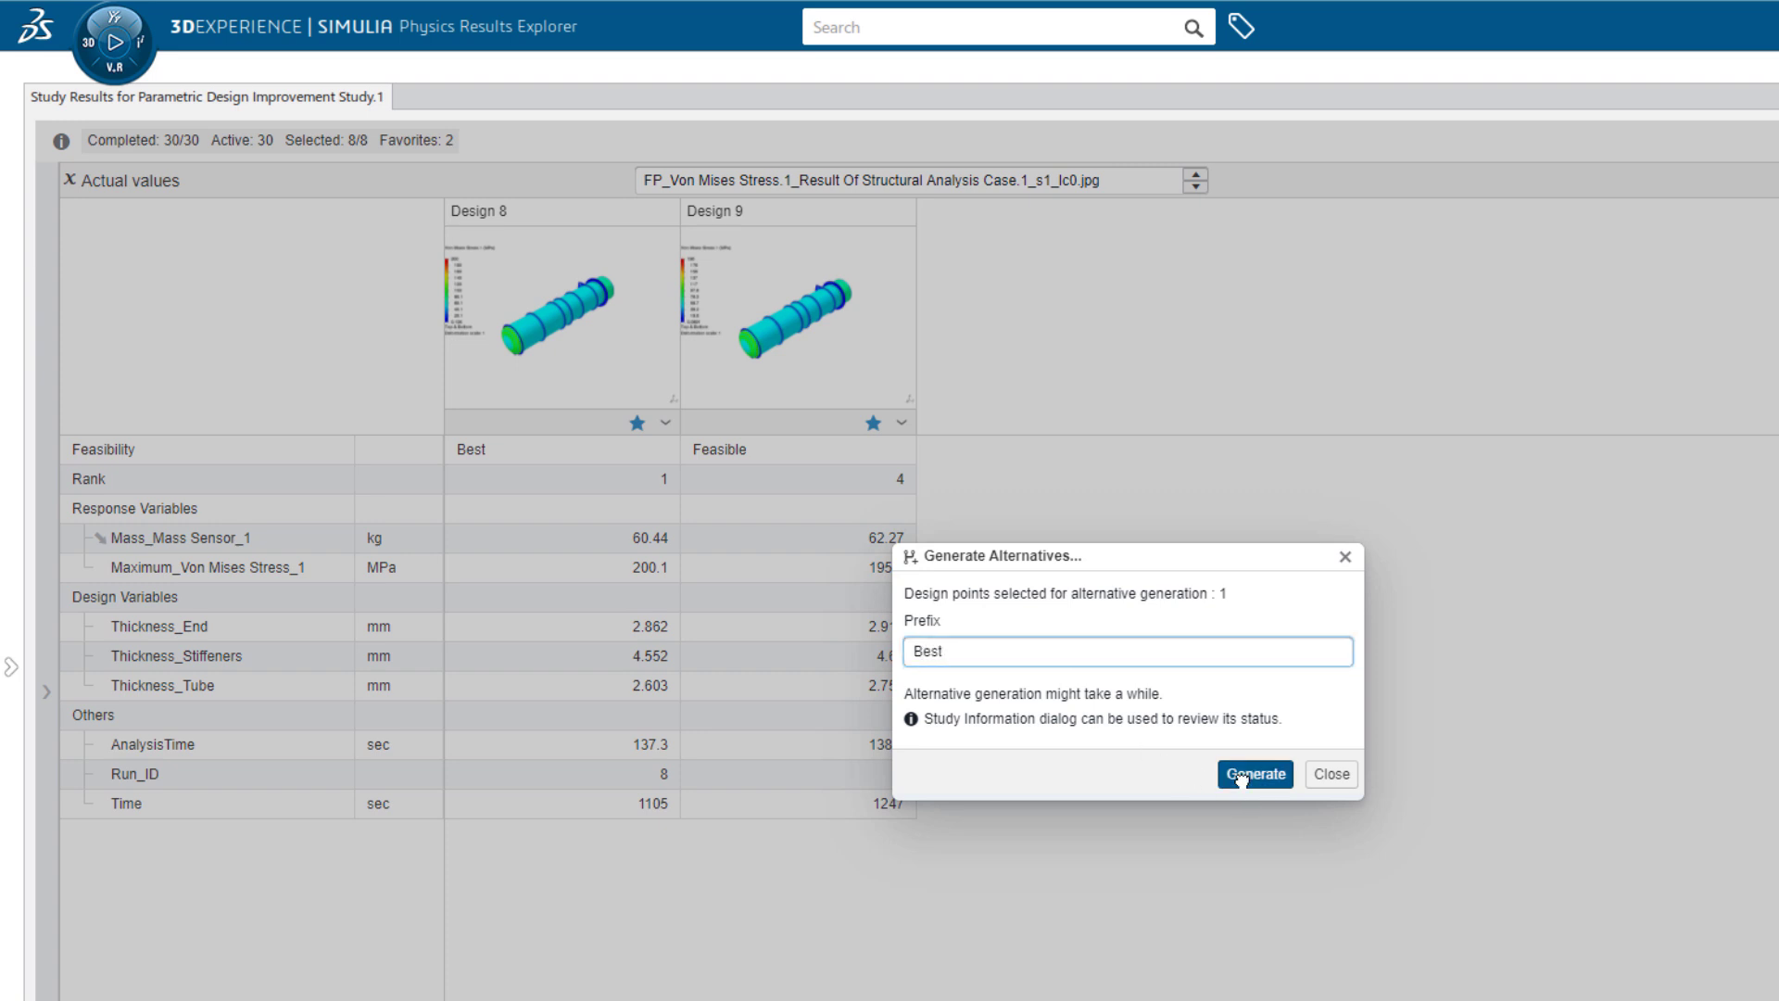
left_click(1255, 773)
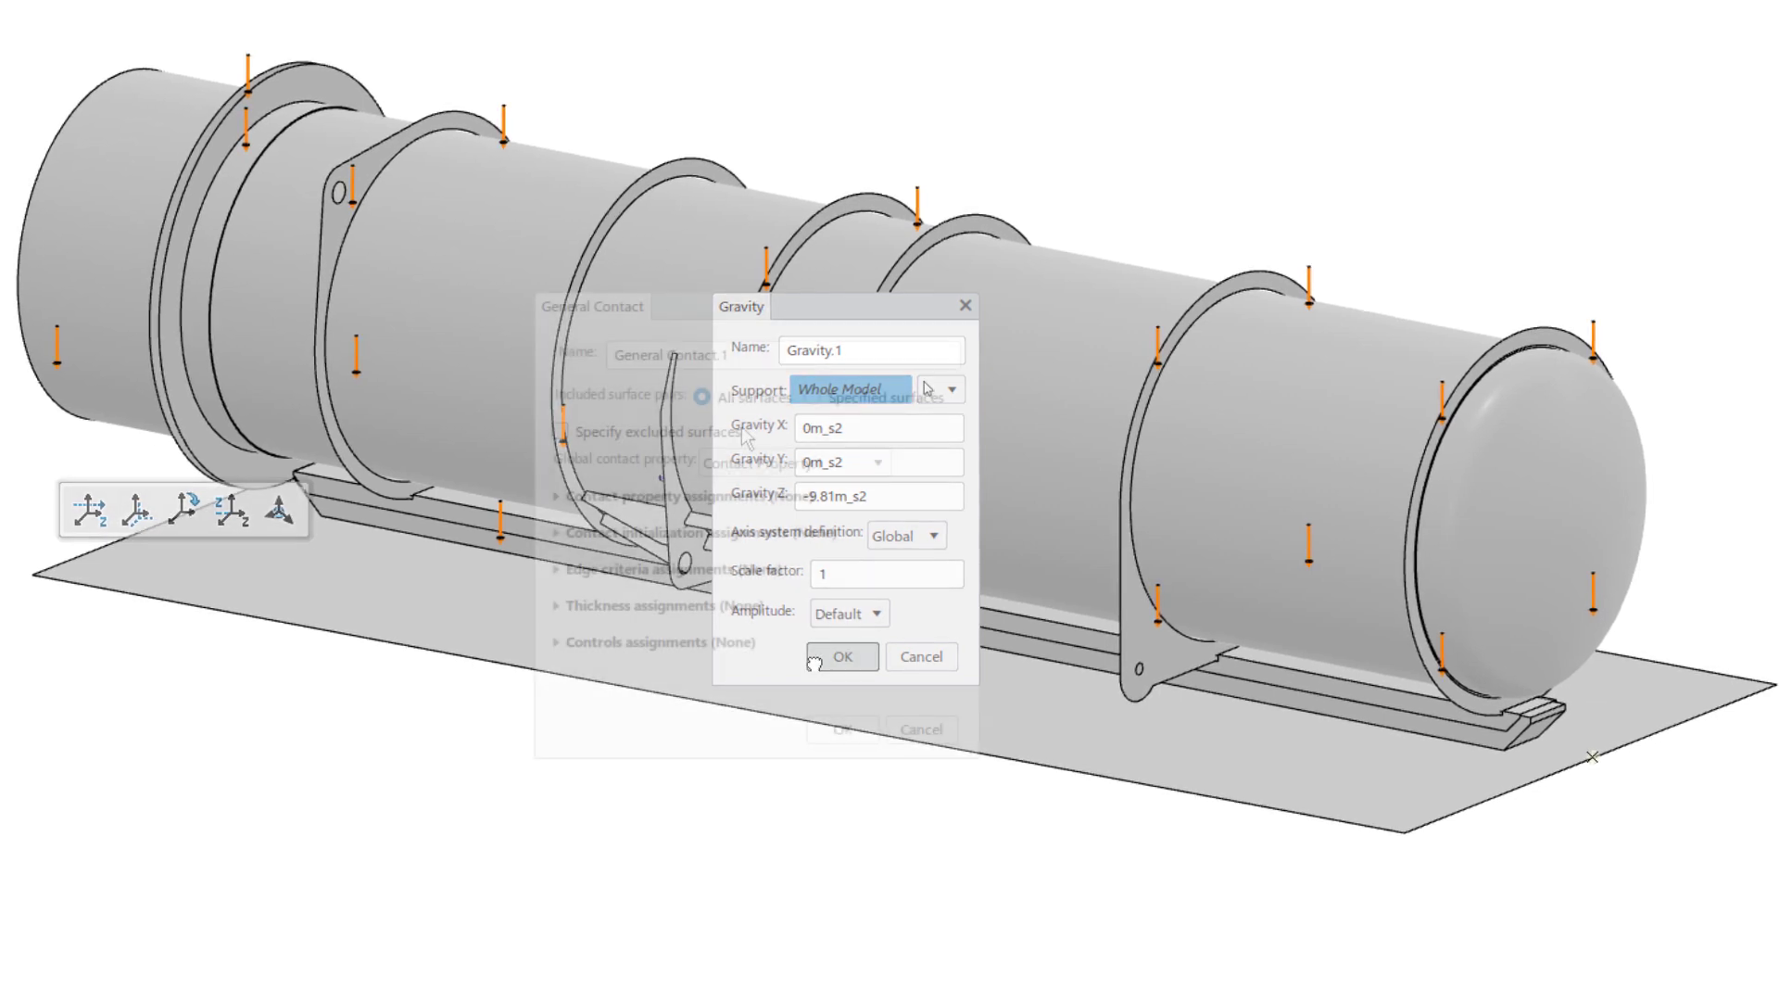
Step: Confirm gravity and general contact, then solve Case.4 in the cloud on 8 cores with tokens
left_click(840, 656)
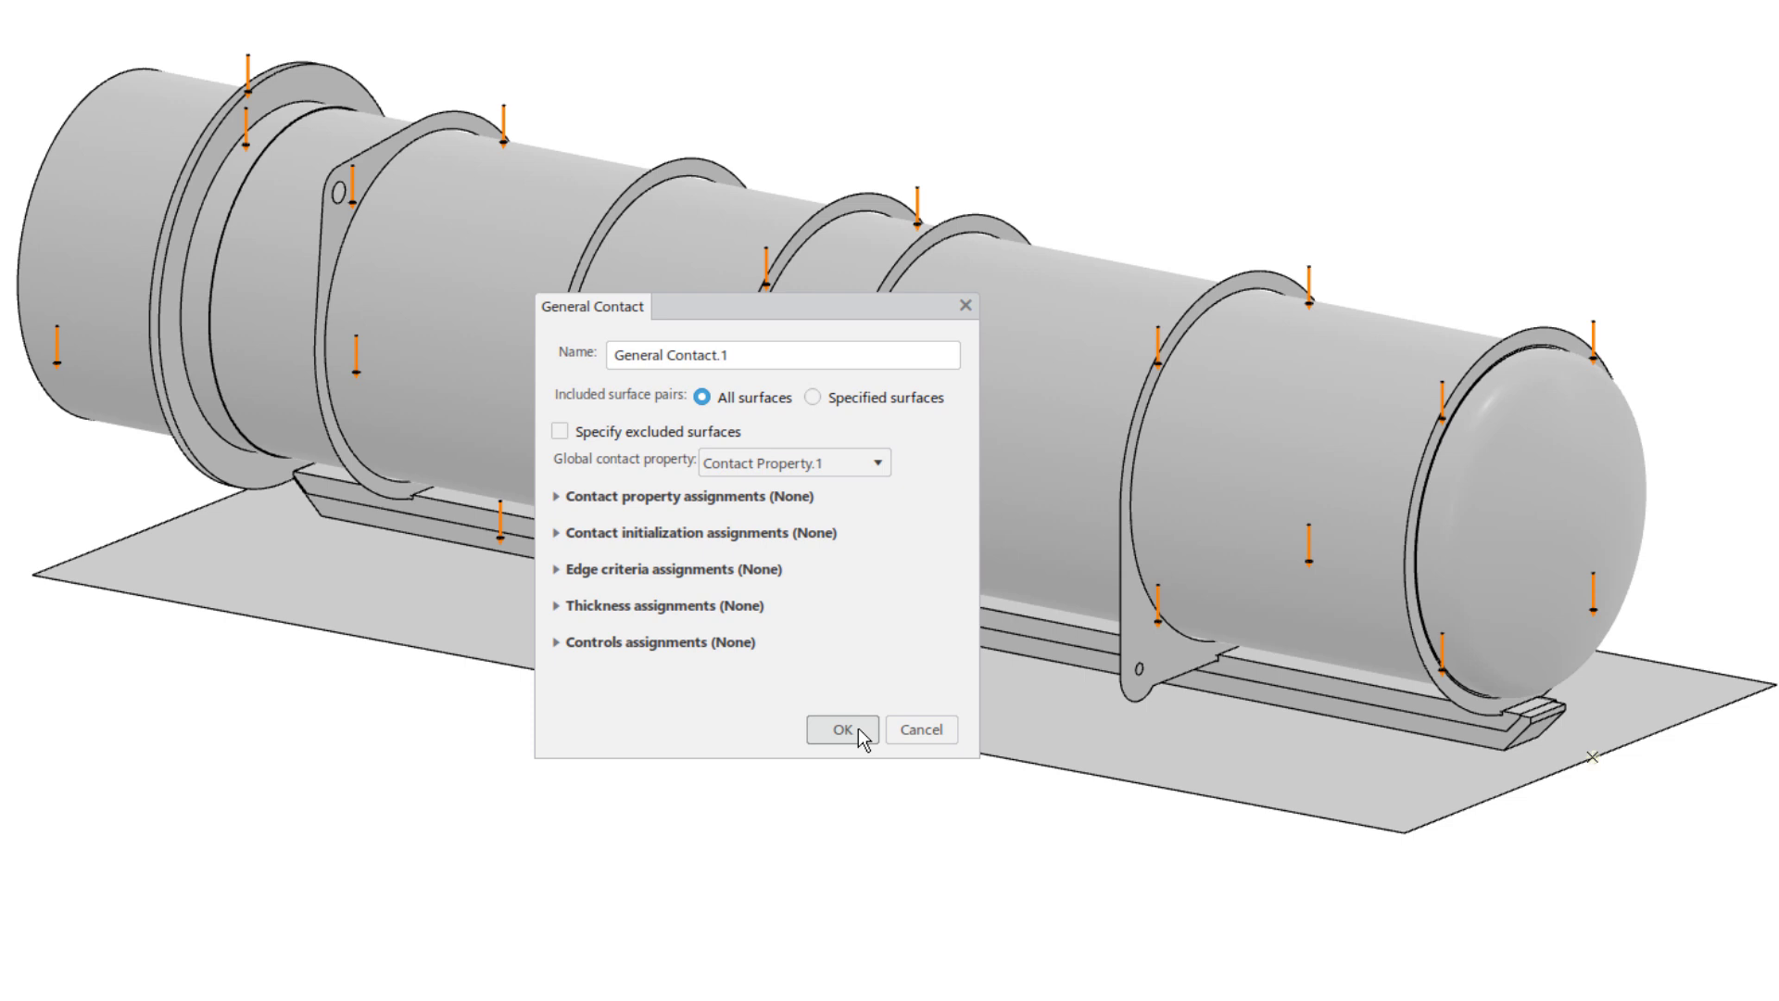
left_click(839, 728)
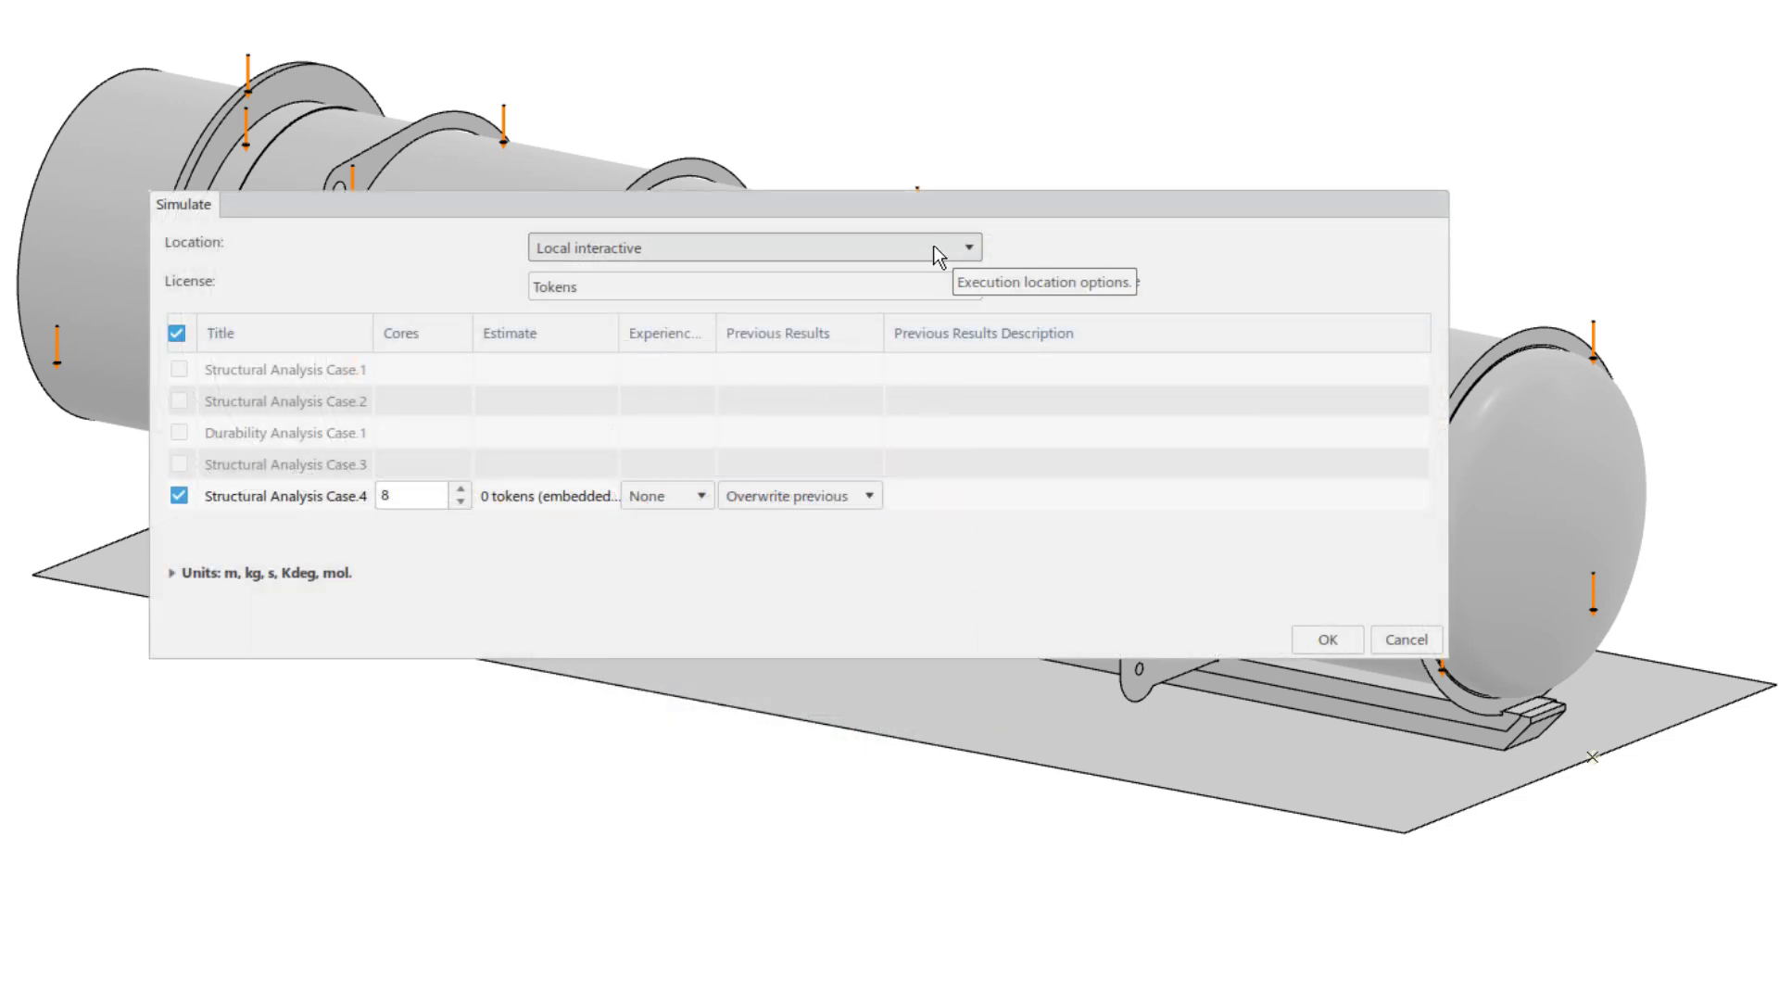
left_click(966, 247)
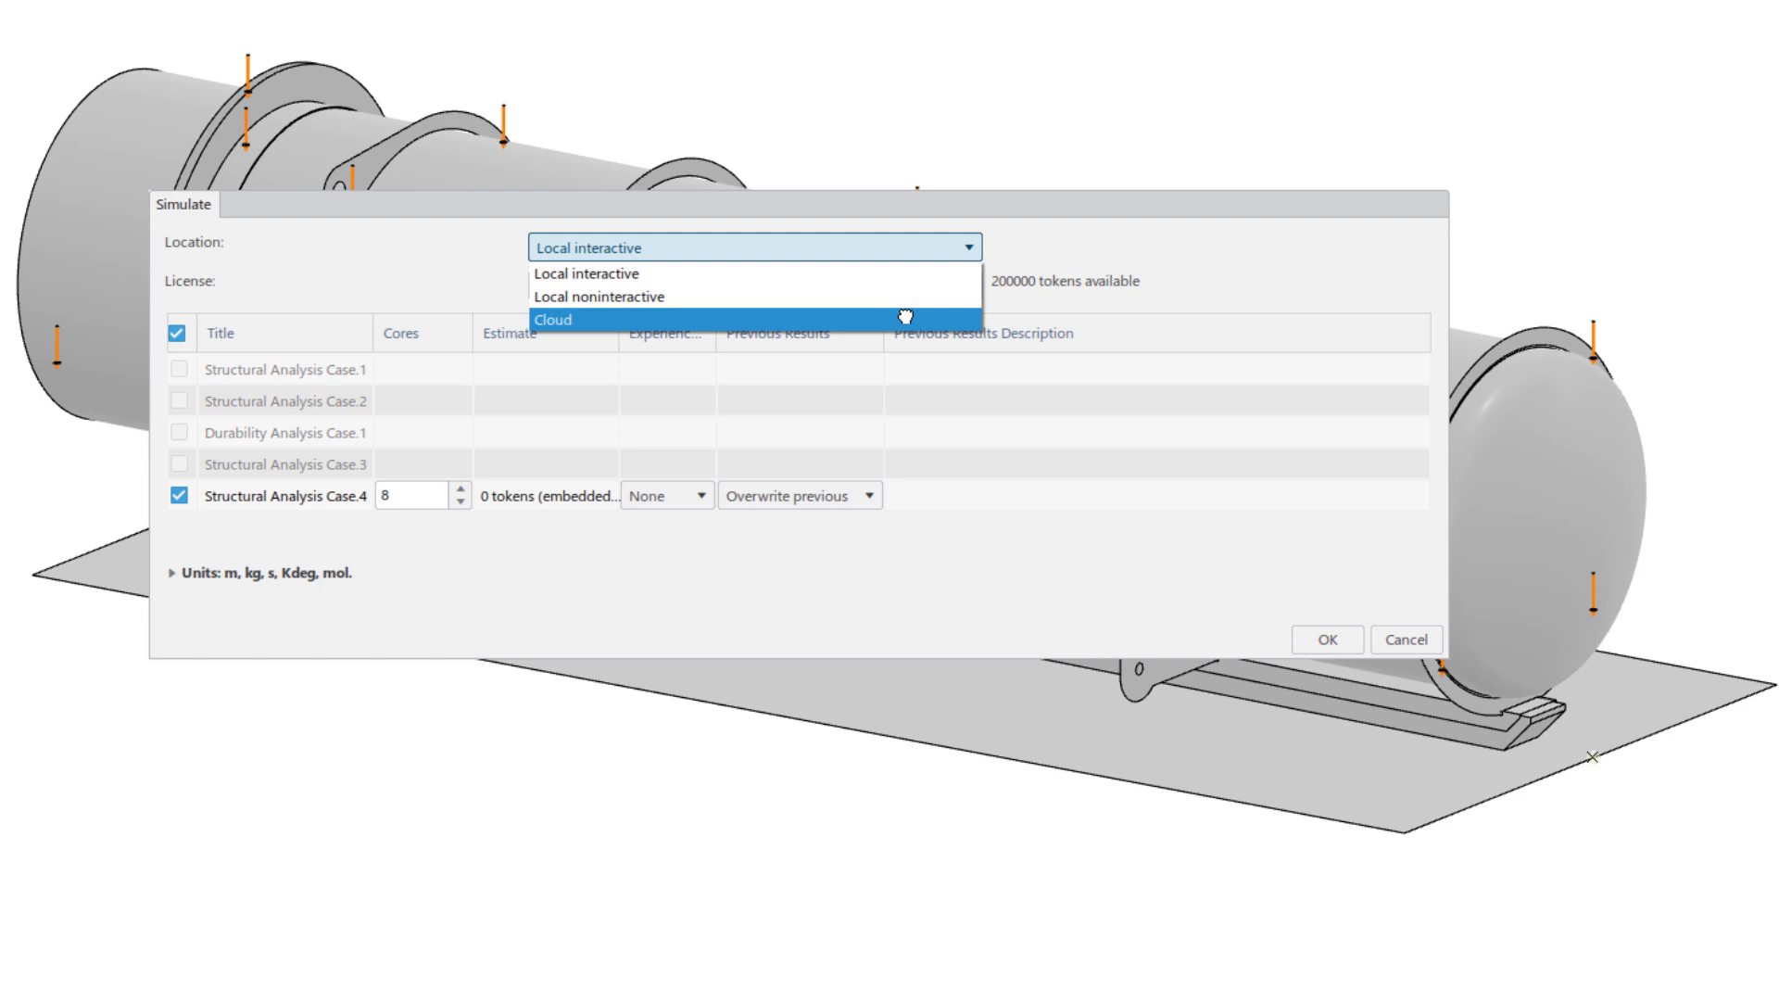
left_click(551, 319)
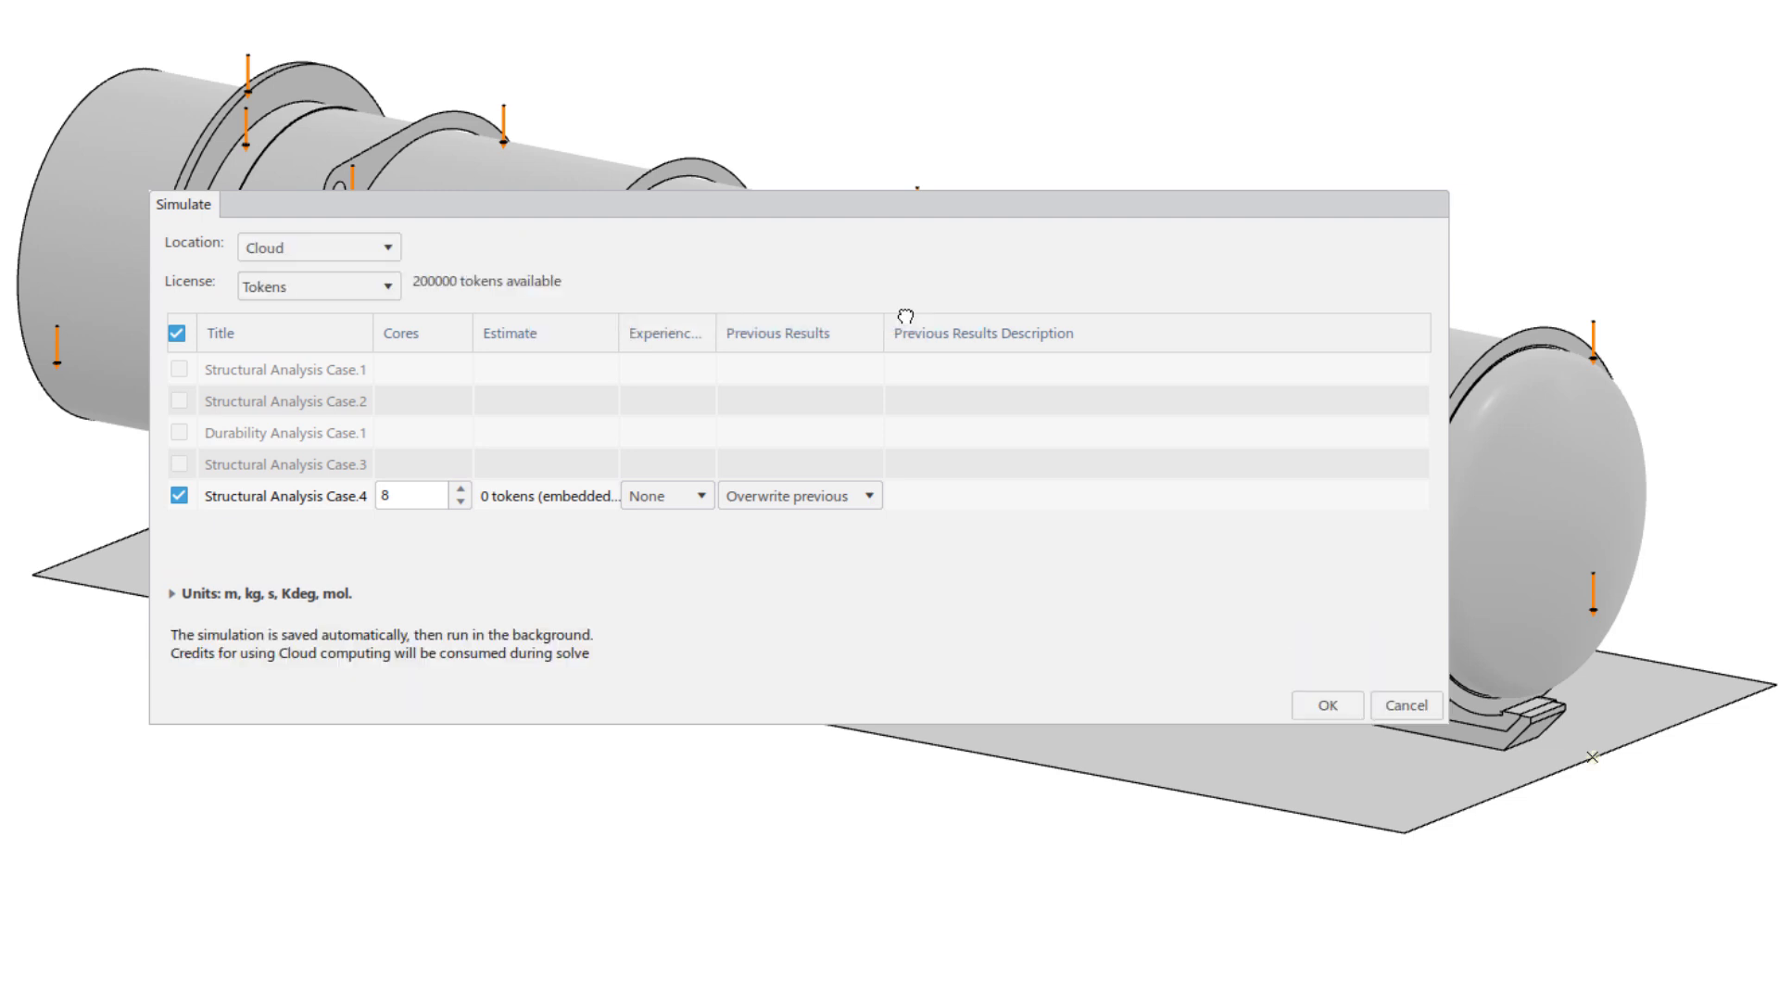
left_click(461, 489)
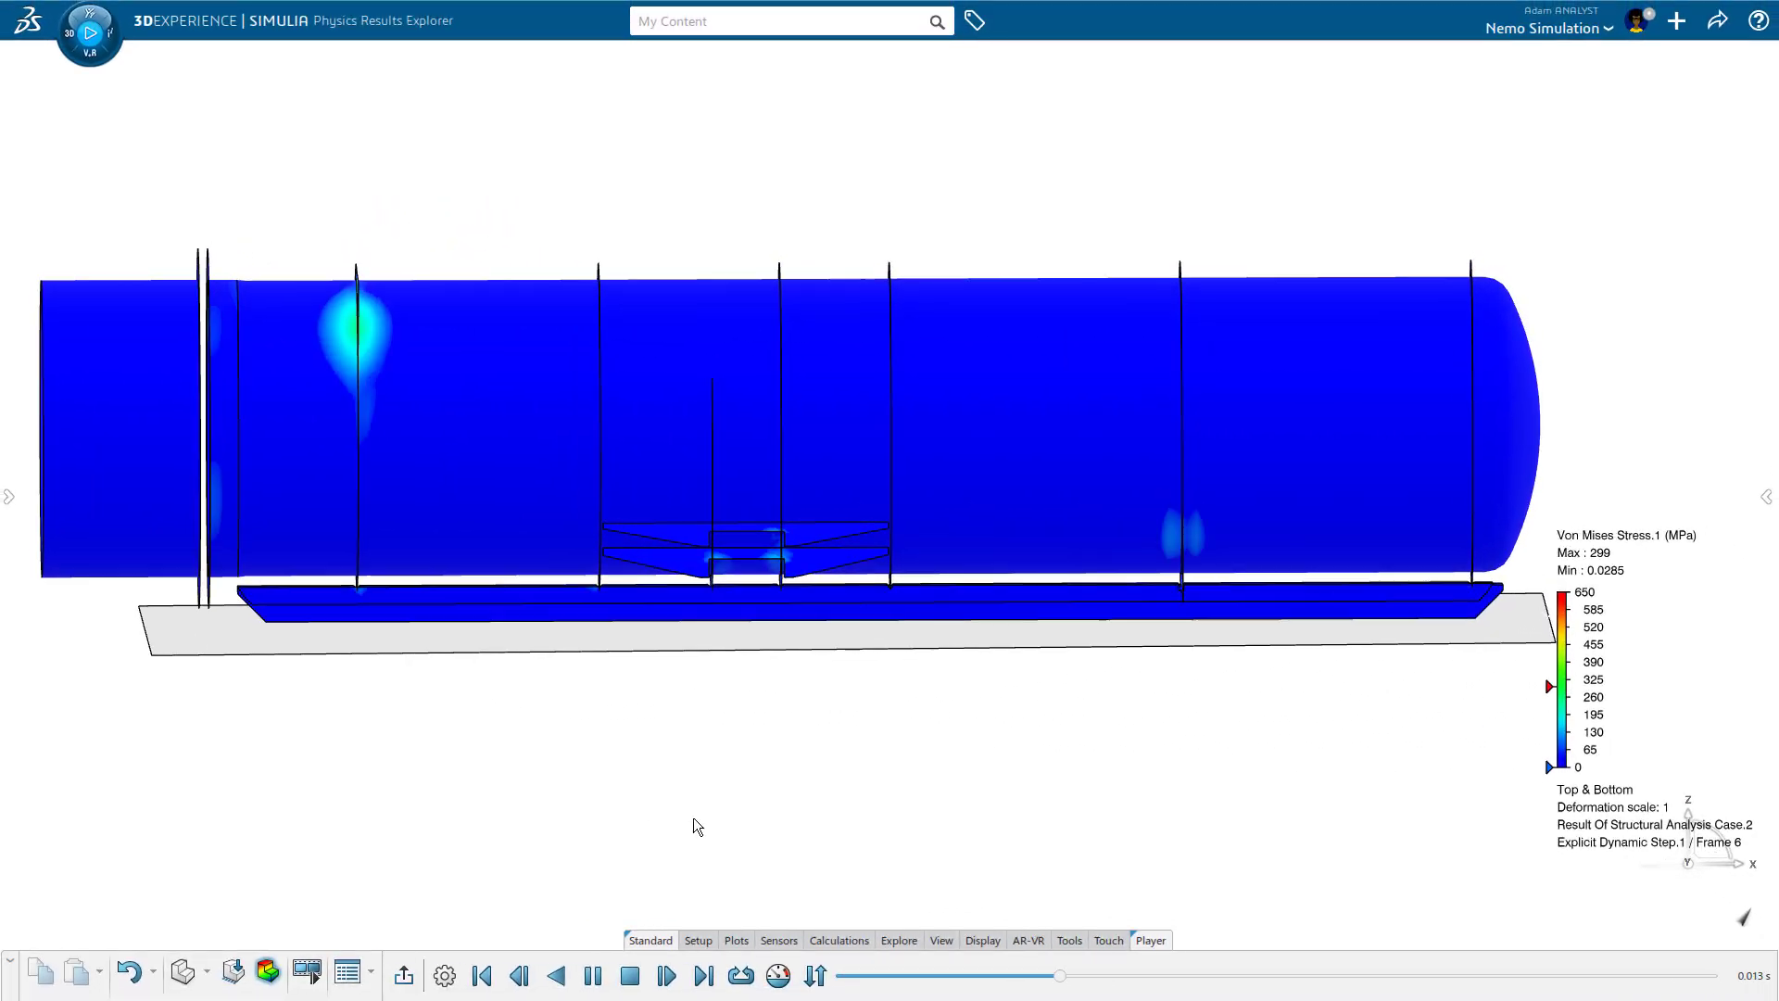
Step: Animate Explicit Dynamic Step.1 frames of Structural Analysis Case.2 with the Player controls
left_click(667, 976)
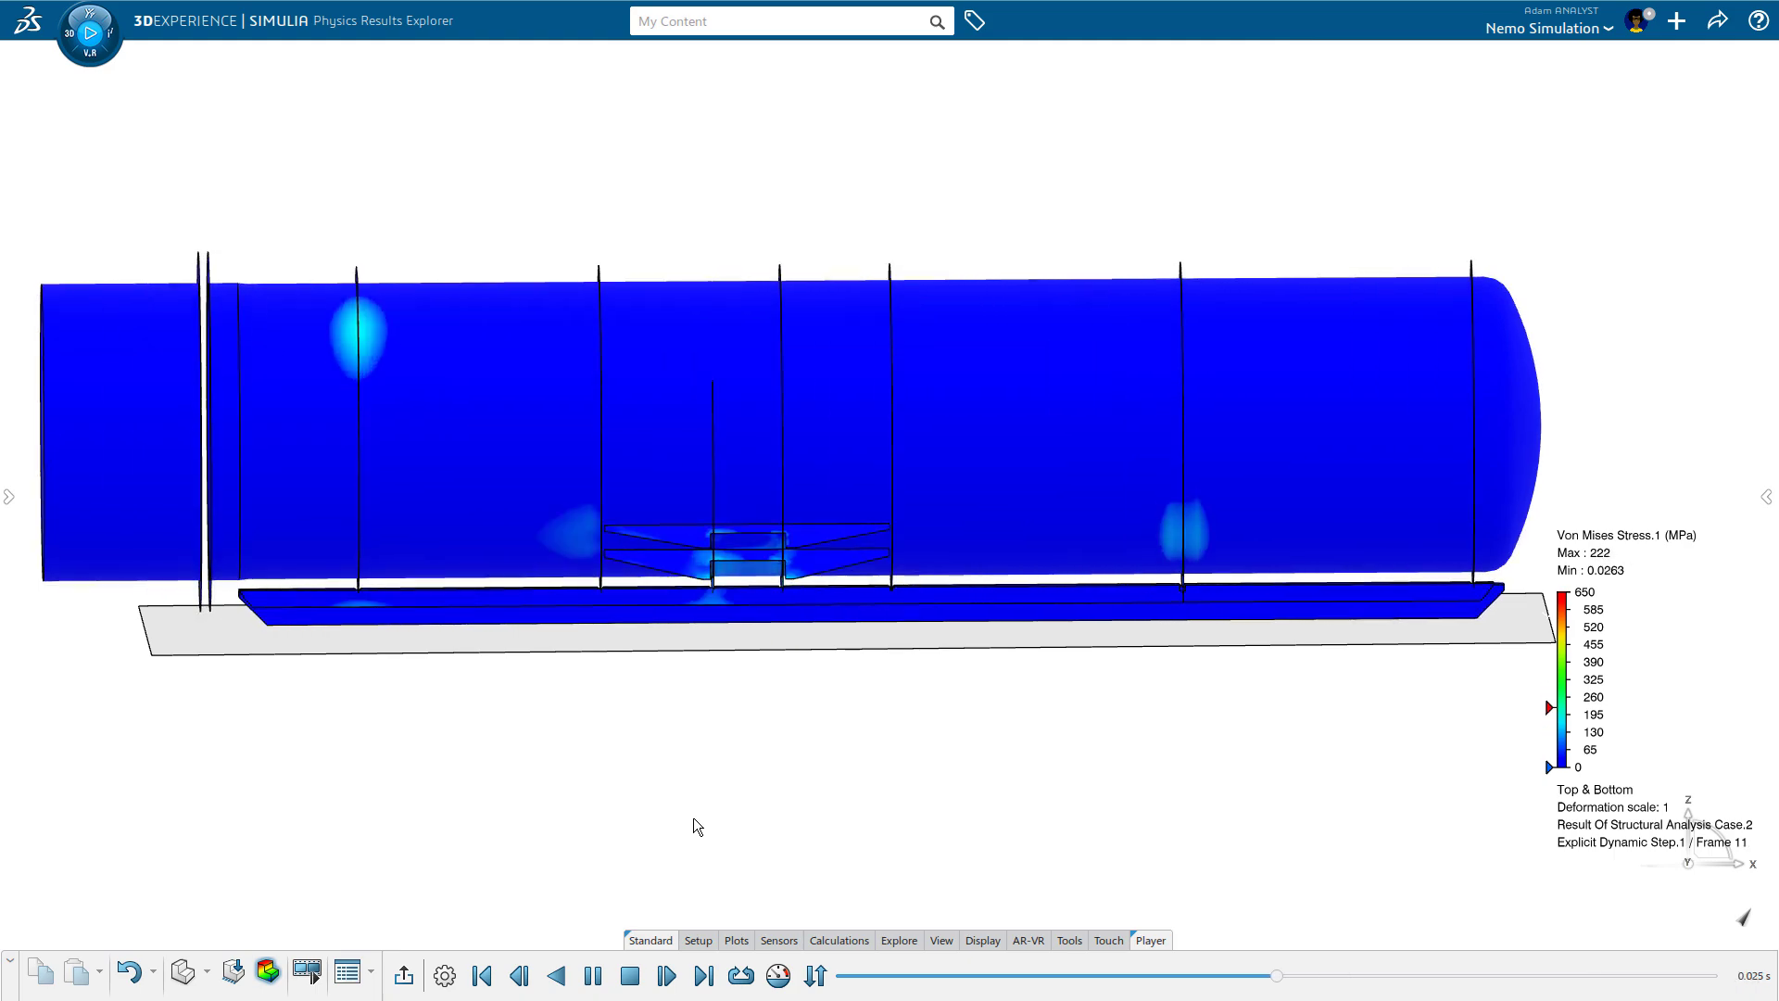
left_click(666, 976)
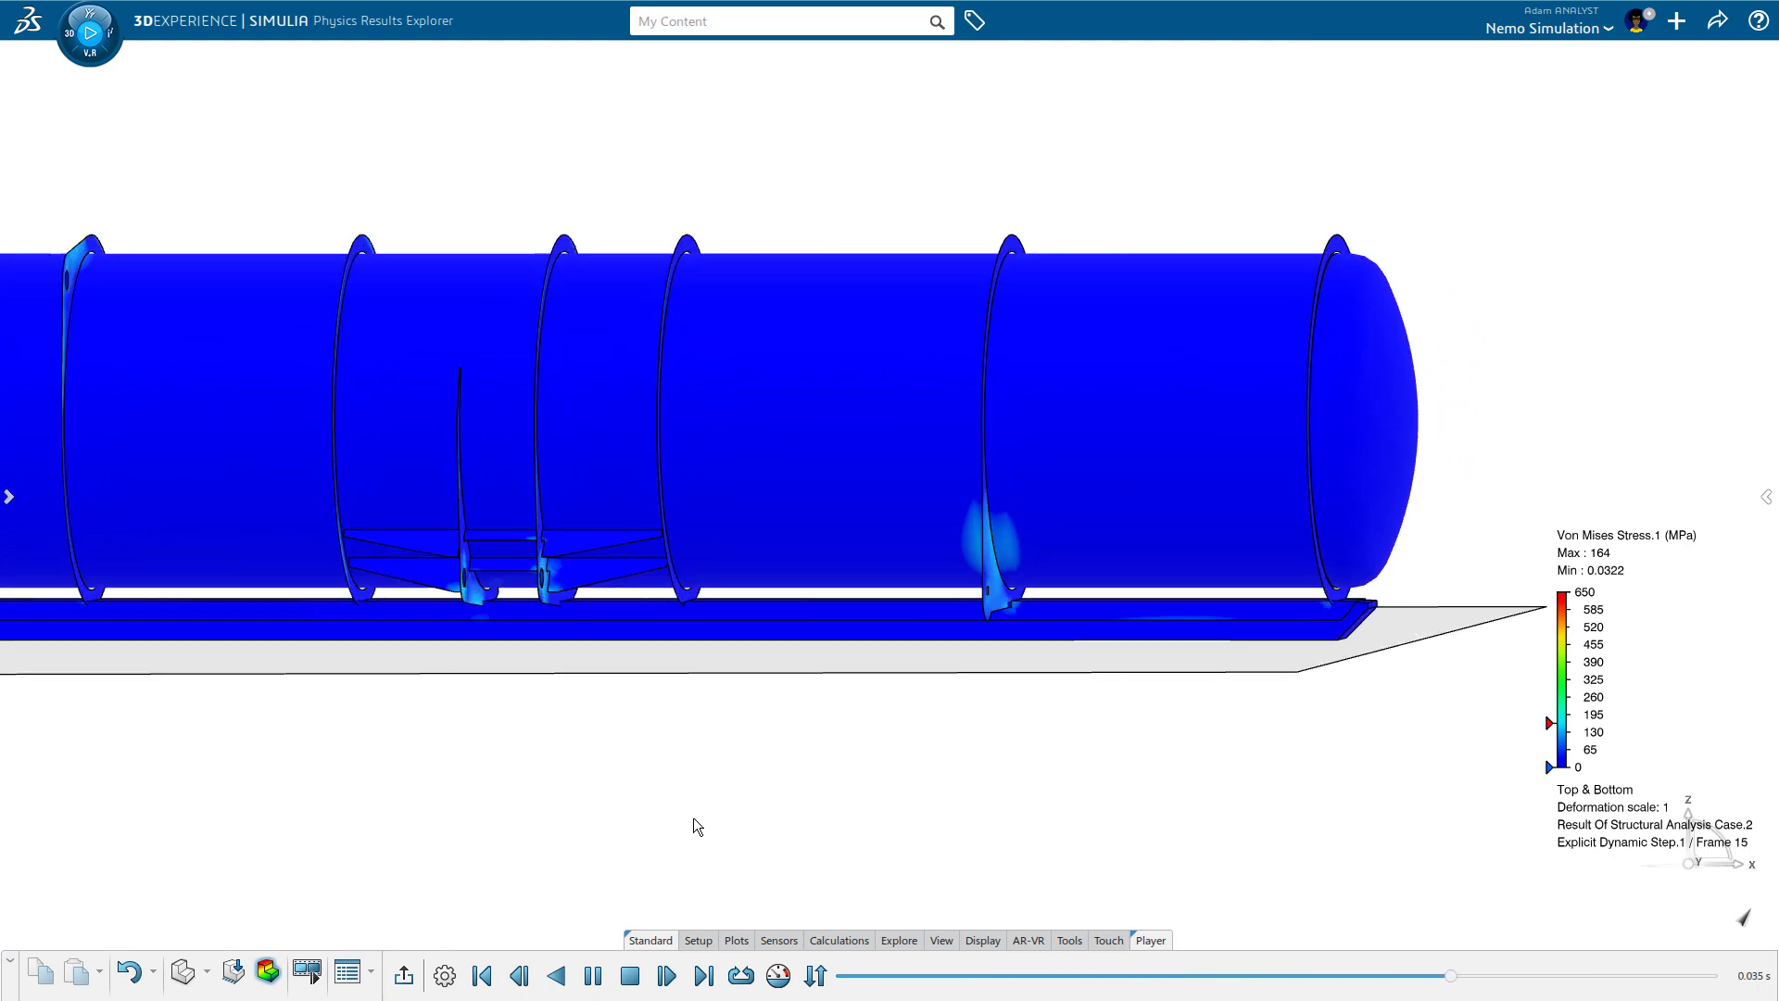
left_click(795, 976)
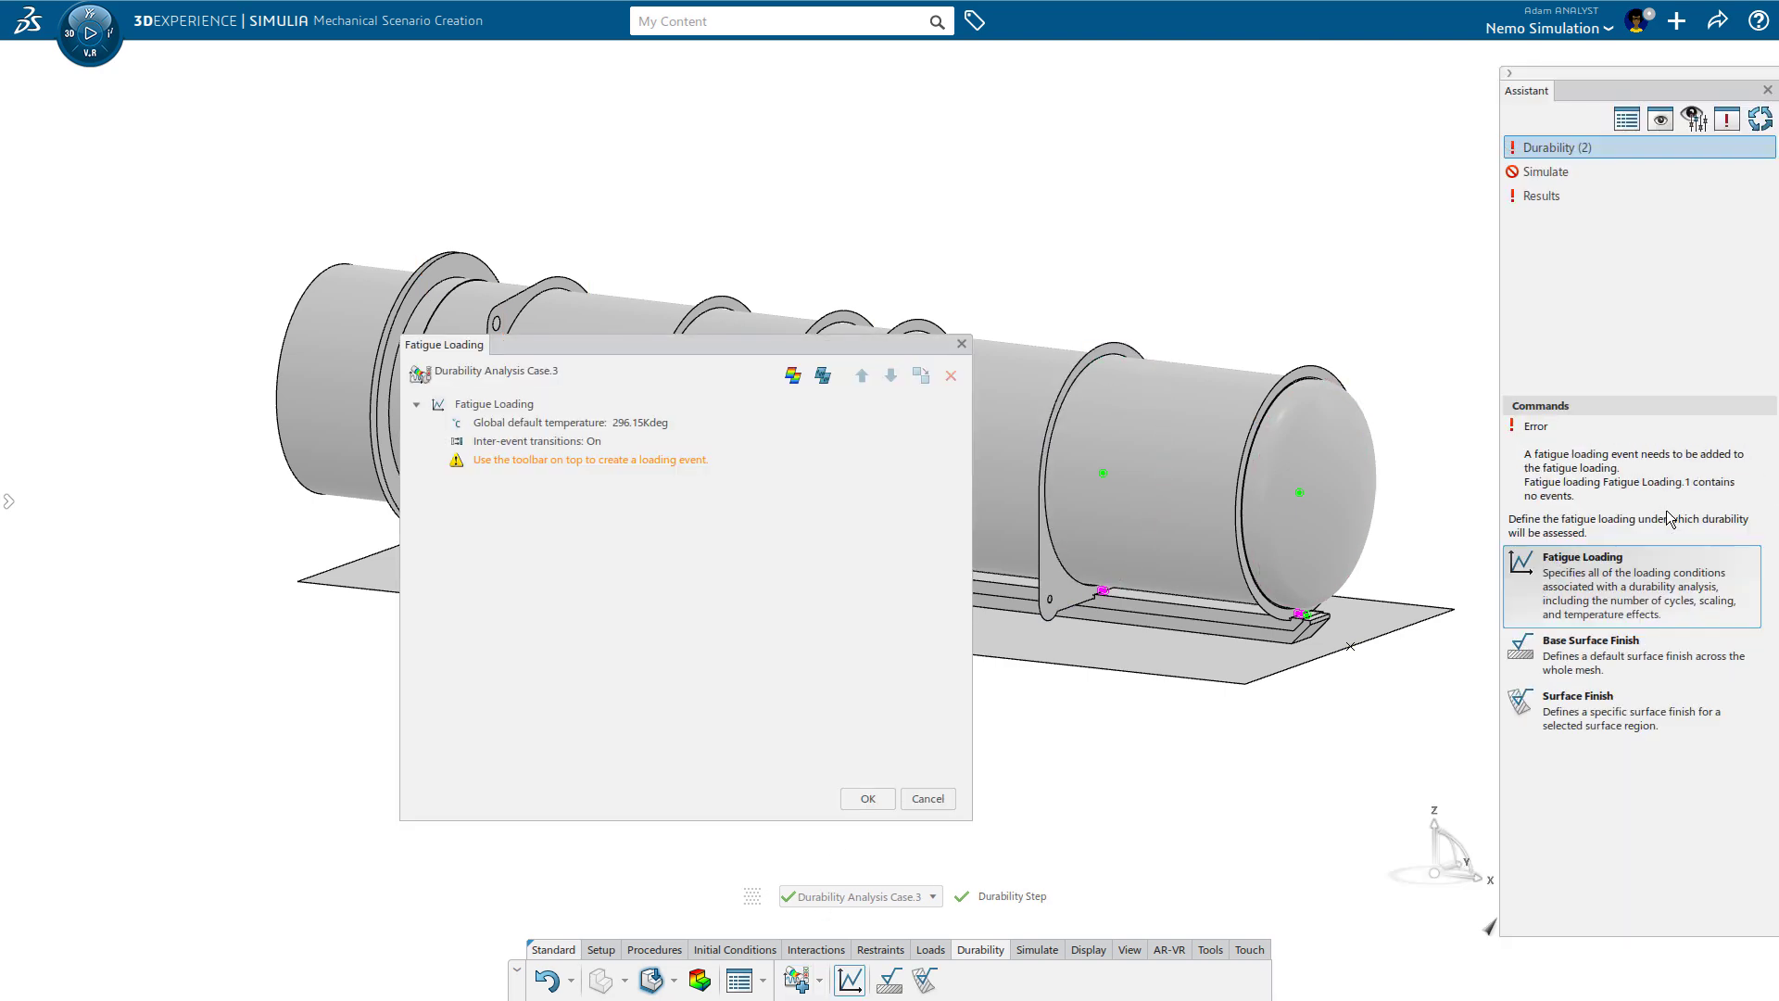
Step: Add a frame sequence with Case.1 last increment and Case.2 all increments
left_click(793, 375)
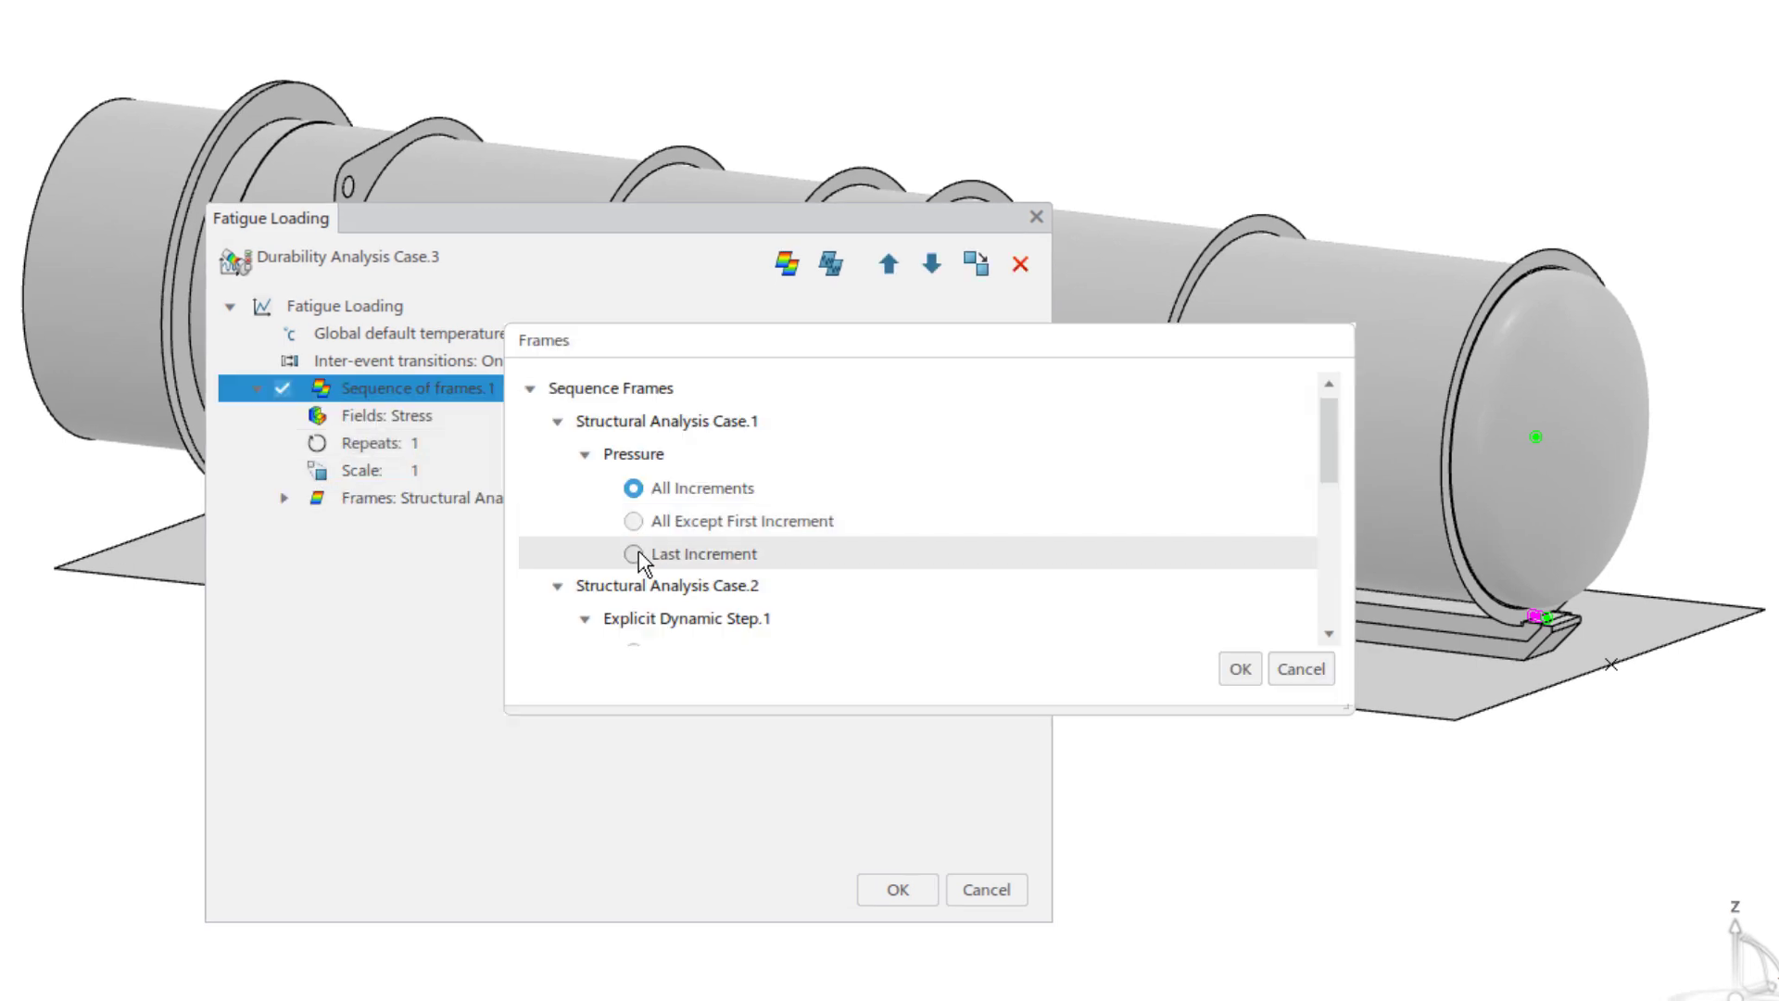
right_click(416, 388)
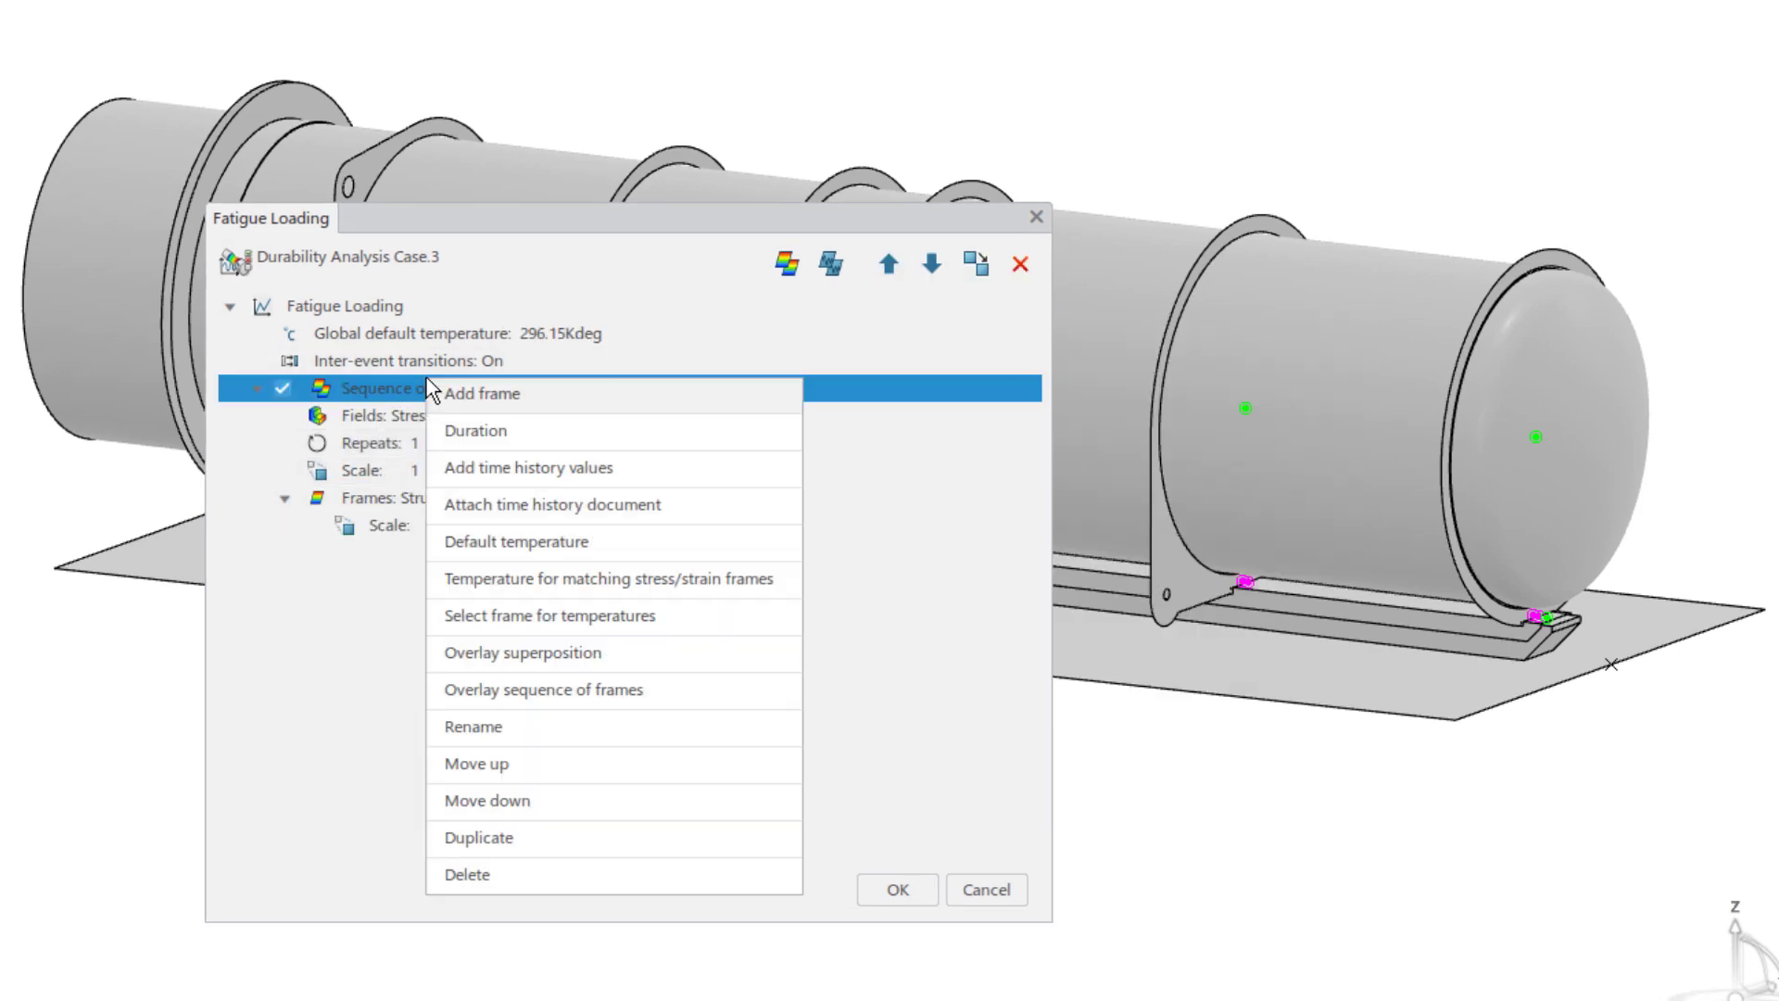
left_click(481, 393)
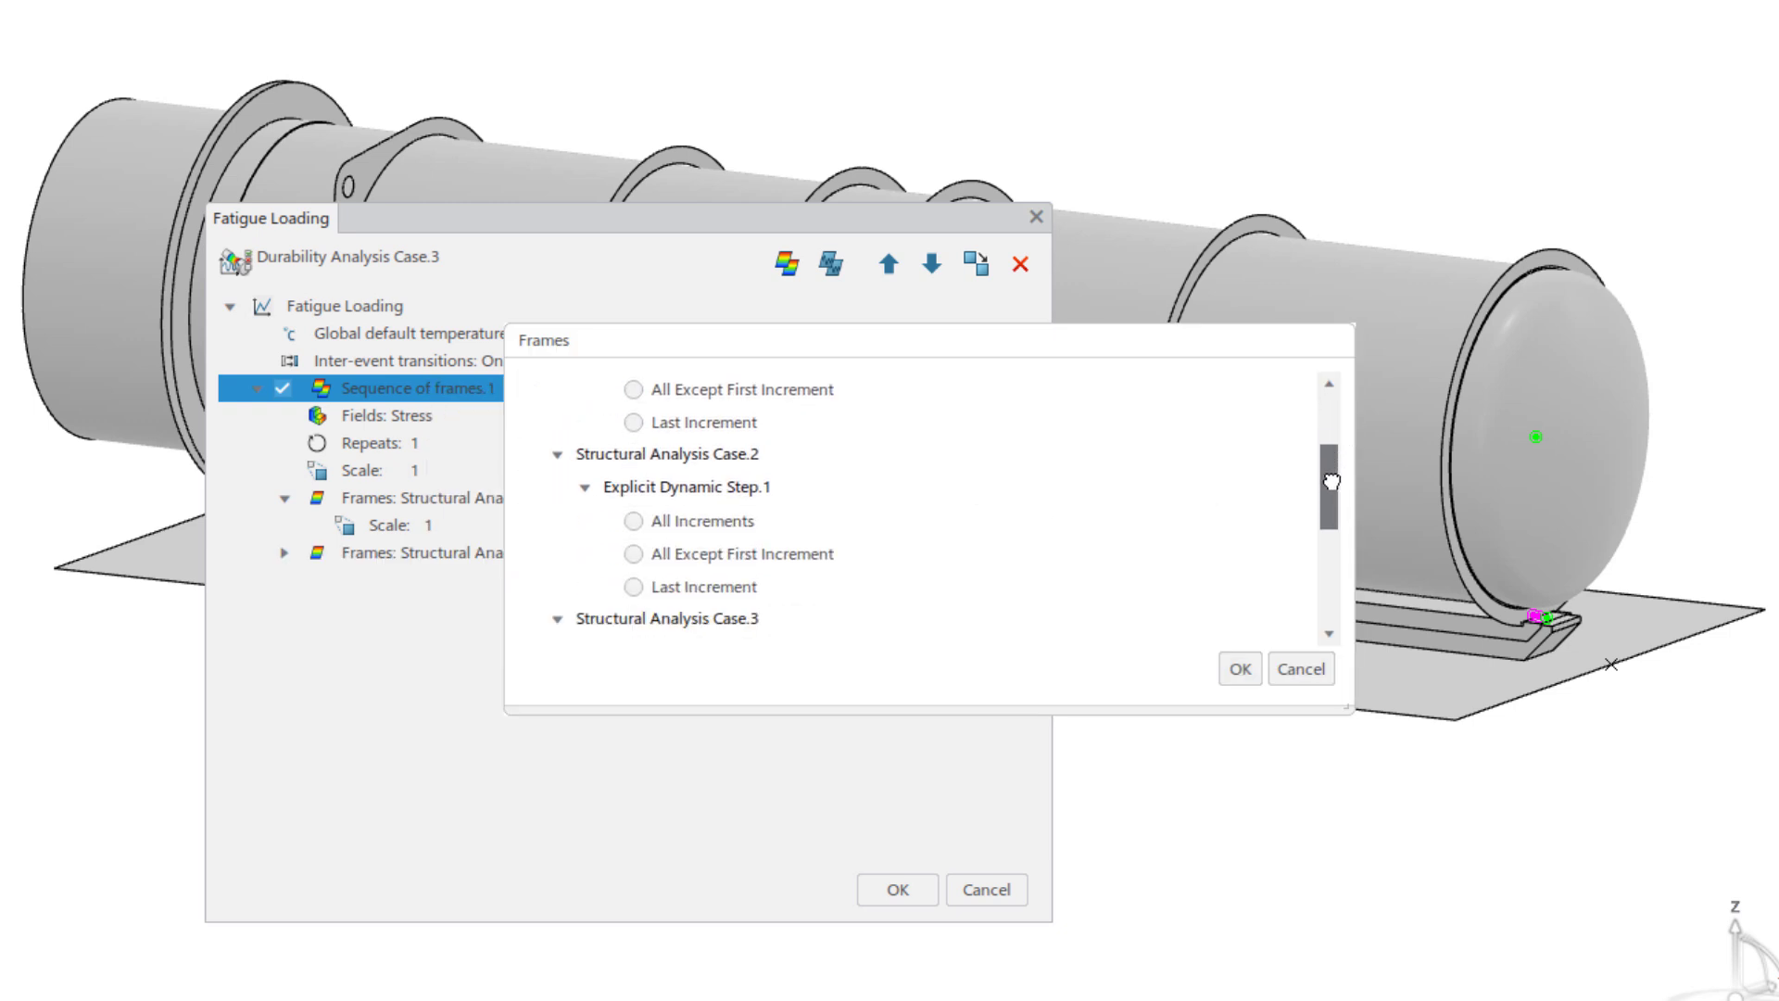
left_click(1239, 668)
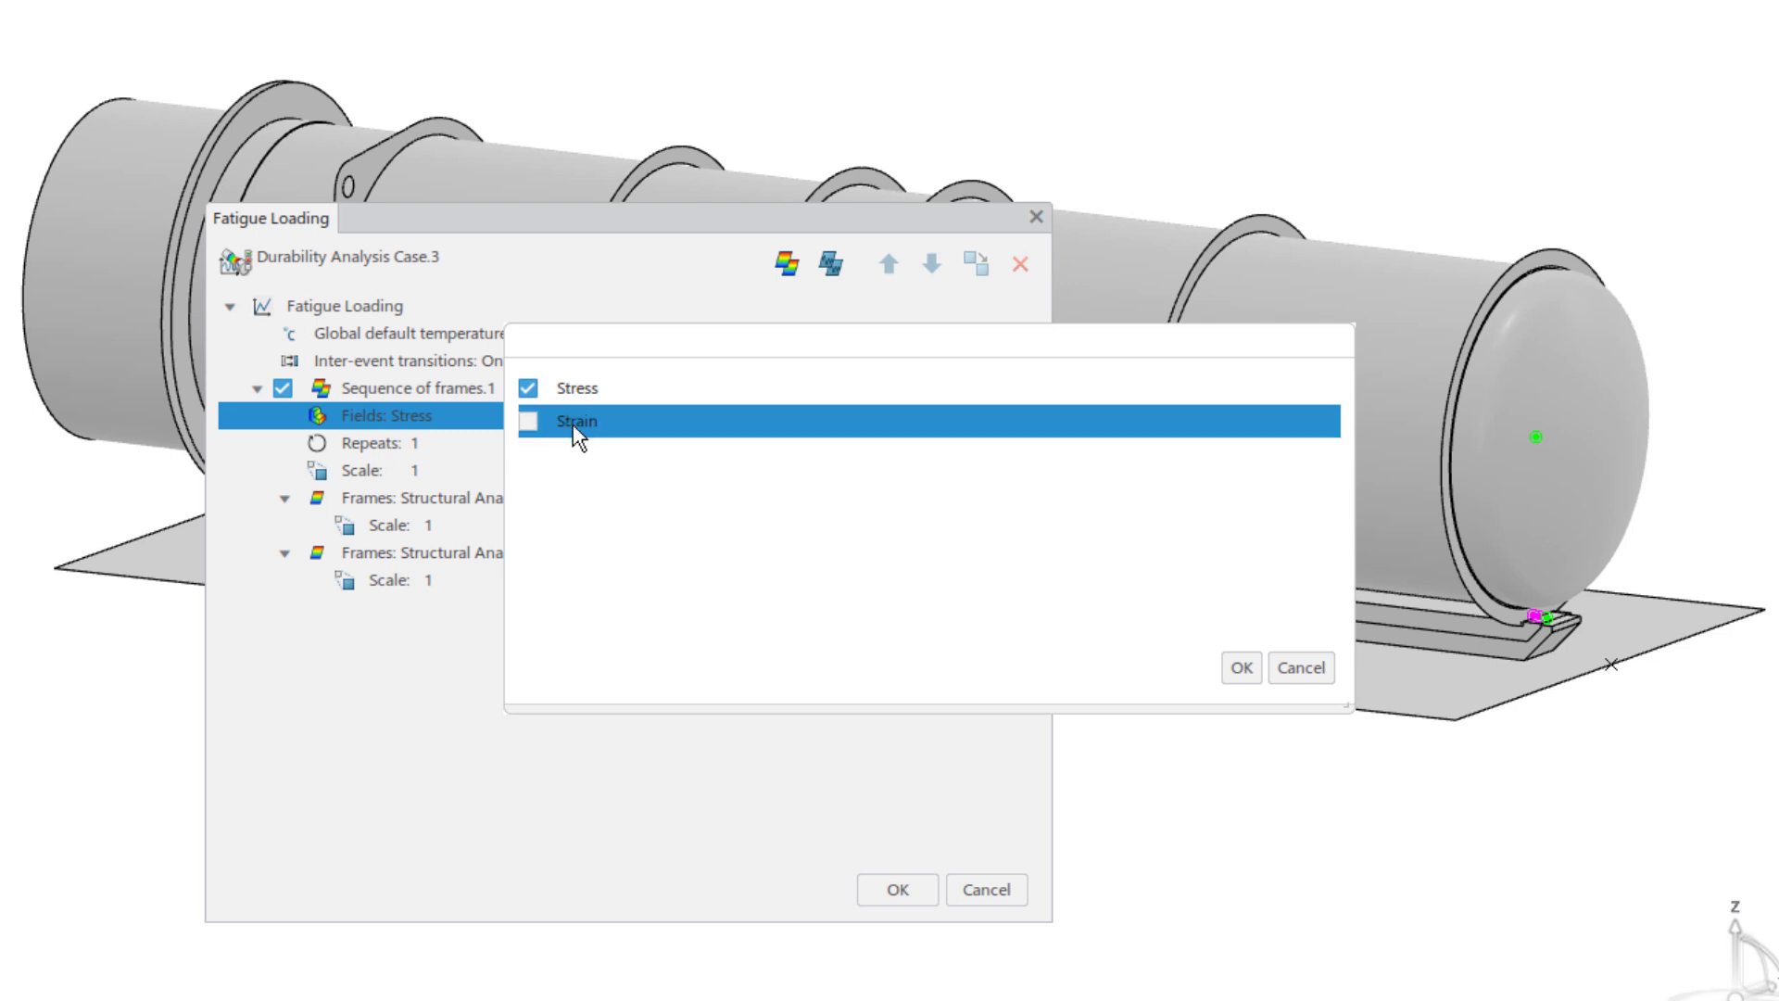
Step: Include strain with stress in the fields and turn off inter-event transitions
left_click(527, 421)
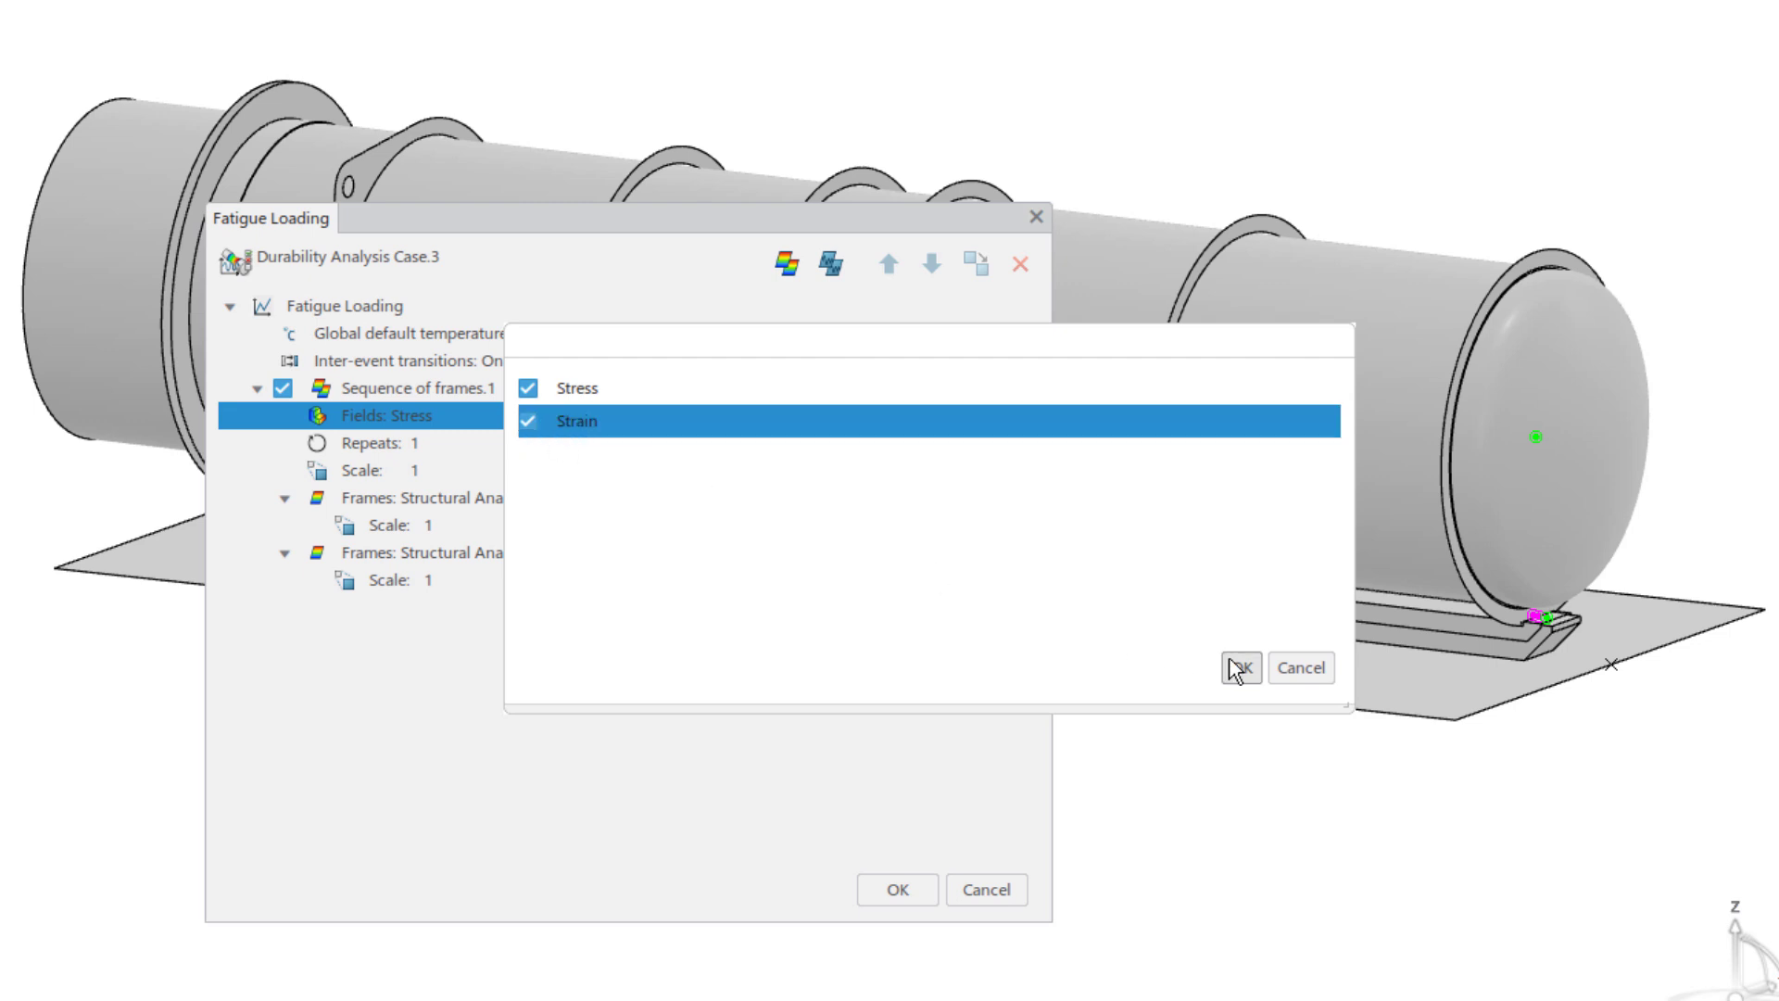
left_click(1239, 667)
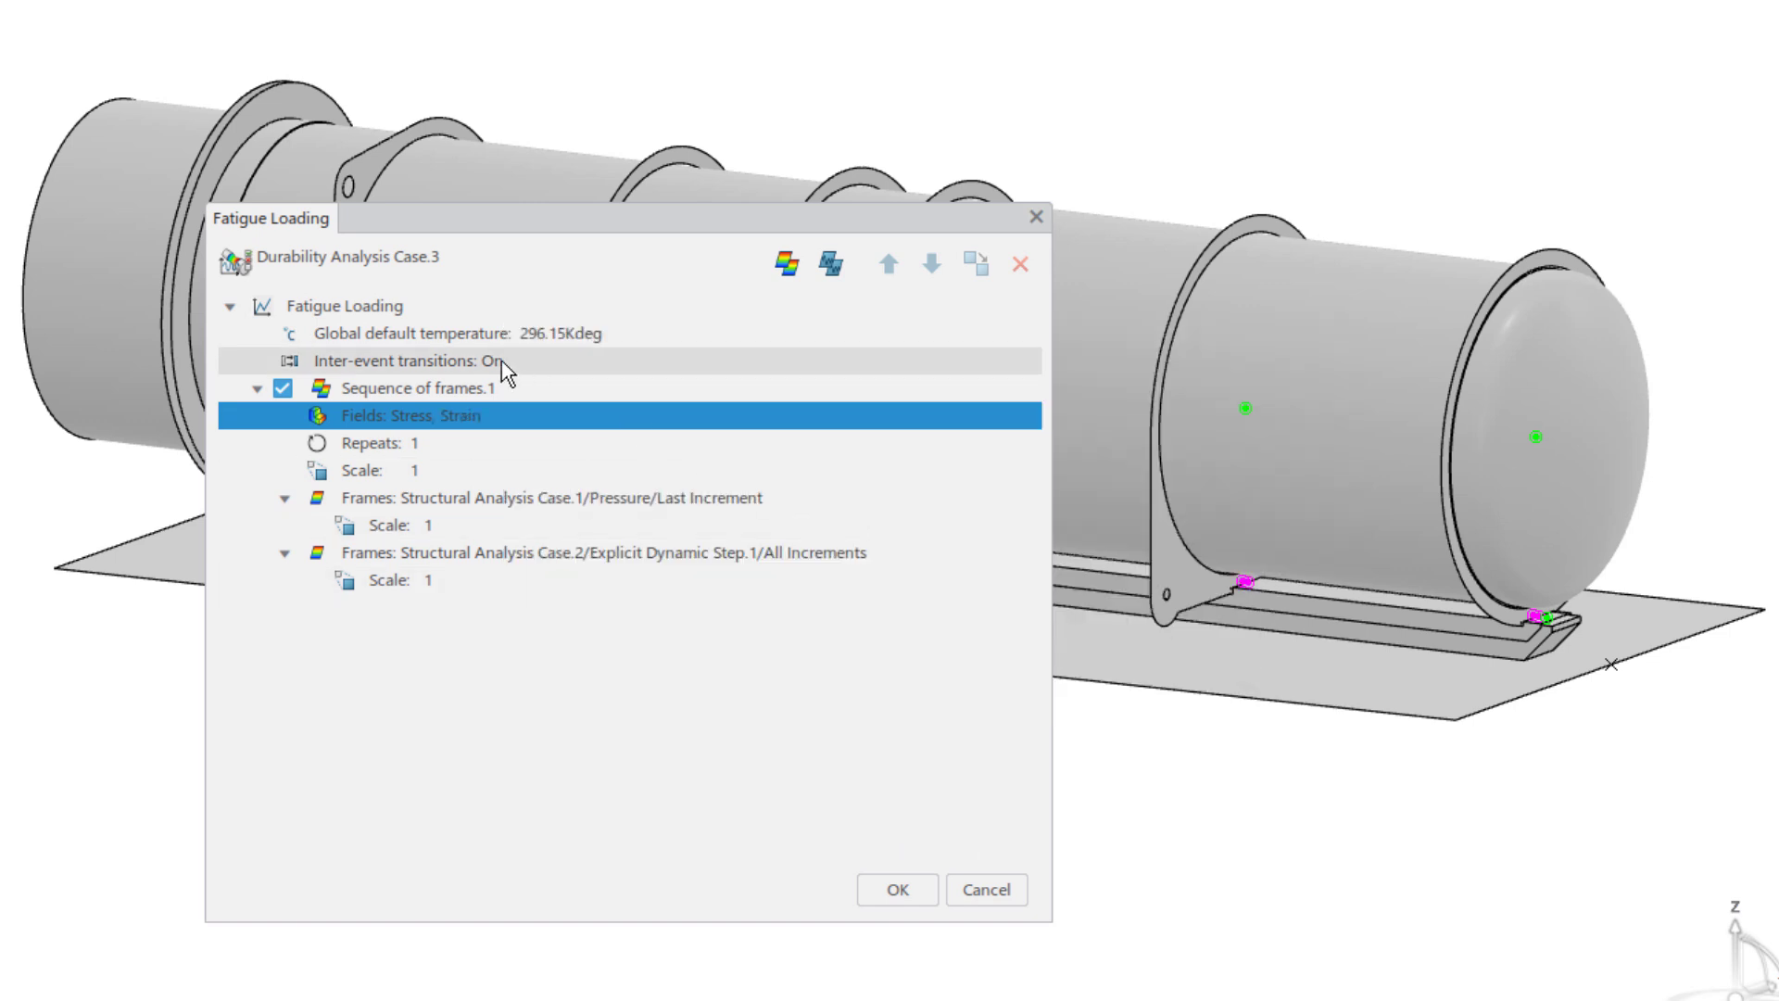
left_click(403, 360)
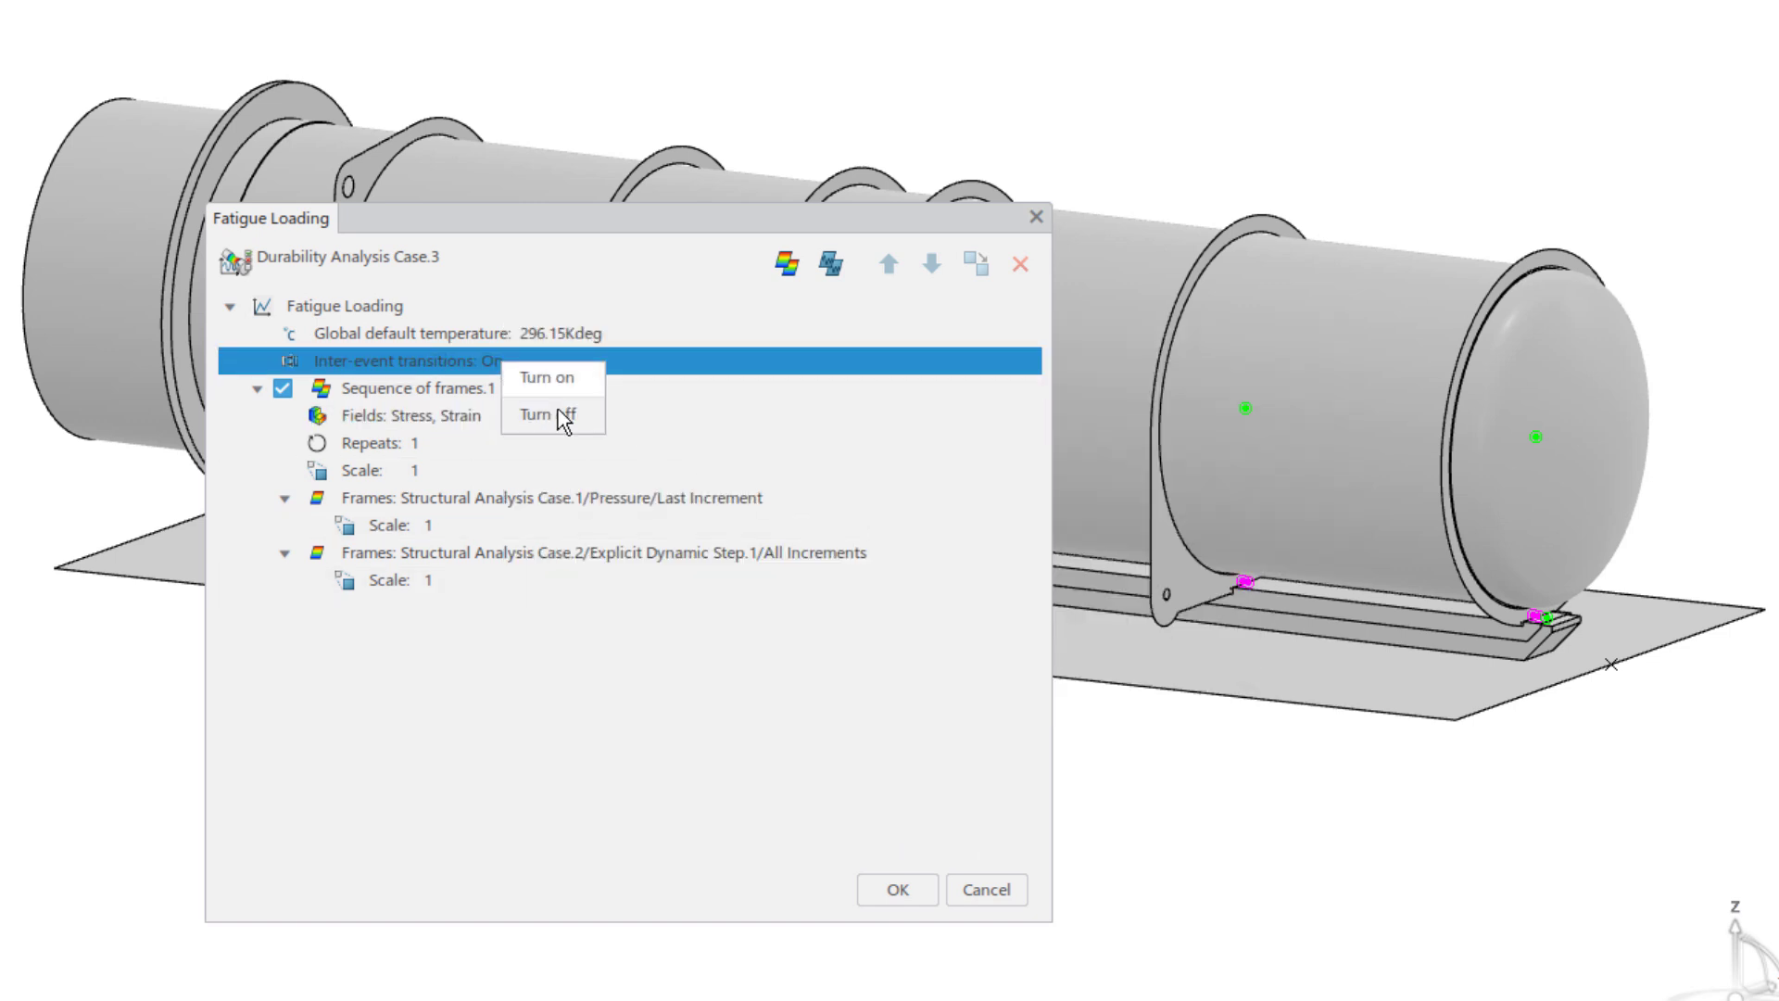
left_click(549, 413)
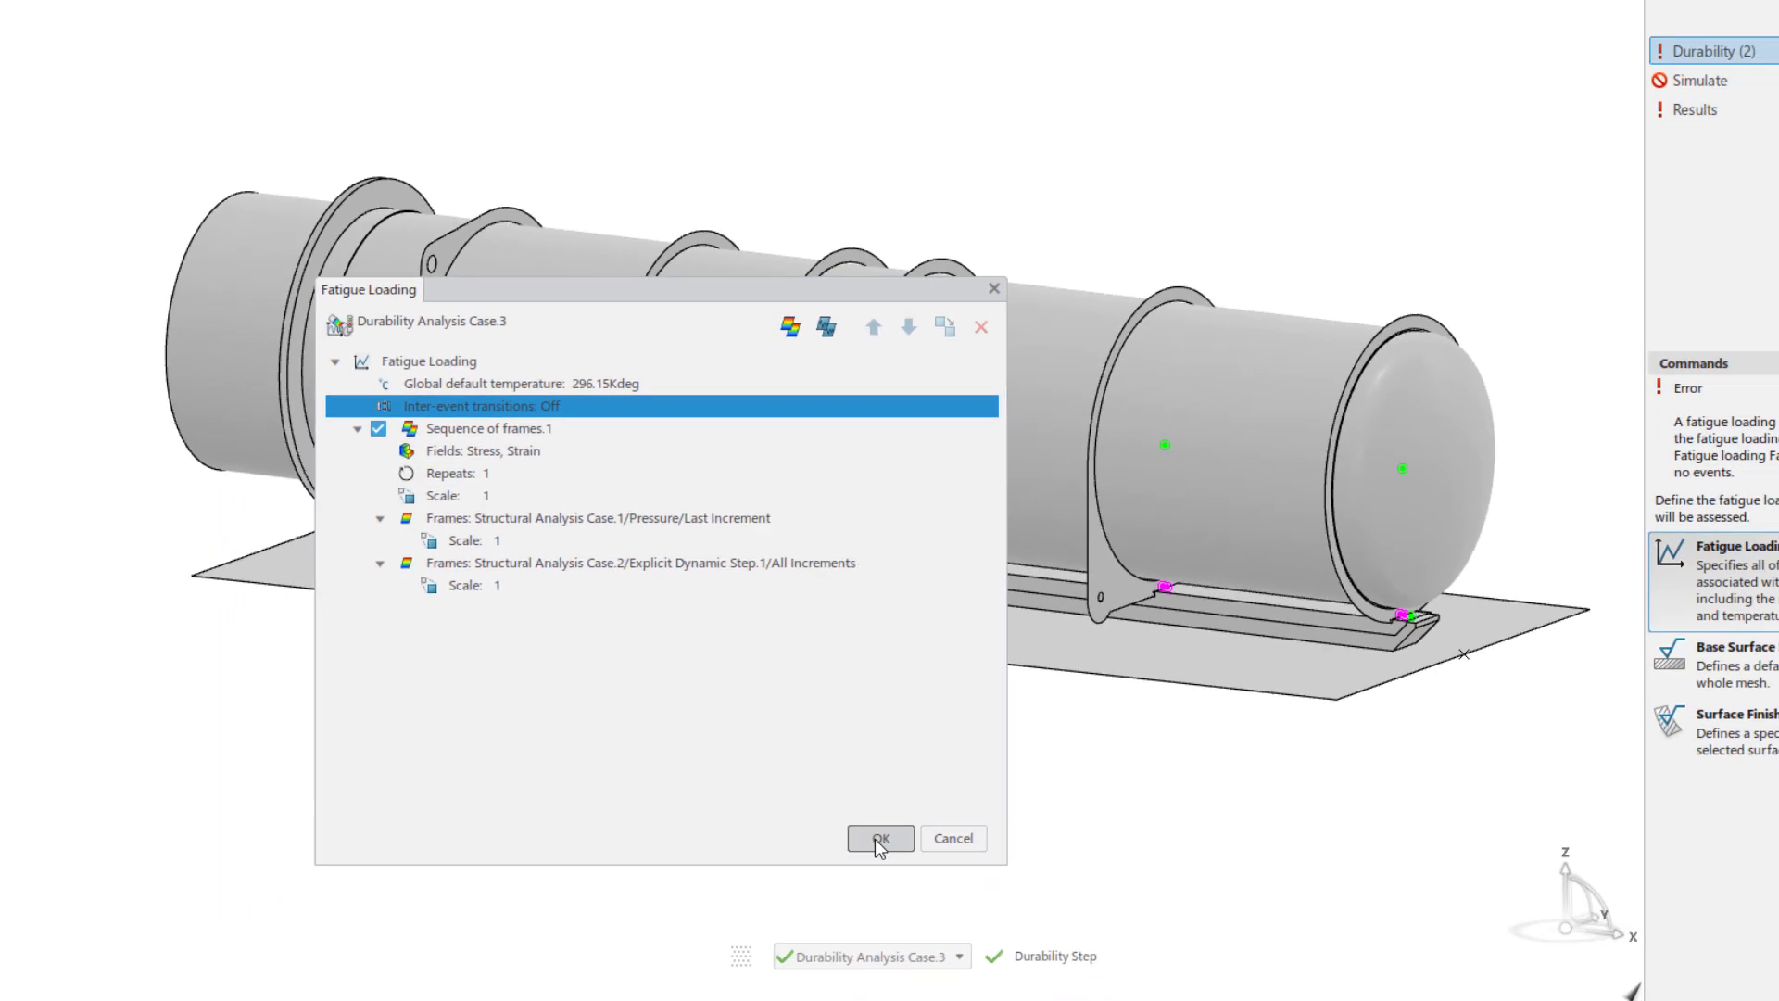
Step: Confirm the fatigue loading and apply a mirror-polished Juvinall 1967 steel surface finish
left_click(880, 838)
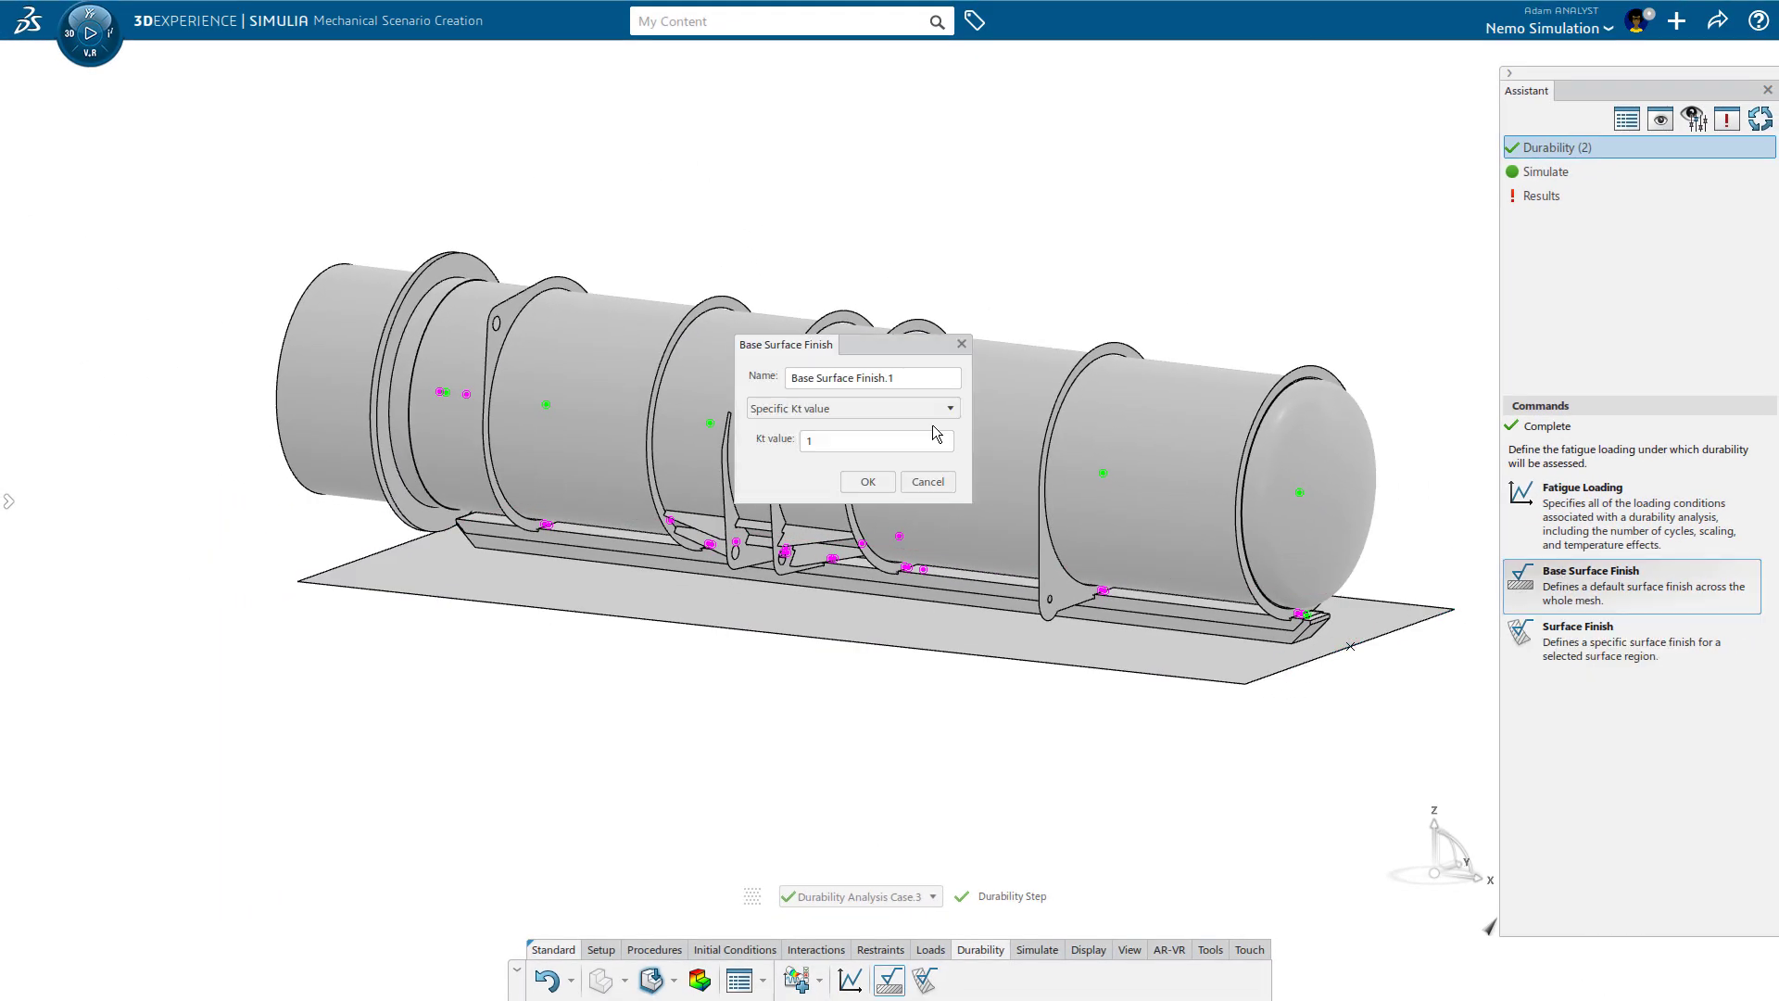
left_click(850, 408)
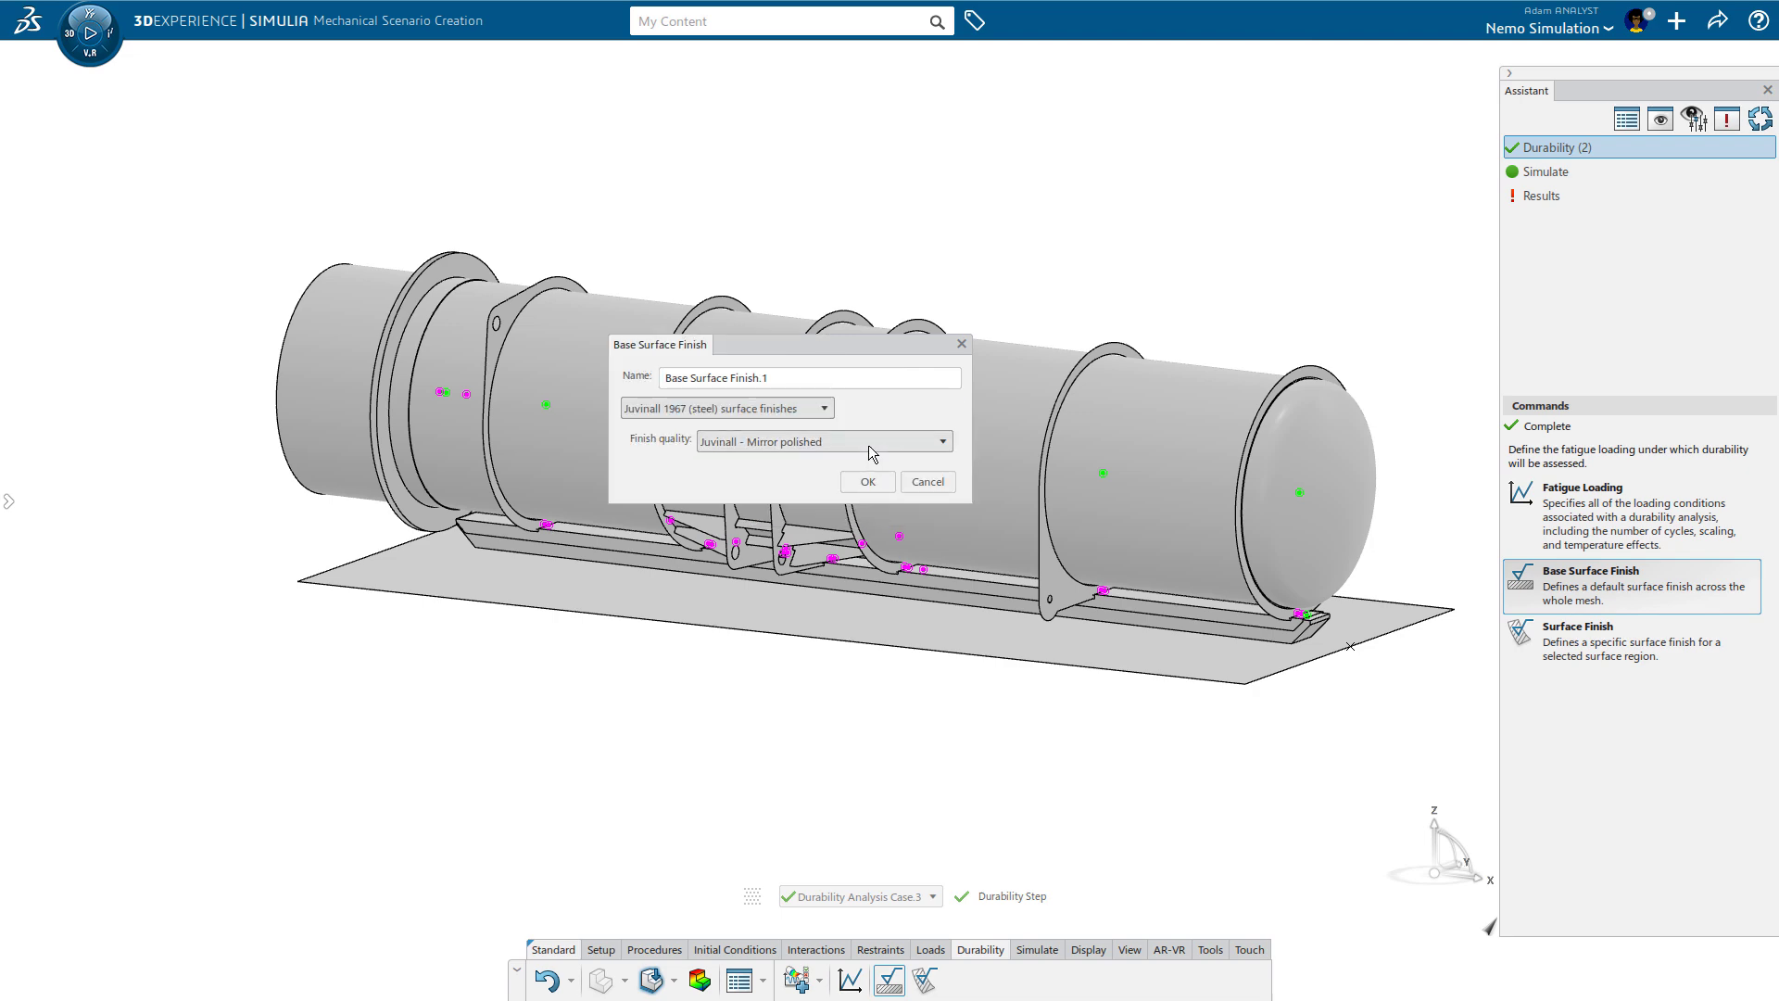
left_click(865, 481)
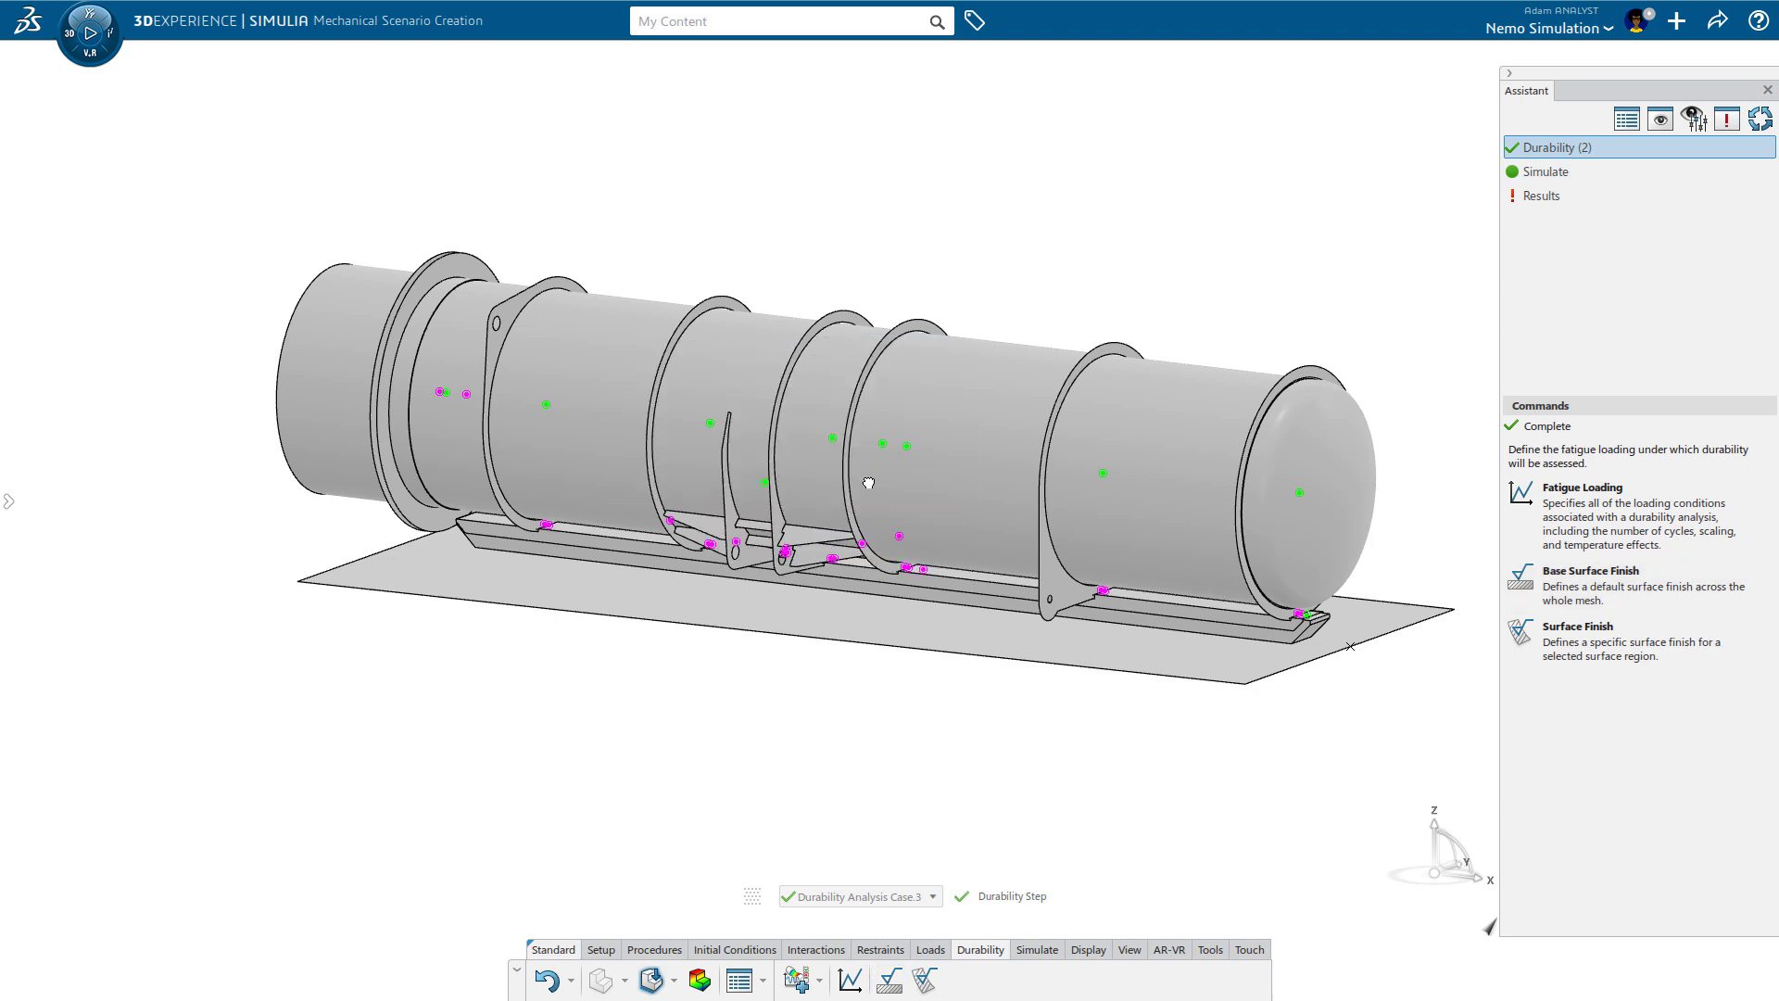
left_click(1542, 196)
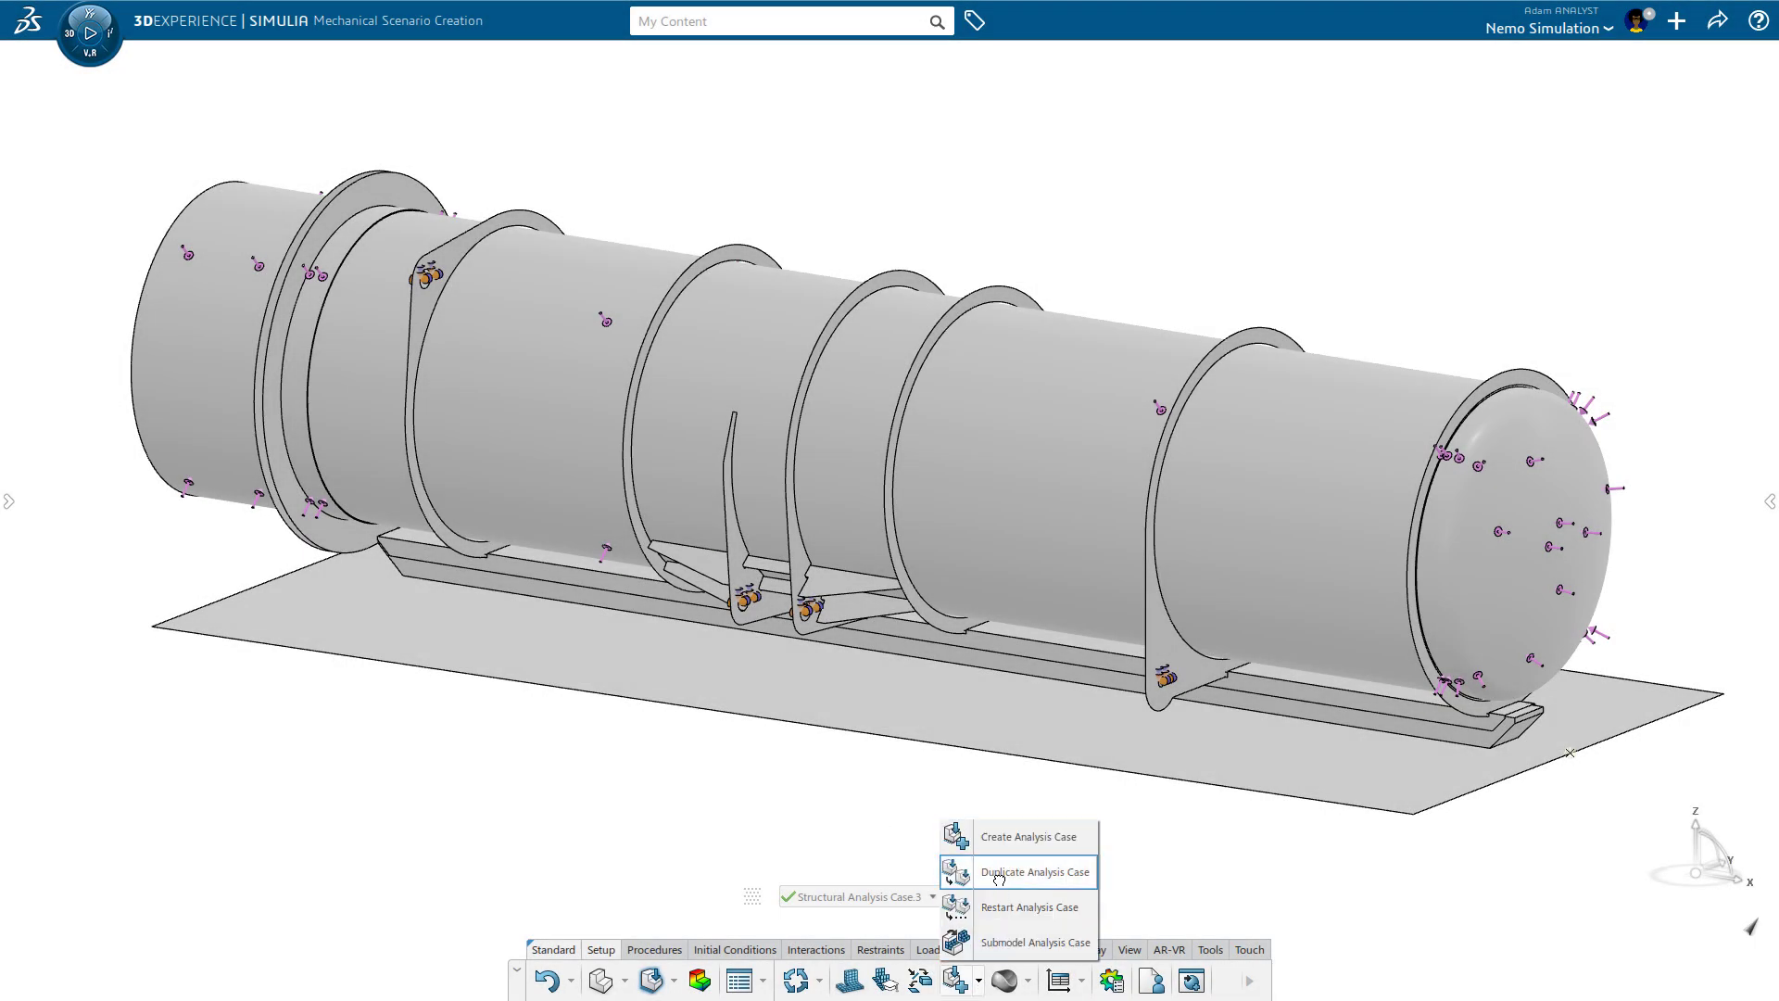
Step: Duplicate the case into Structural Analysis Case.5 and add a Static Riks step with 50 maximum increments
left_click(1033, 871)
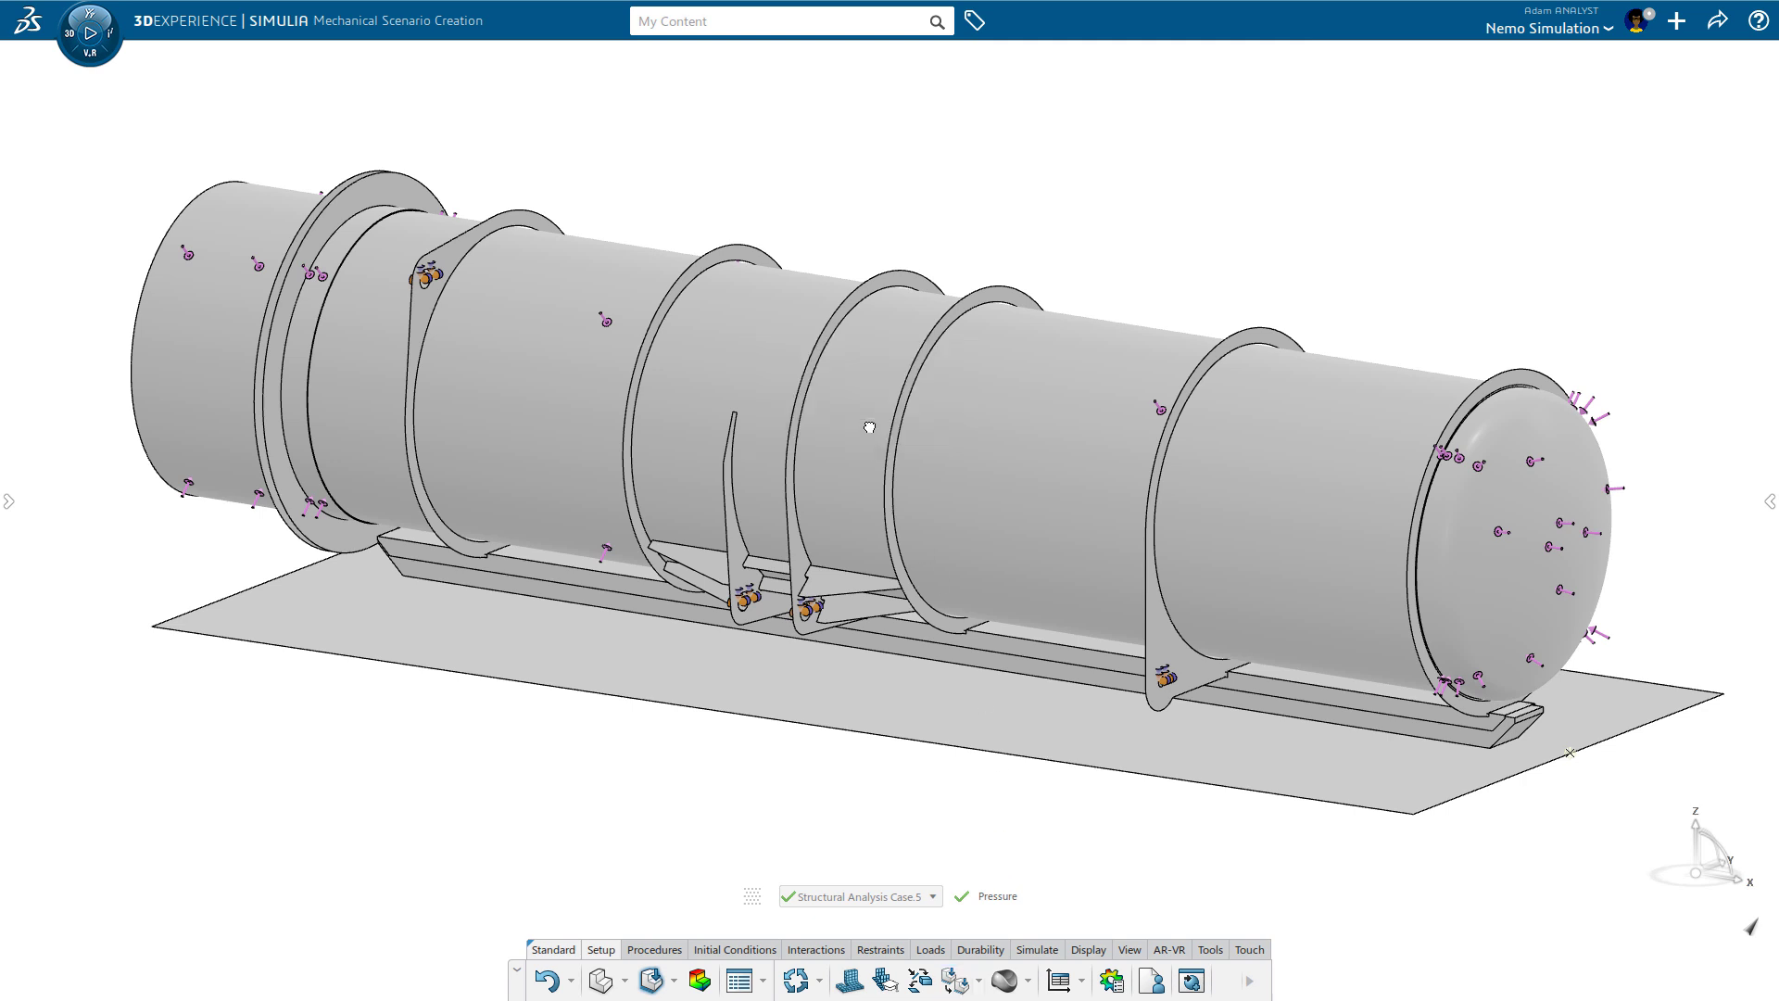
left_click(733, 949)
type("50")
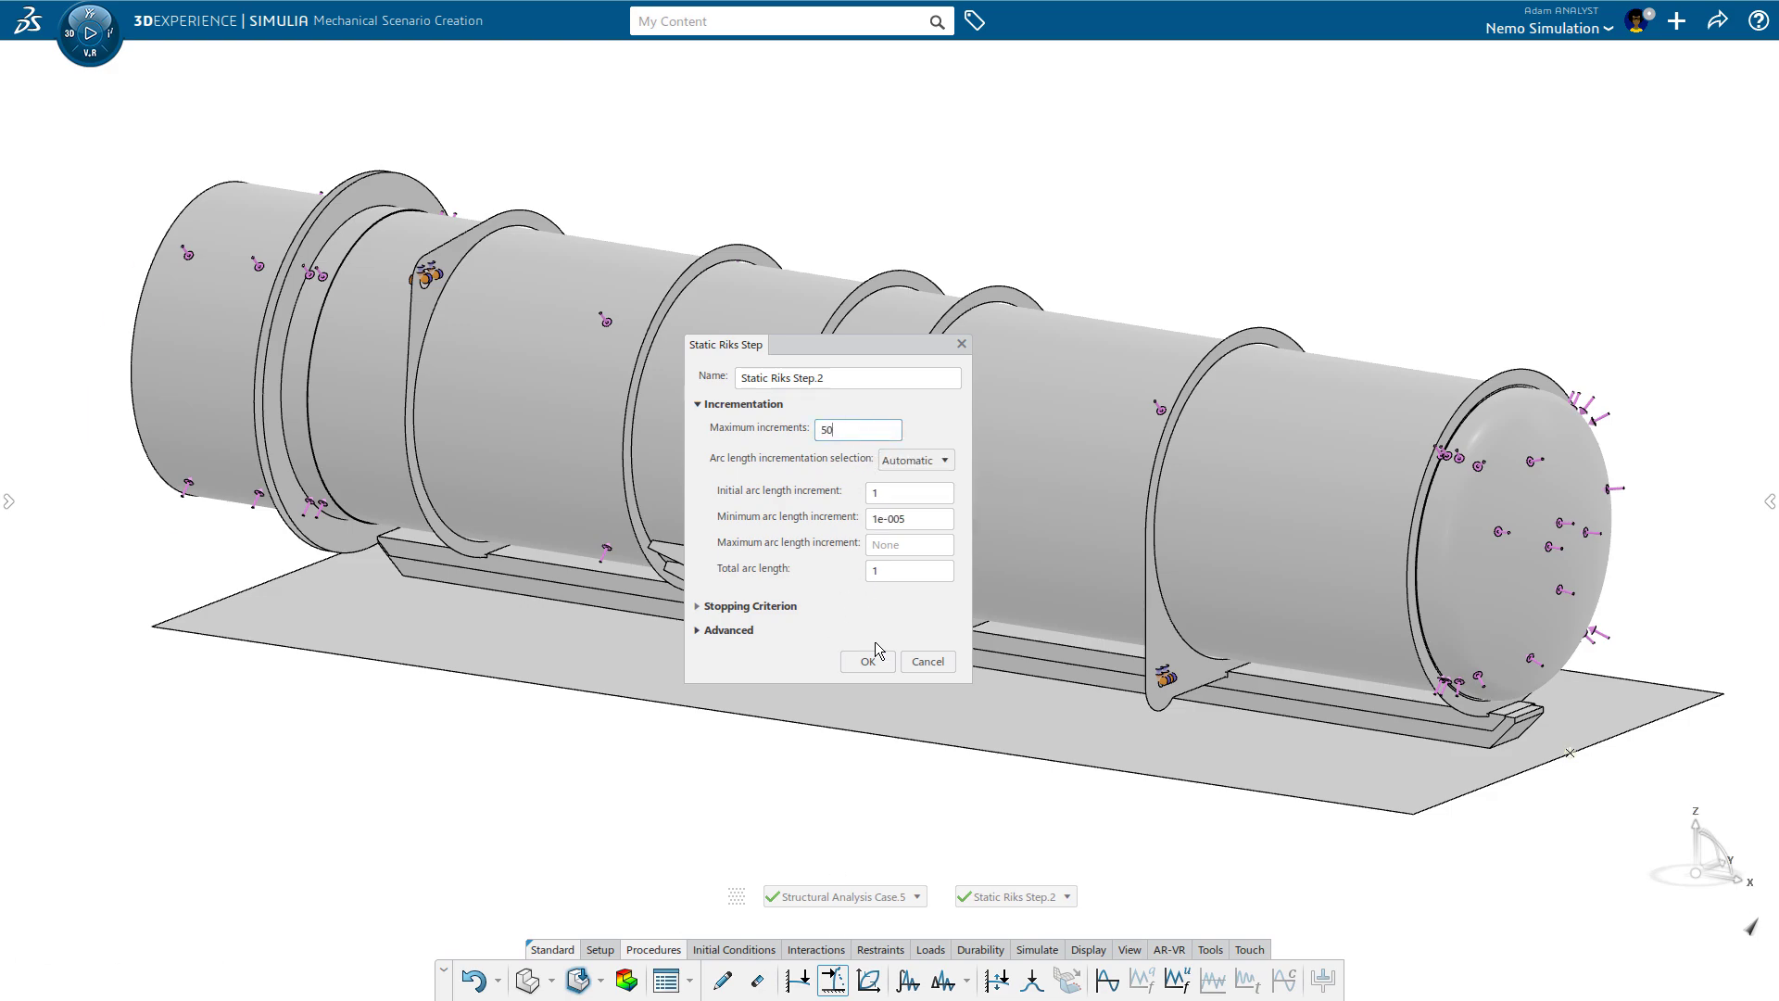
left_click(868, 661)
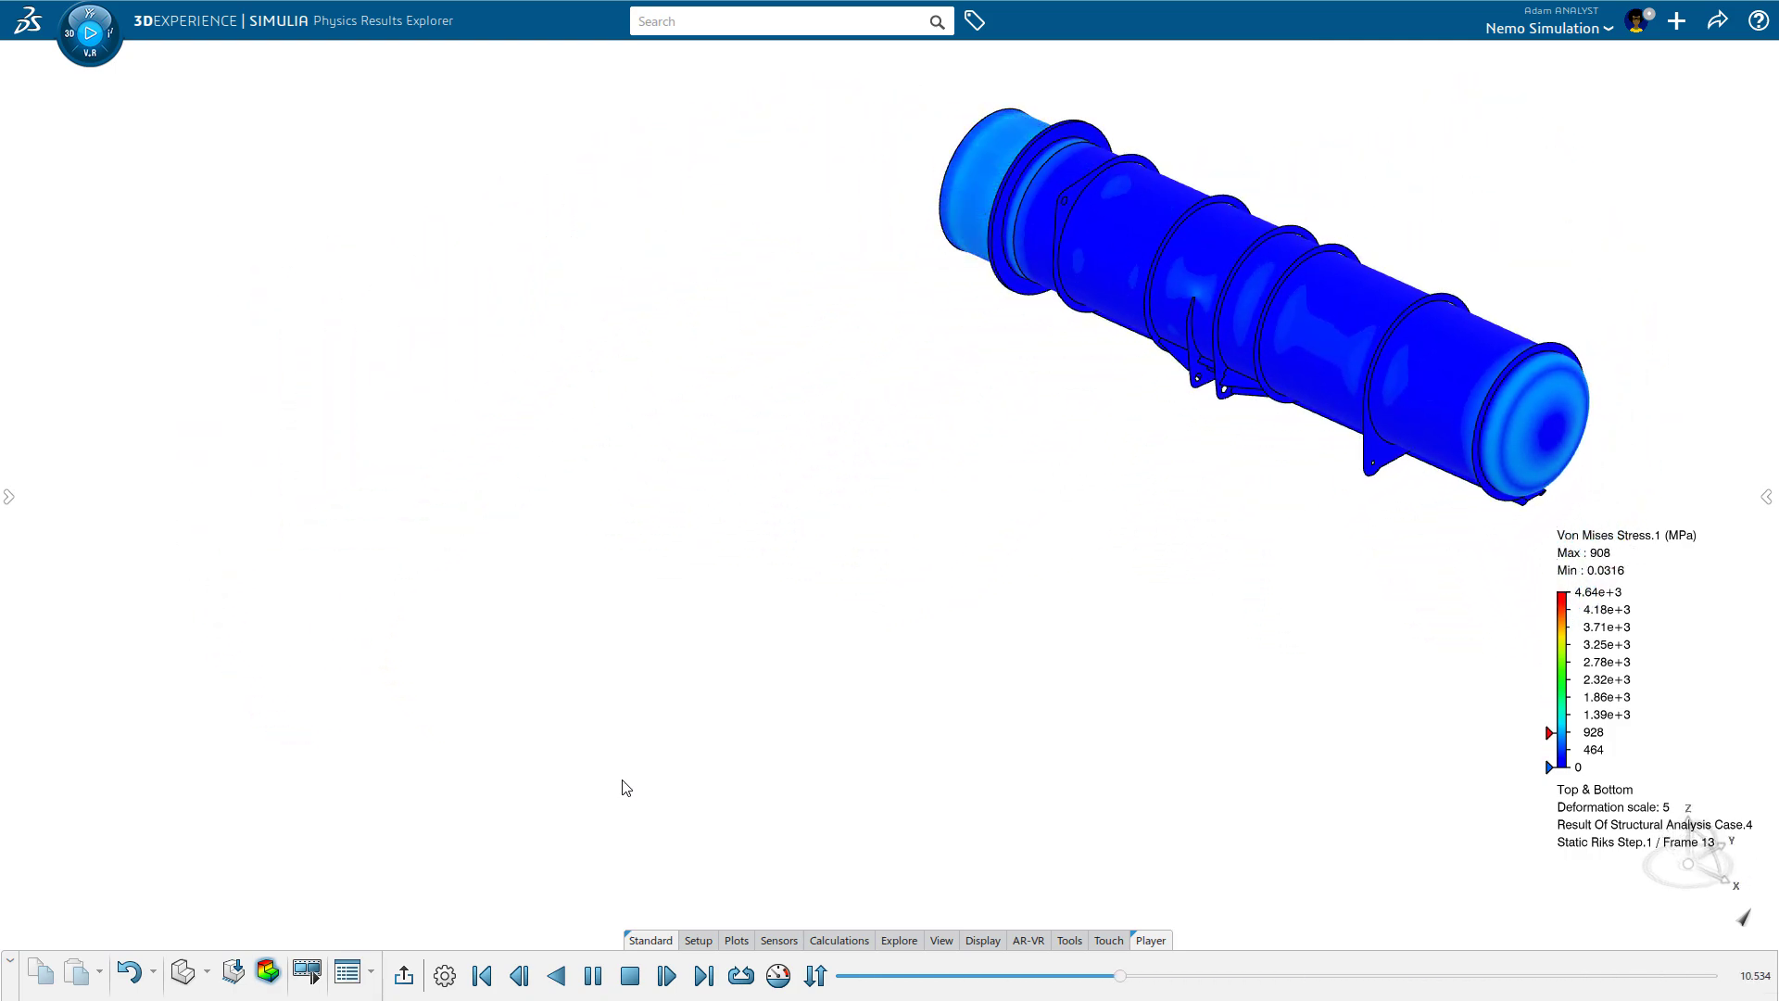
Step: Plot history variables ALLAE and LPF against arc length for the Riks results
left_click(735, 940)
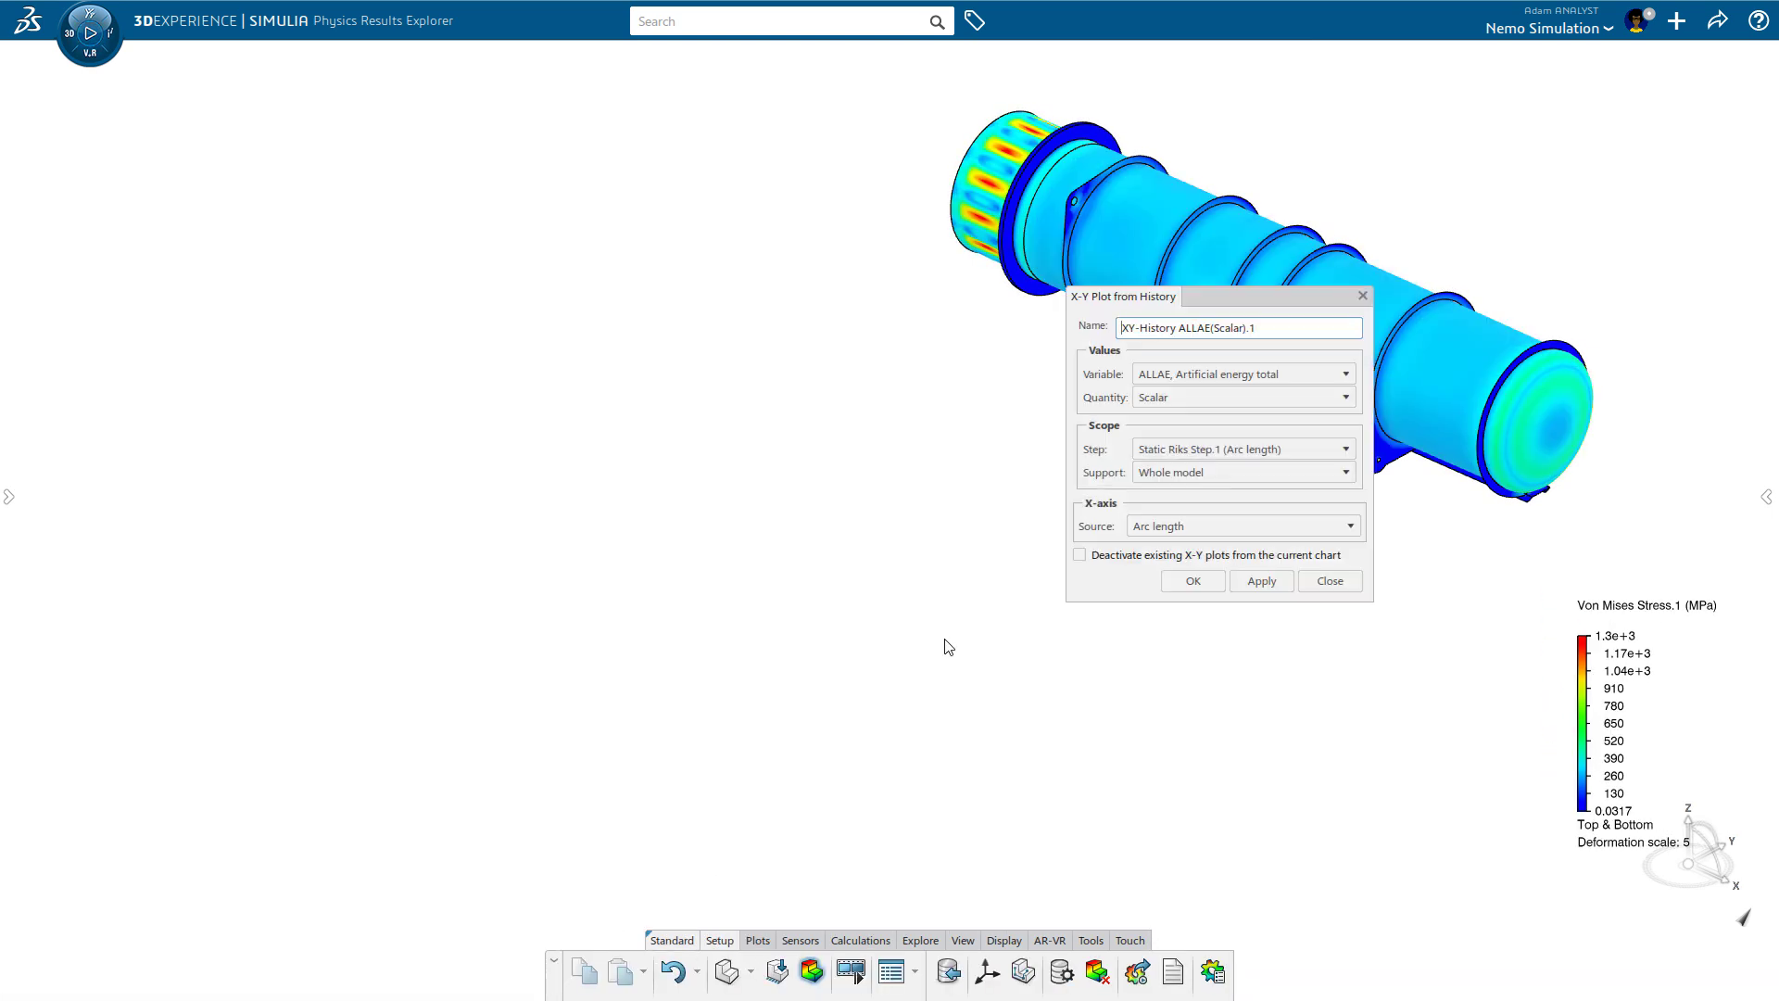
left_click(1346, 373)
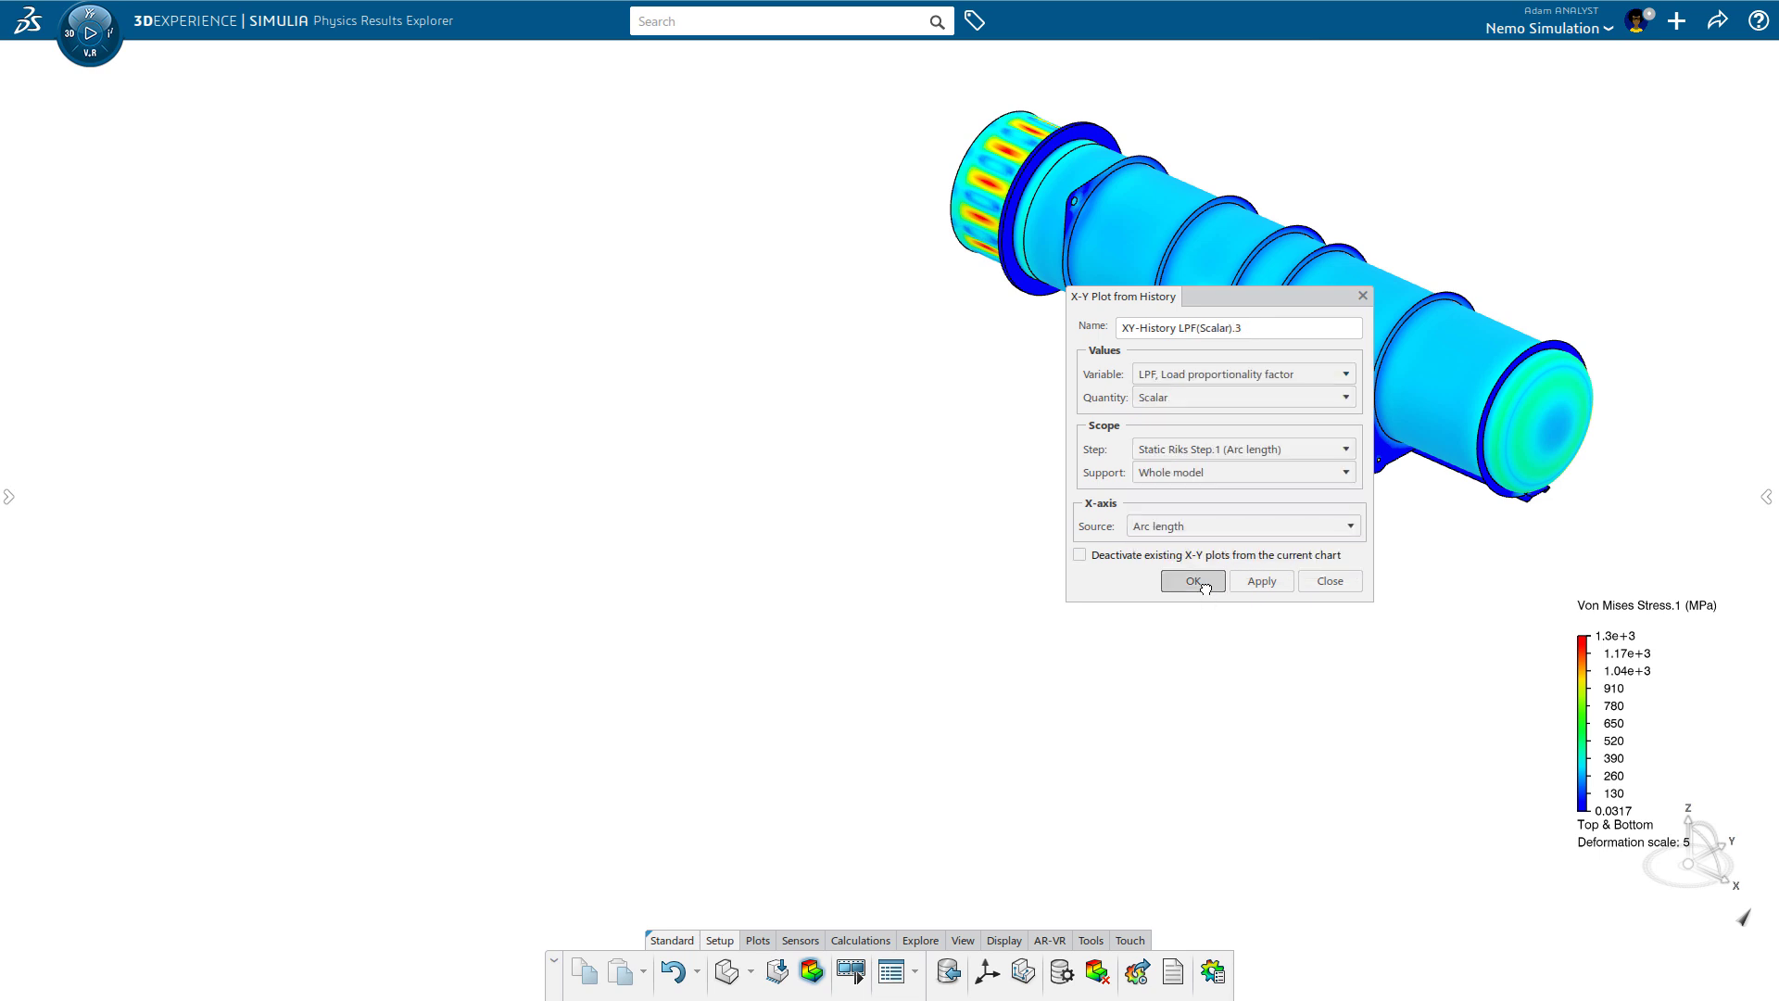
left_click(1189, 580)
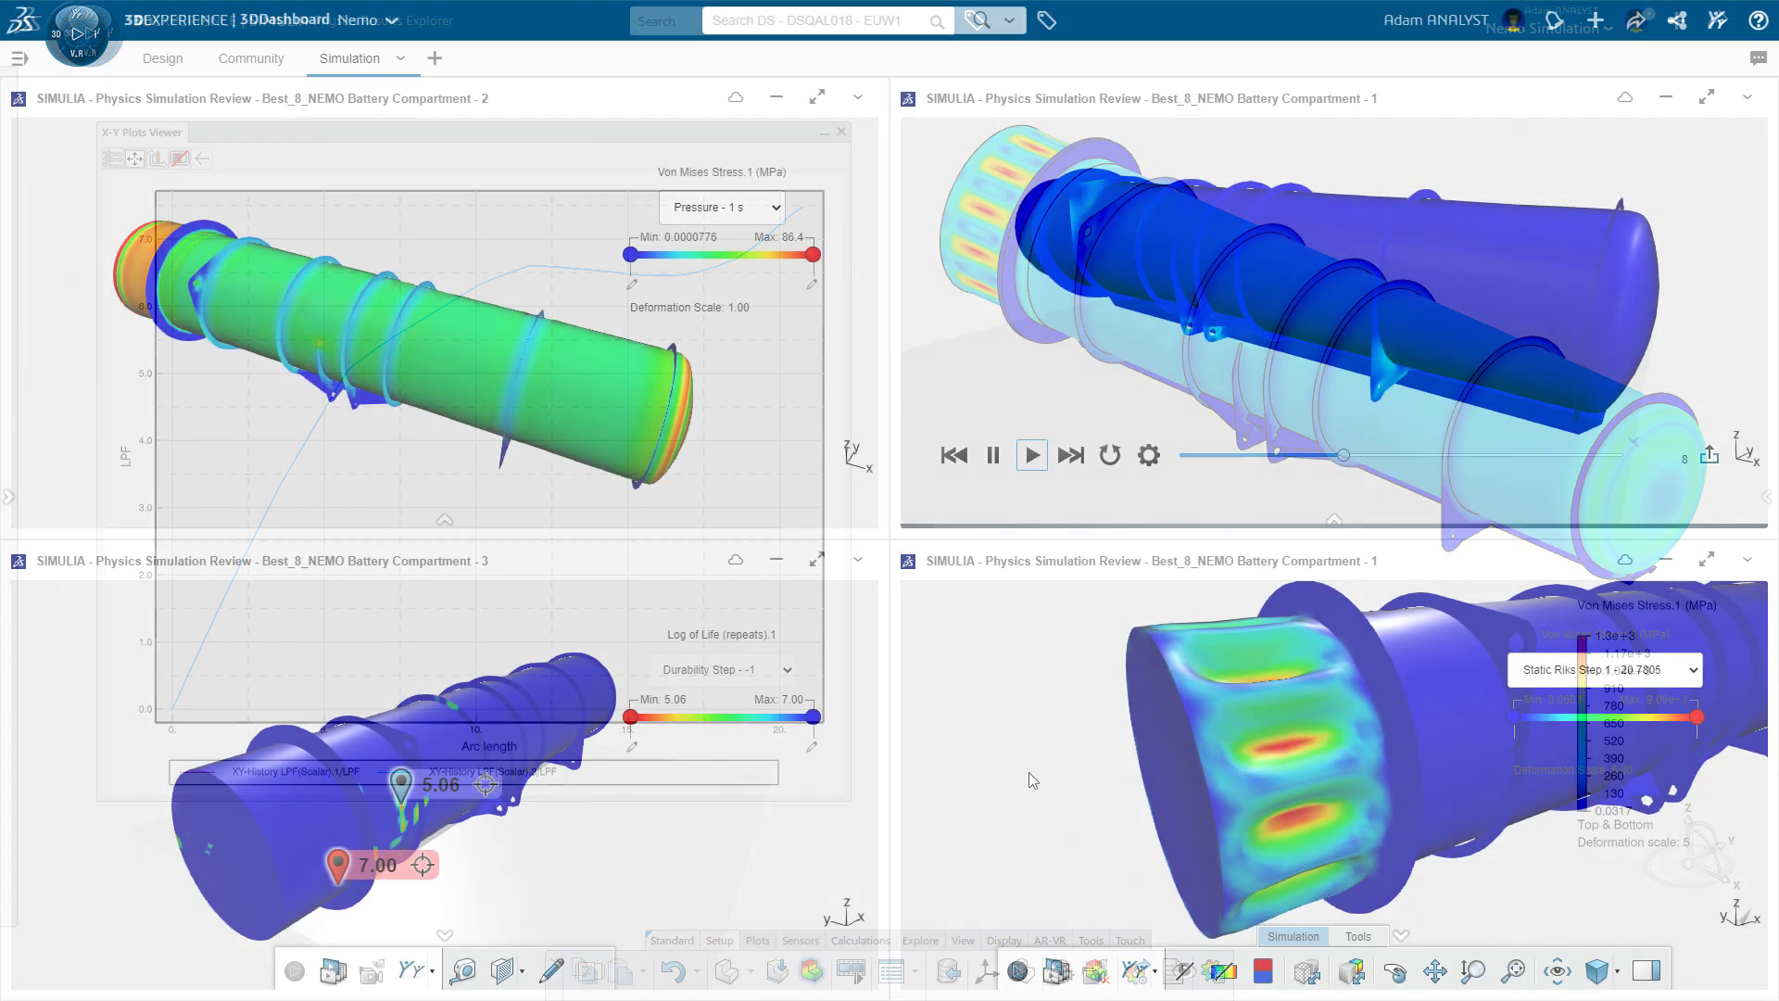
Step: Open the 3DDashboard Simulation tab showing the four Physics Simulation Review panels
left_click(840, 131)
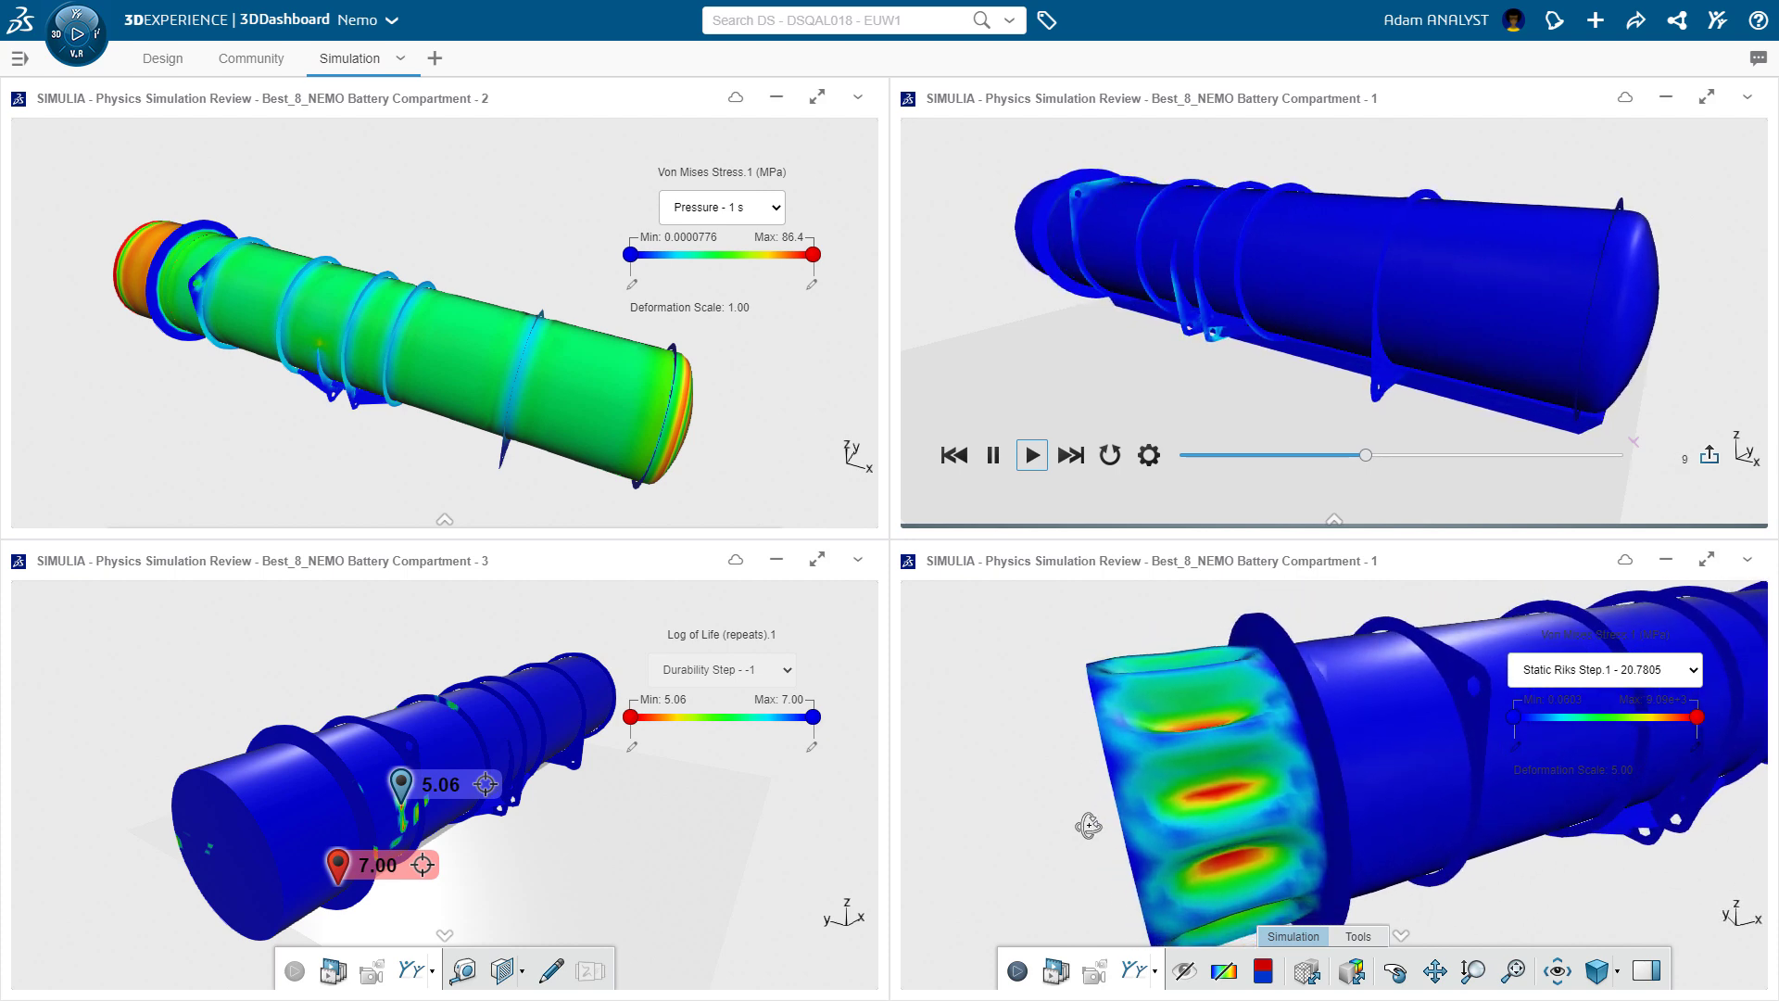